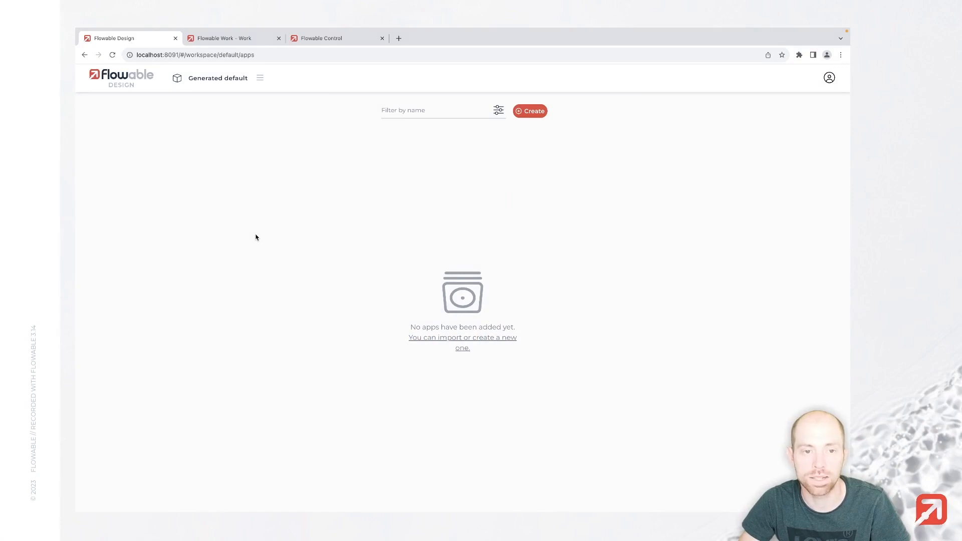
mouse_move(177, 112)
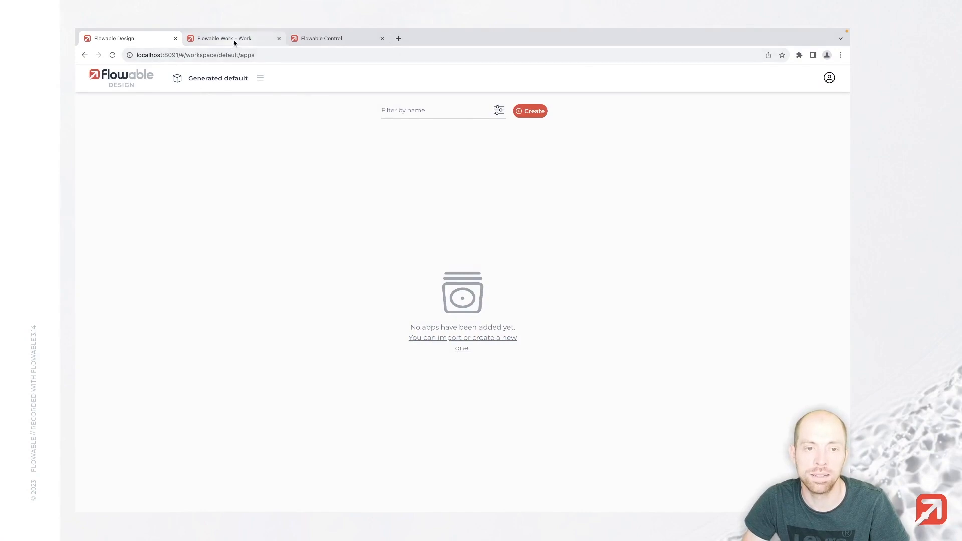
Start a new app named Travel Request (key travelRequest)
left_click(232, 38)
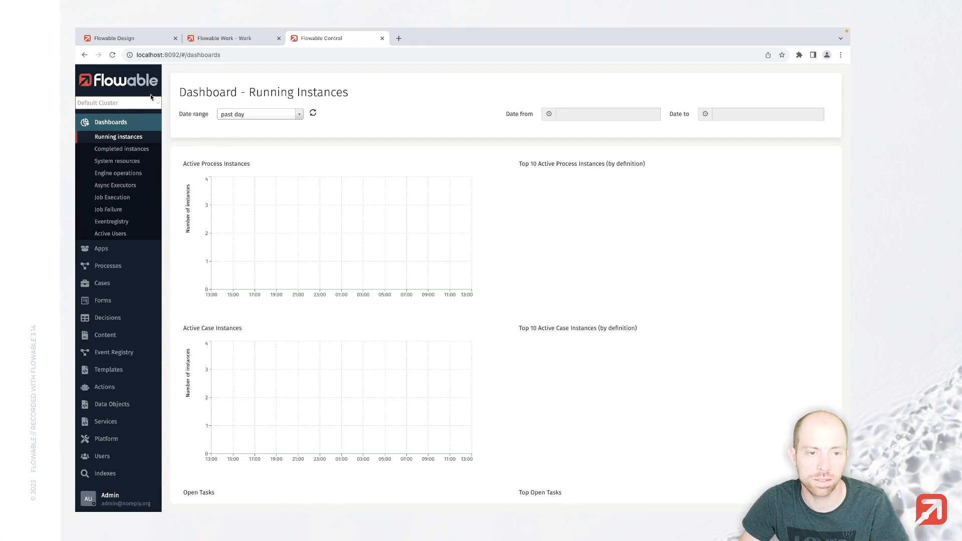
mouse_move(112, 38)
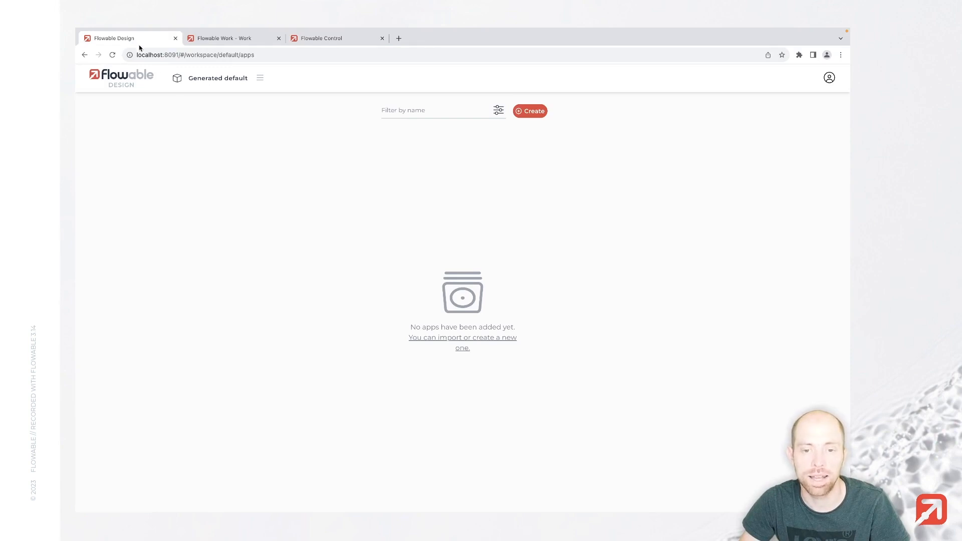
mouse_move(188, 99)
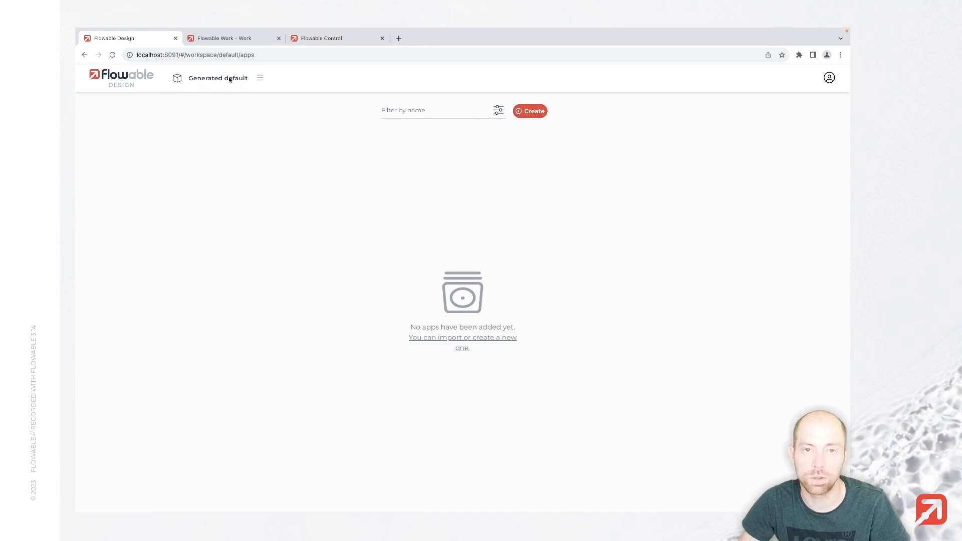
mouse_move(213, 100)
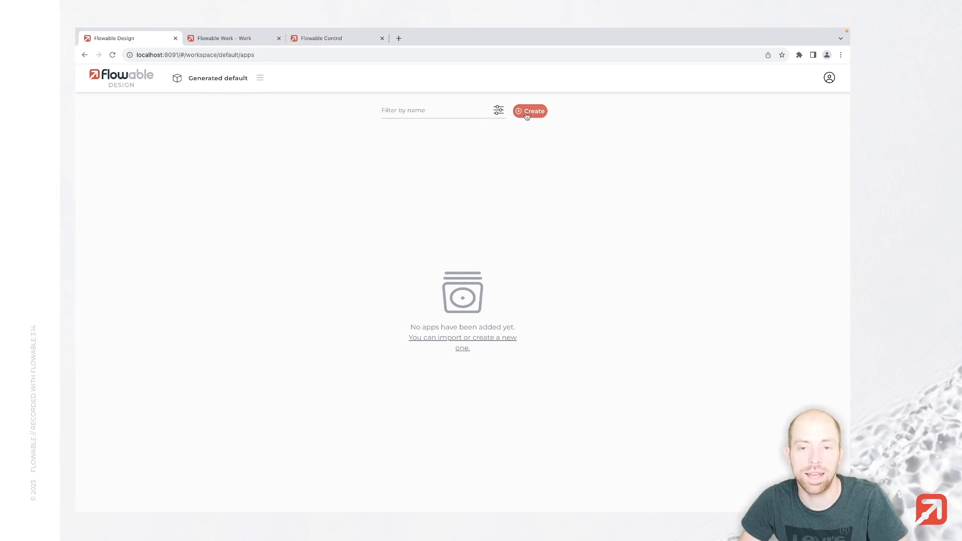
mouse_move(529, 111)
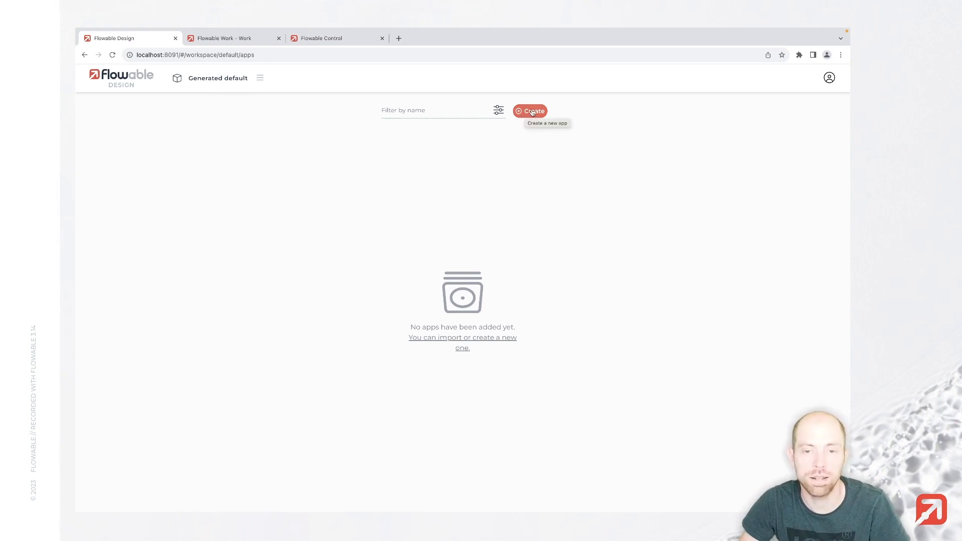
left_click(530, 111)
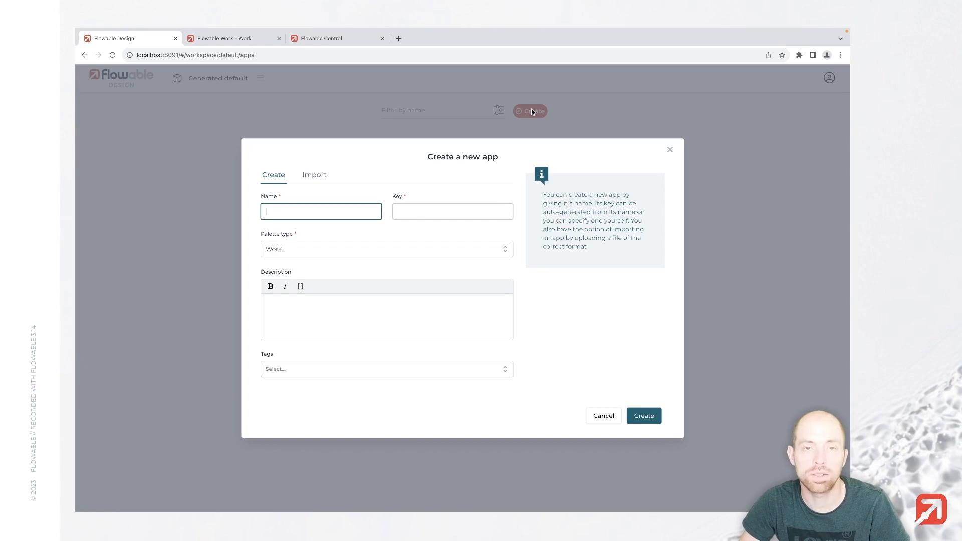
type("T")
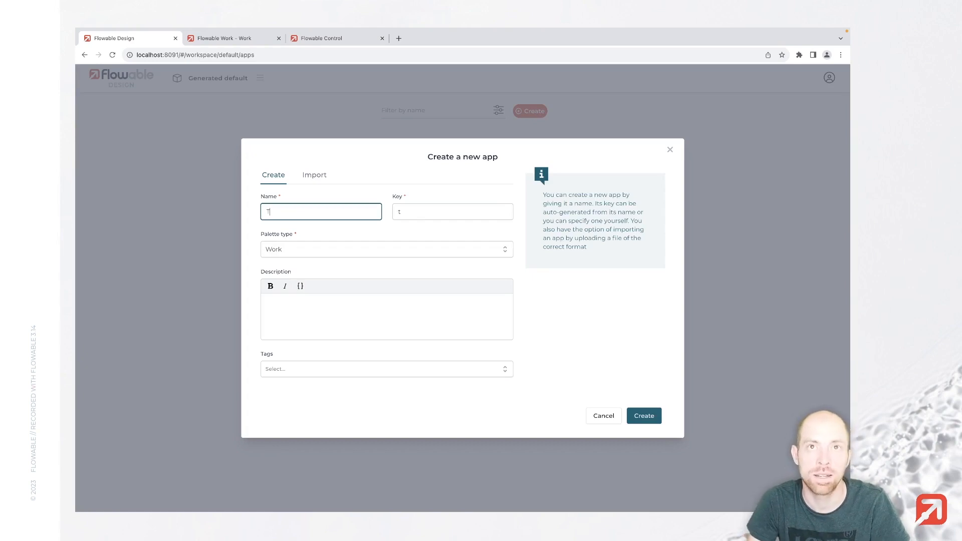
type("Travel Request")
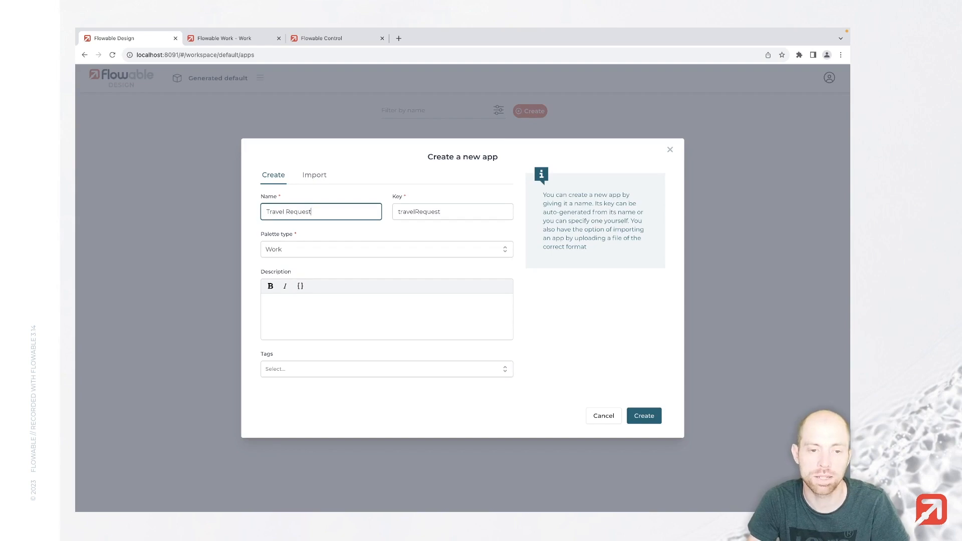
mouse_move(353, 240)
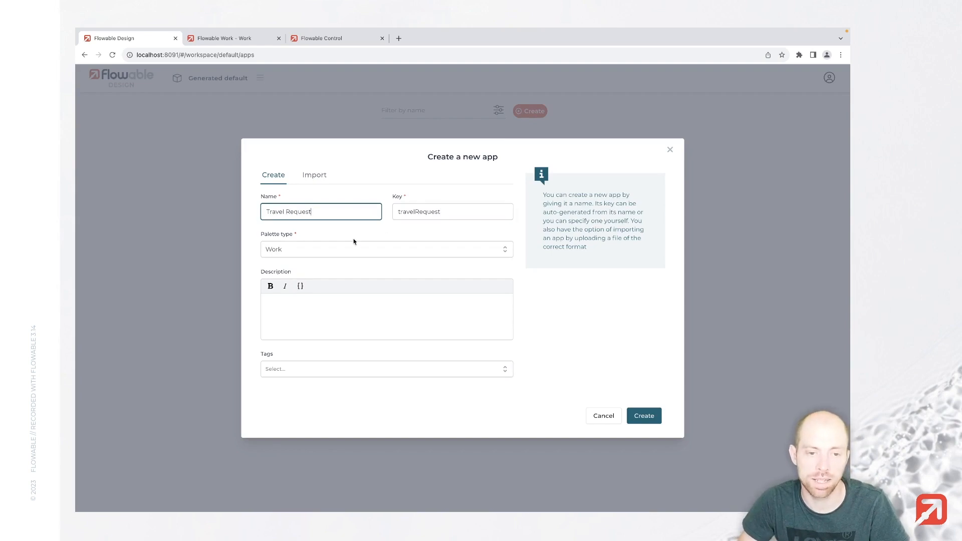
mouse_move(320, 355)
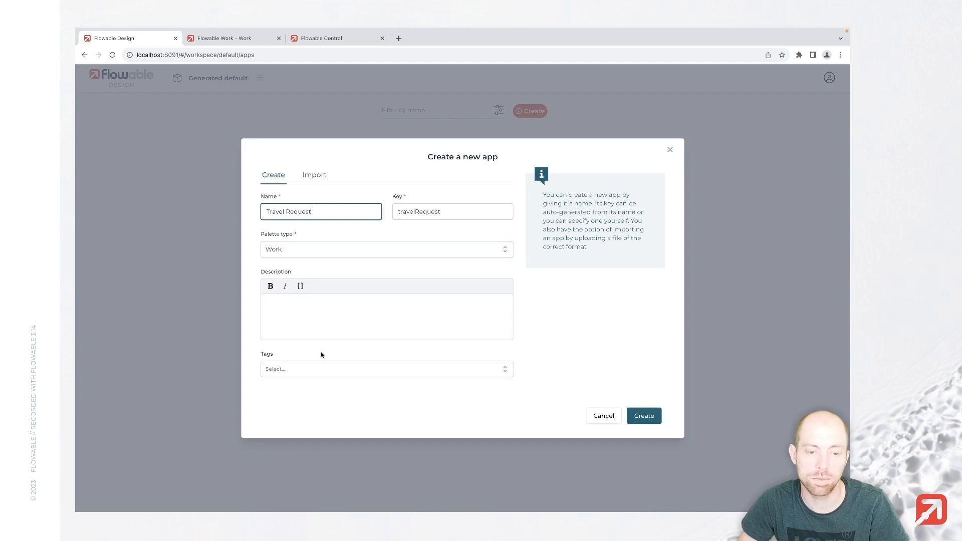
Describe it 'An app to request travel', tag it Travel and Request, and create the app
left_click(386, 316)
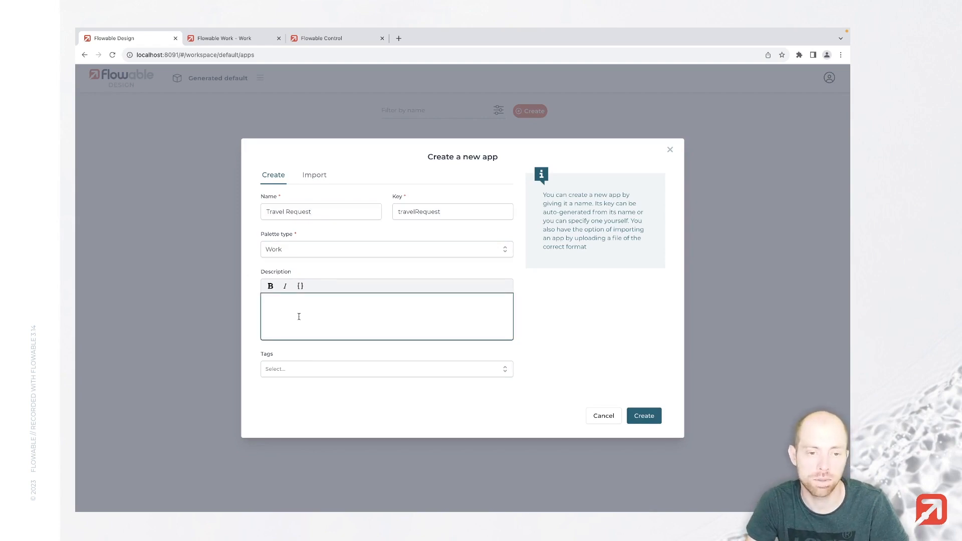
type("An app to")
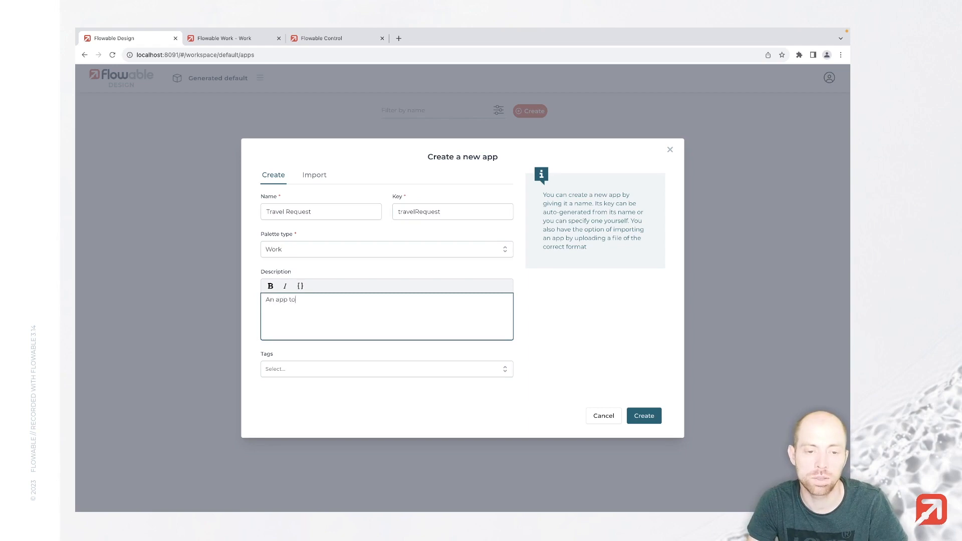
type("request travel")
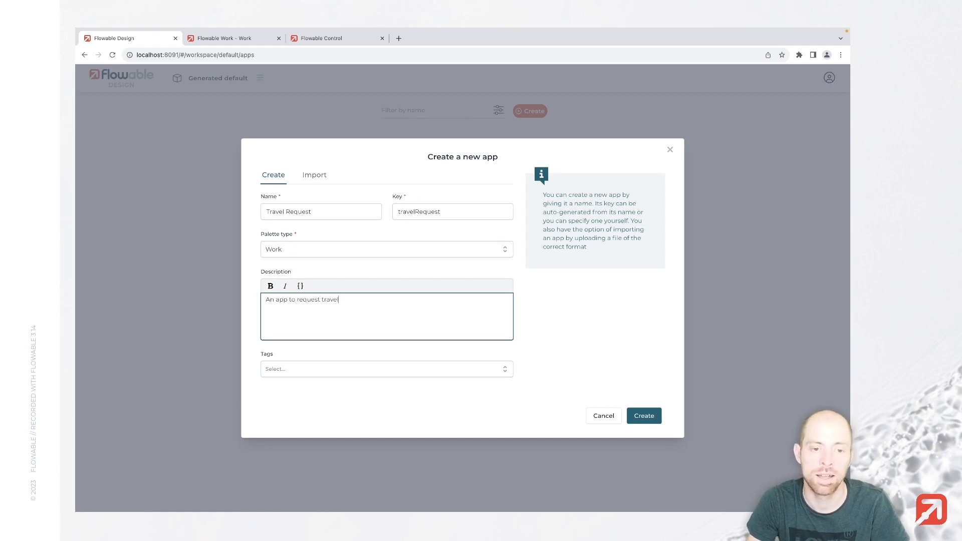
type("Tr")
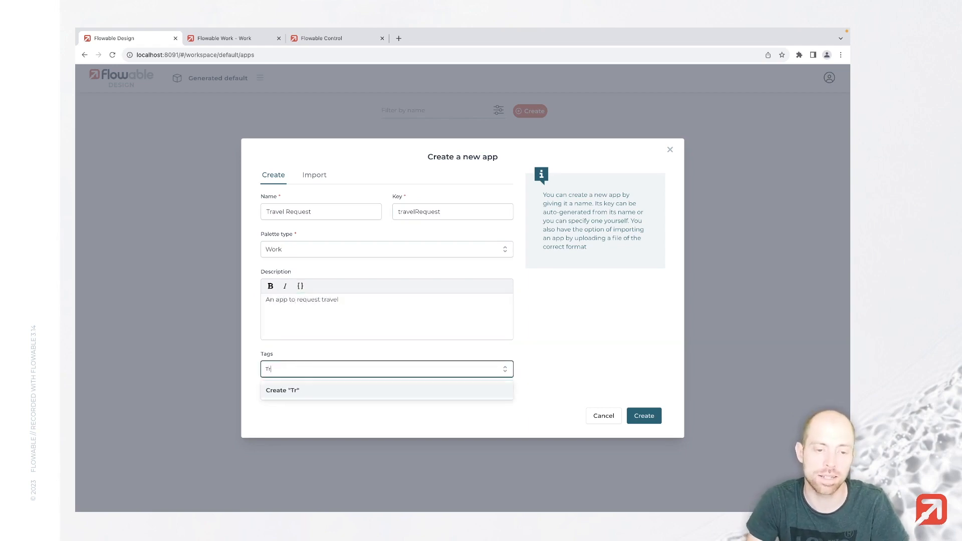
type("Request")
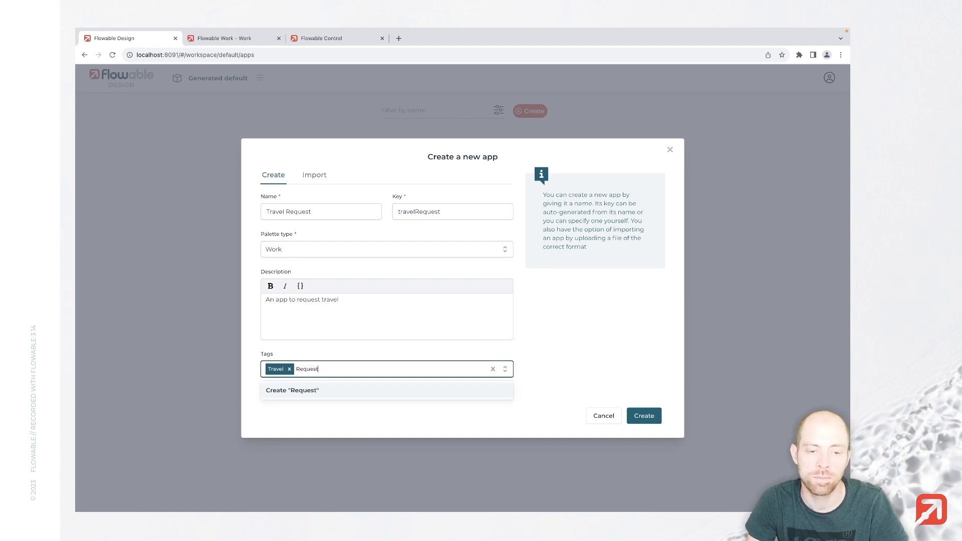
left_click(292, 390)
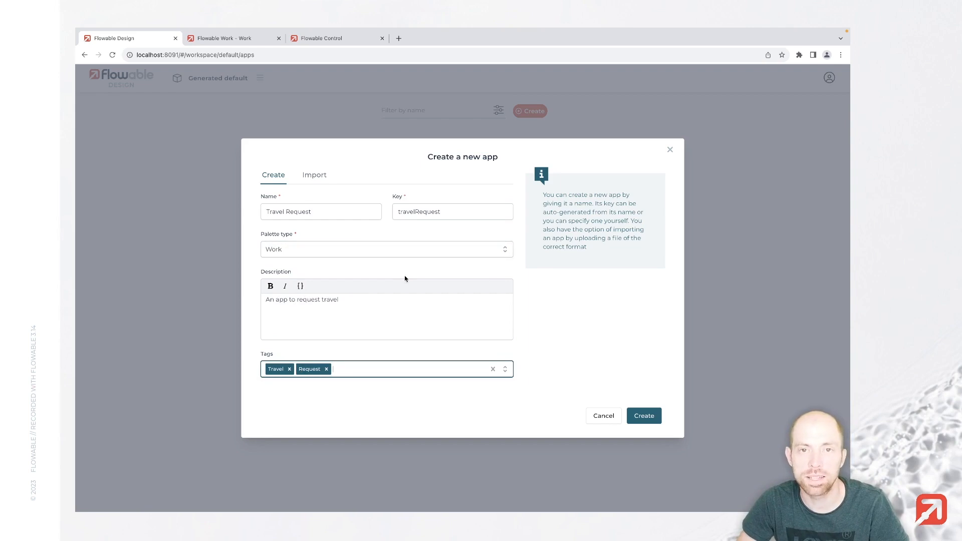
mouse_move(686, 444)
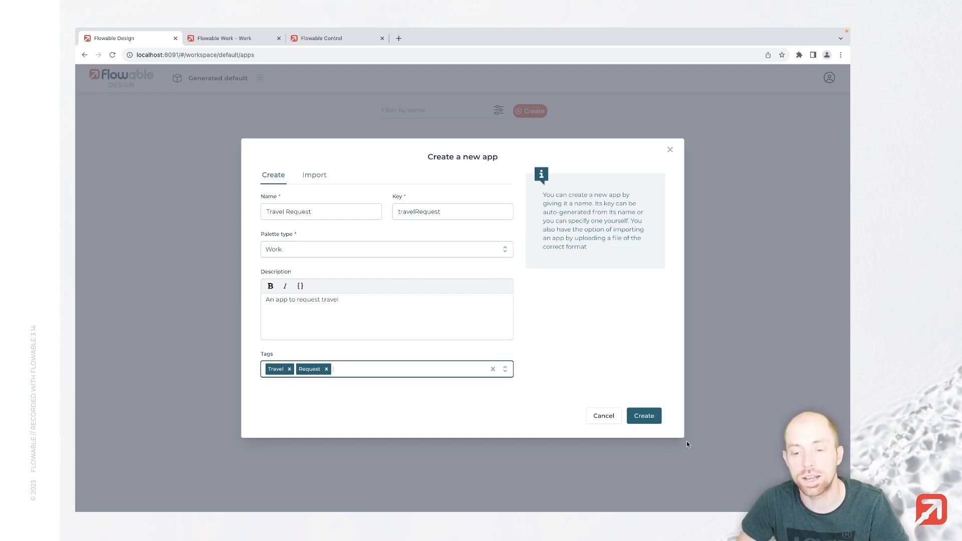
left_click(643, 416)
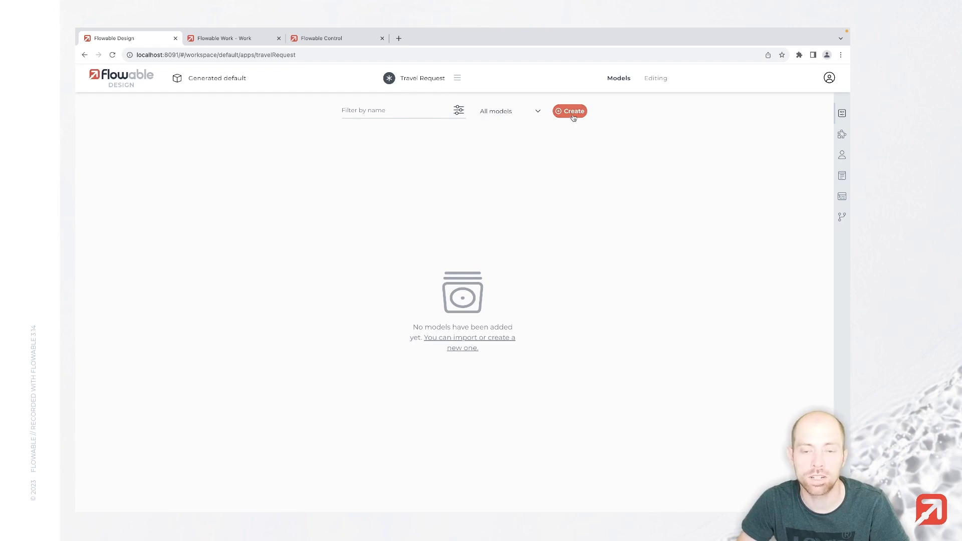
Create a Case model named Travel Request, key travelRequest, inside the app
left_click(569, 111)
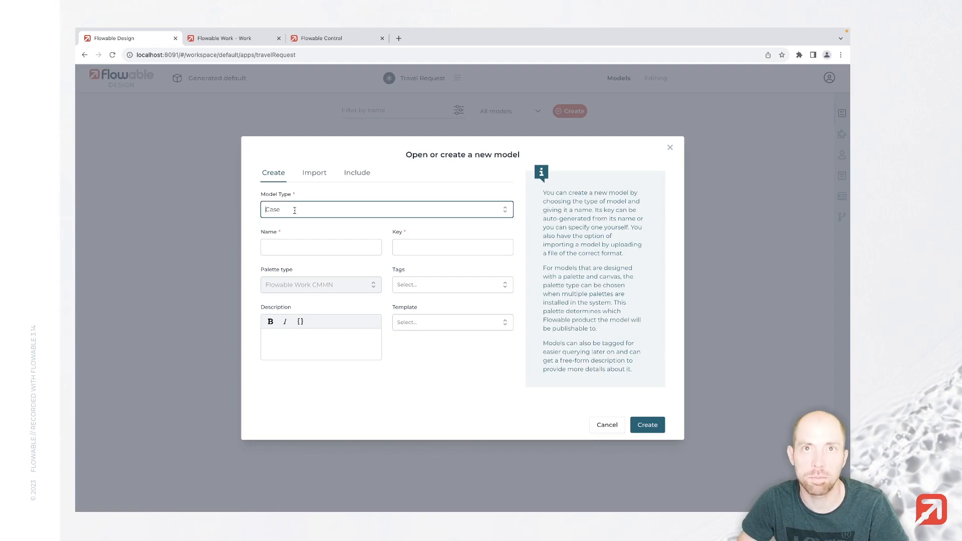
mouse_move(289, 234)
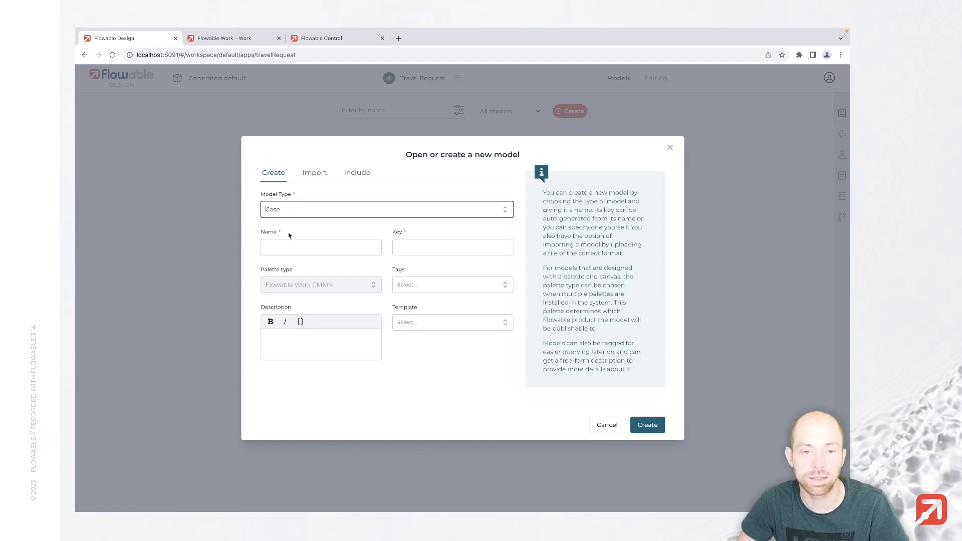
type("t")
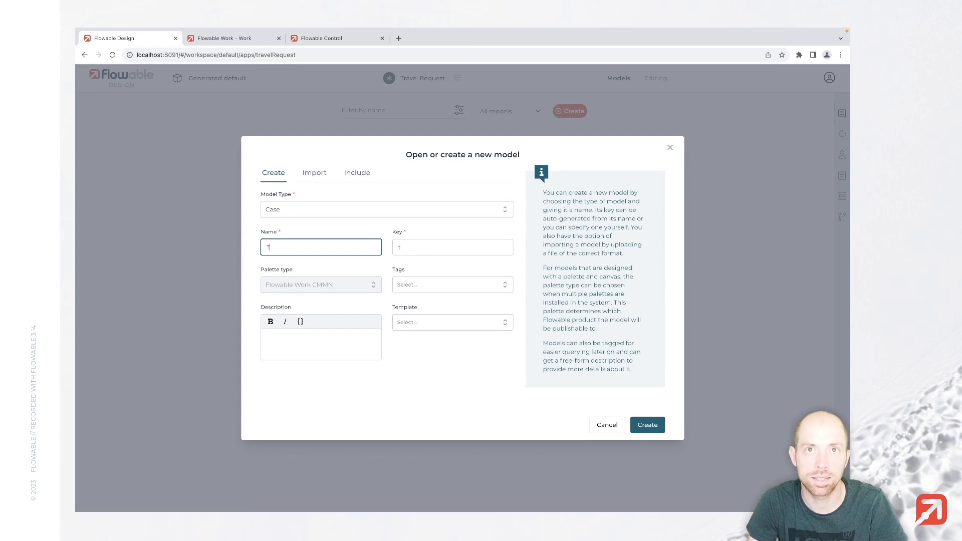
type("Travel Request")
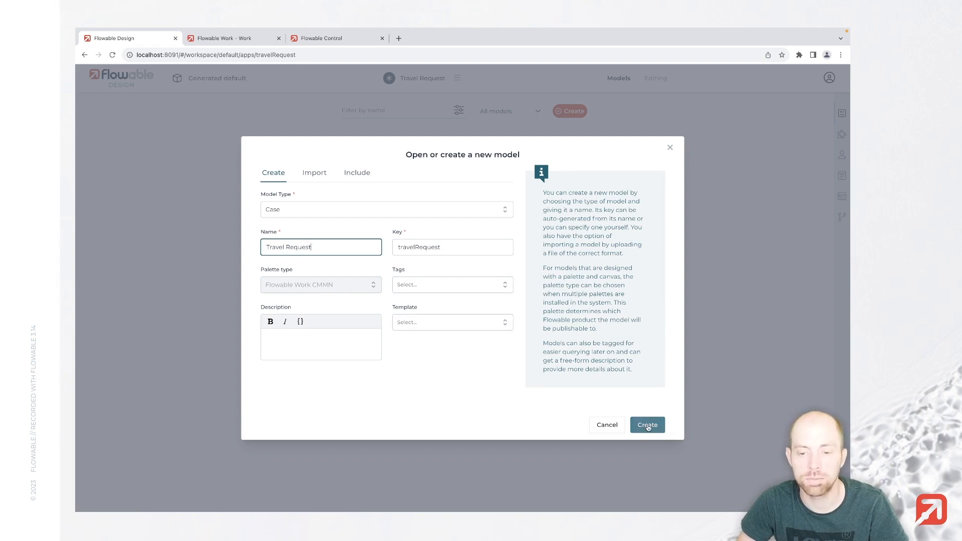
left_click(646, 424)
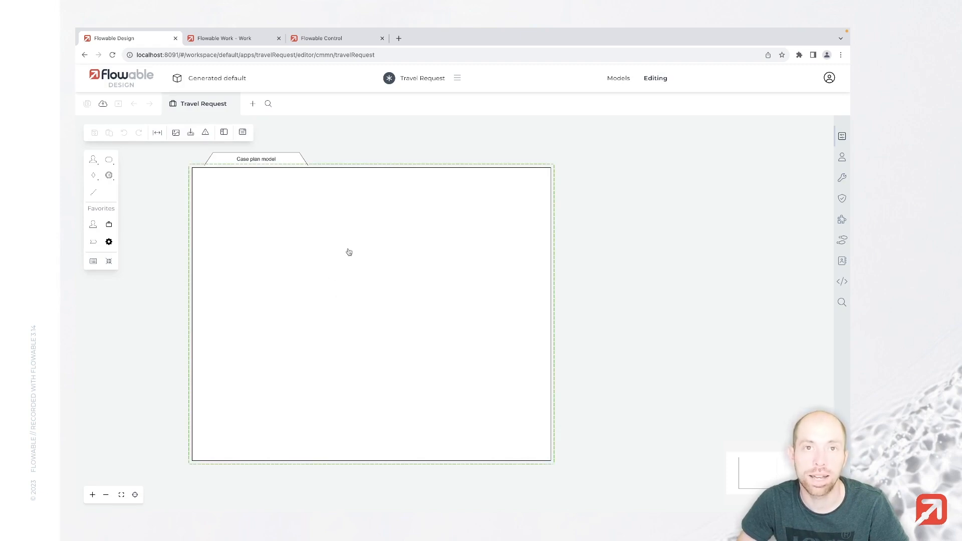
mouse_move(352, 246)
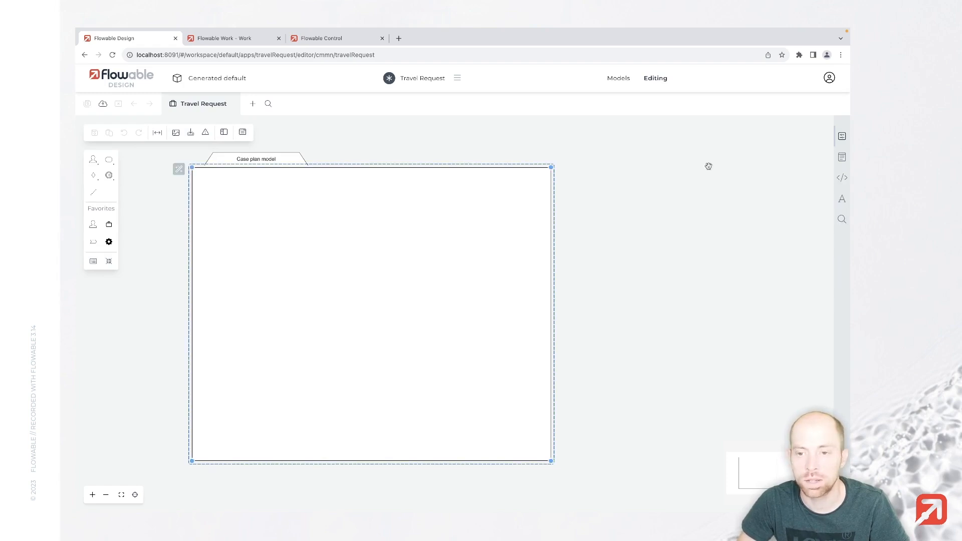
mouse_move(760, 148)
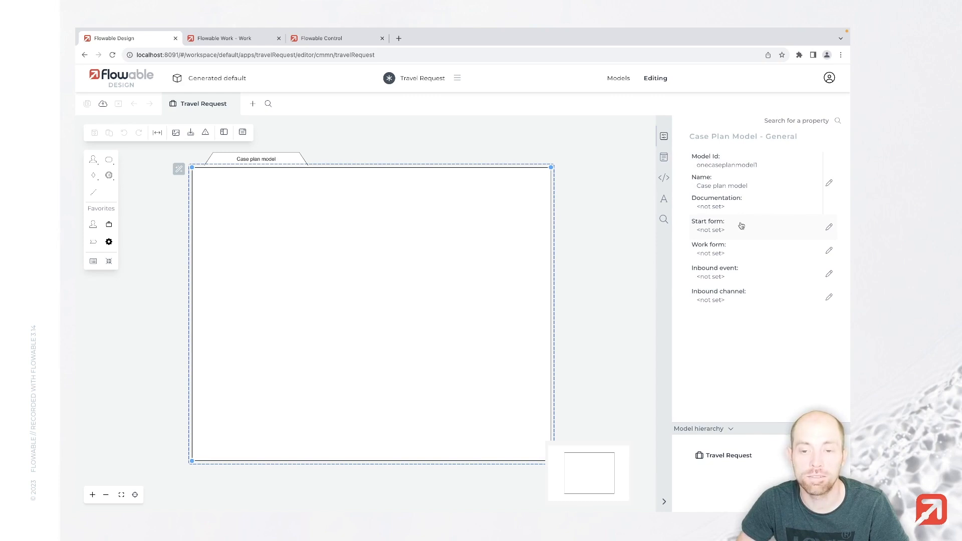
Link a new start form, Travel Request Start Form (travelRequestStartForm), and open it for editing
left_click(829, 226)
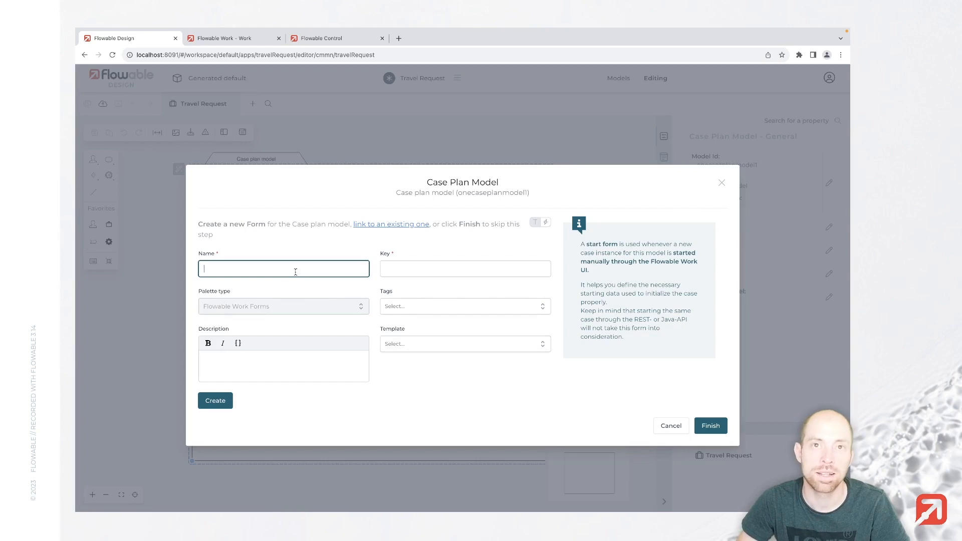
type("Travel Request Start Form")
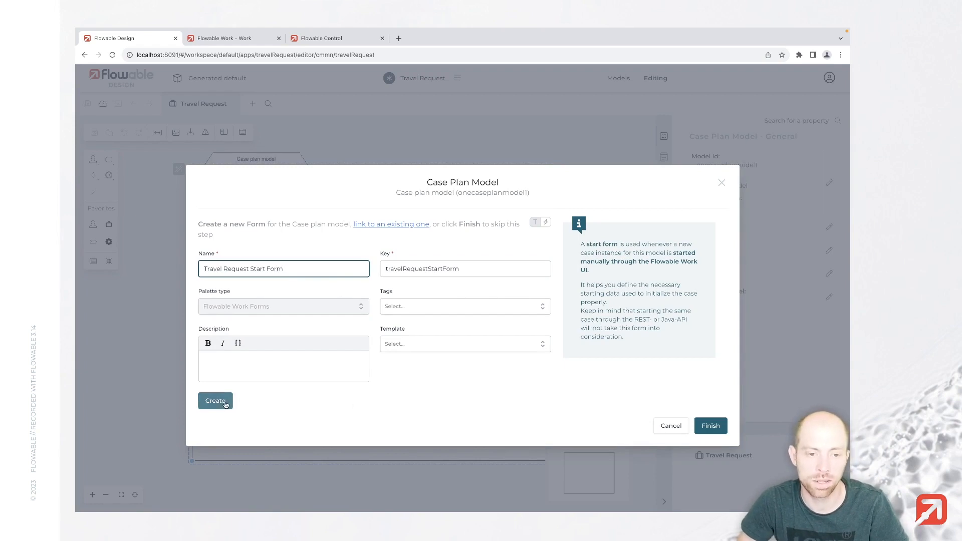
left_click(215, 400)
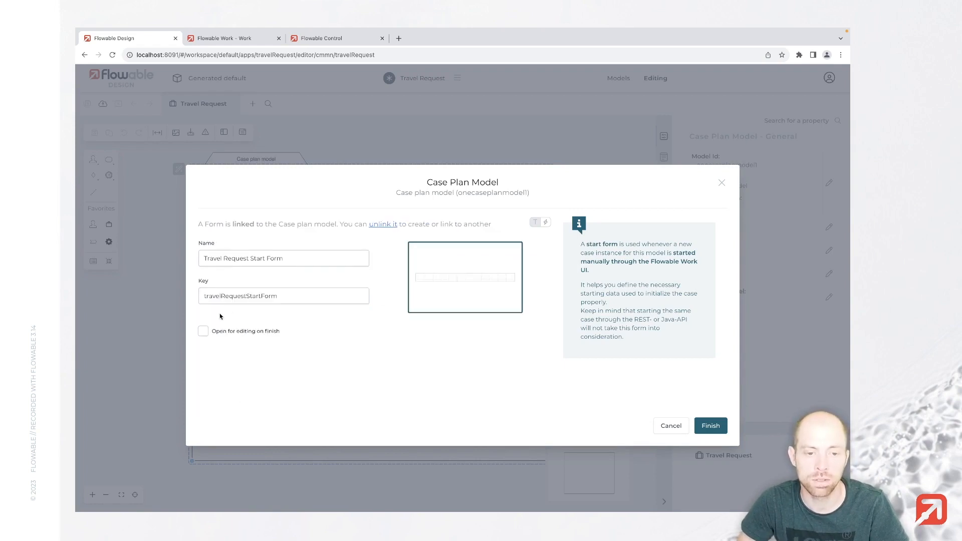
left_click(203, 331)
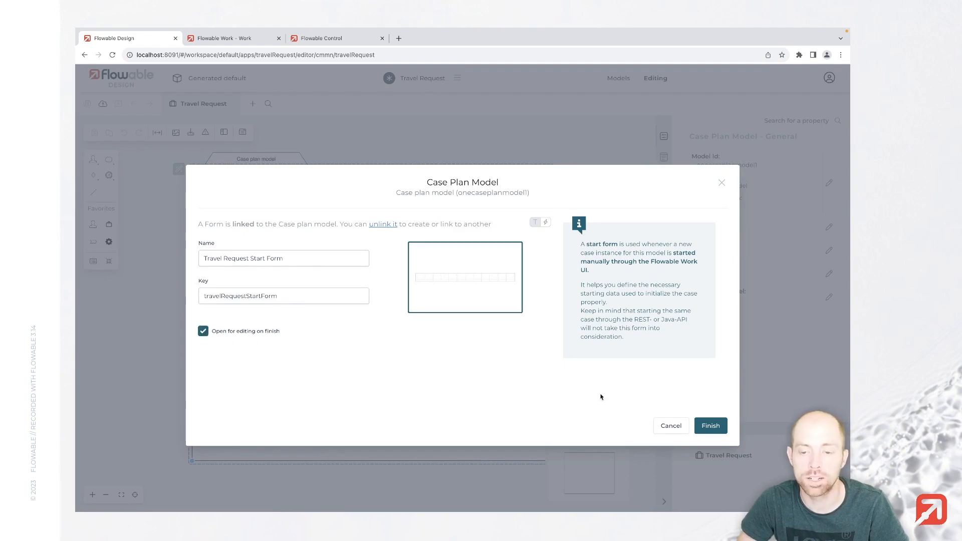
left_click(710, 425)
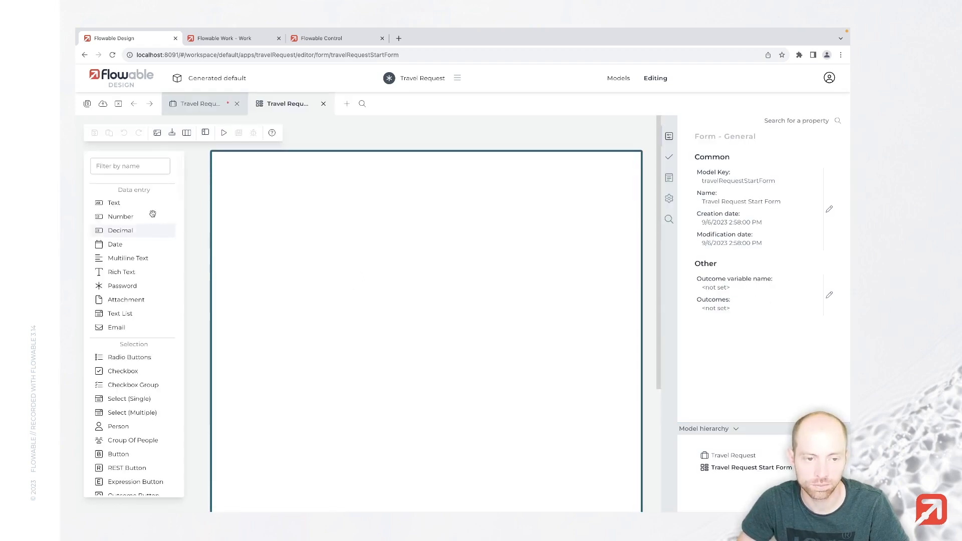
Add an unlabelled panel containing a Travel subject text field bound to {{travelSubject}}
left_click(129, 165)
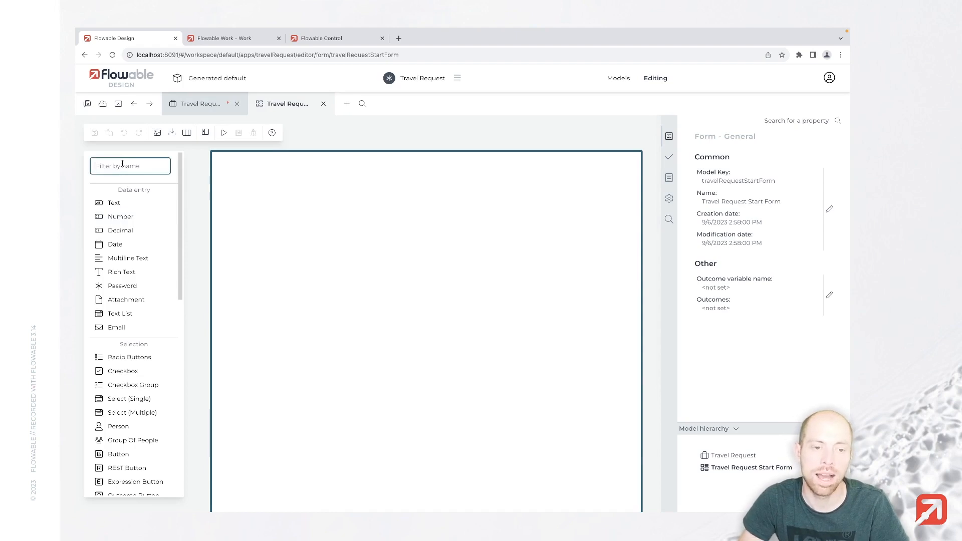
type("panel")
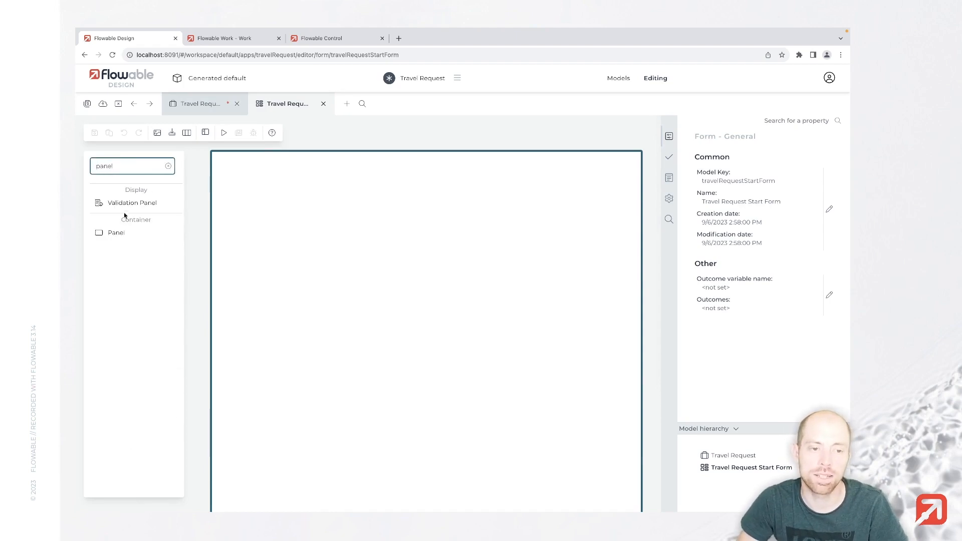
left_click_drag(114, 231, 300, 169)
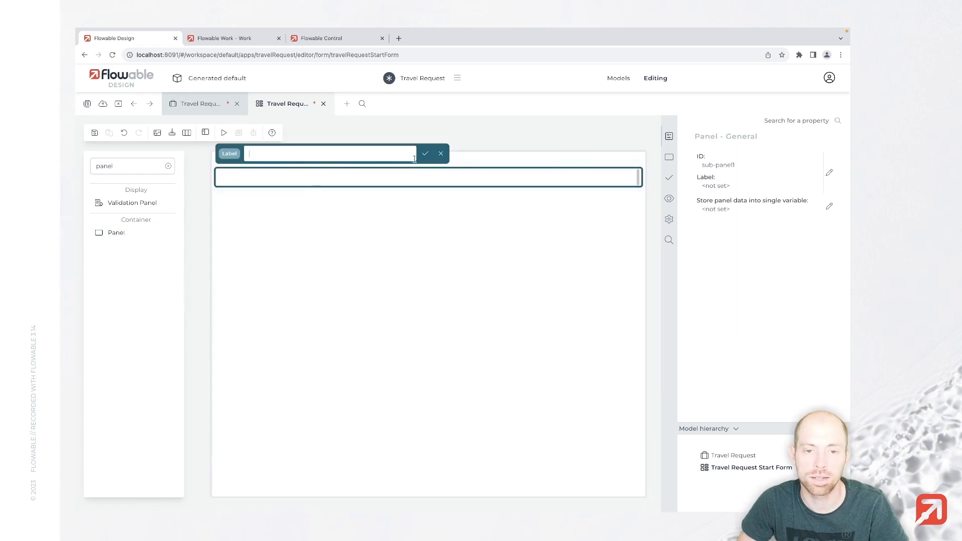
left_click(440, 154)
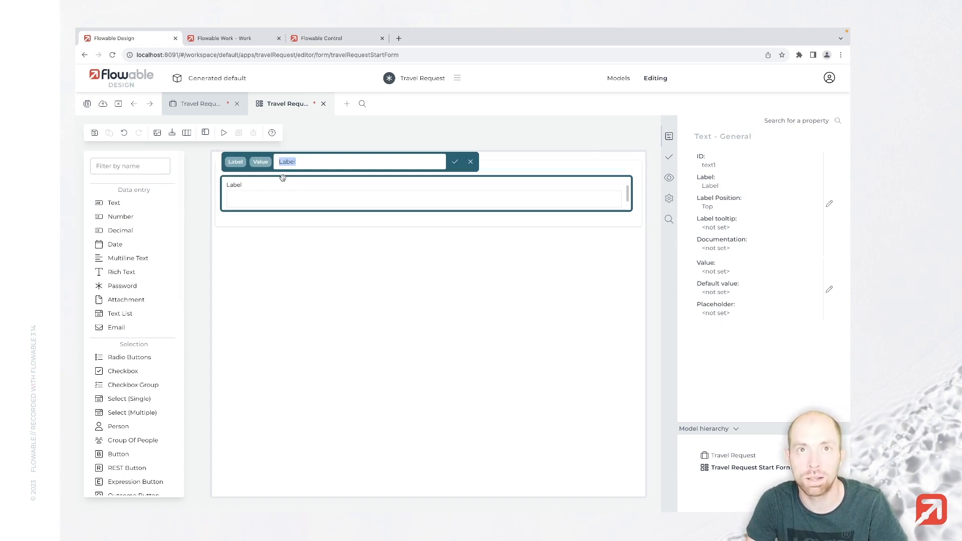
type("Travel su")
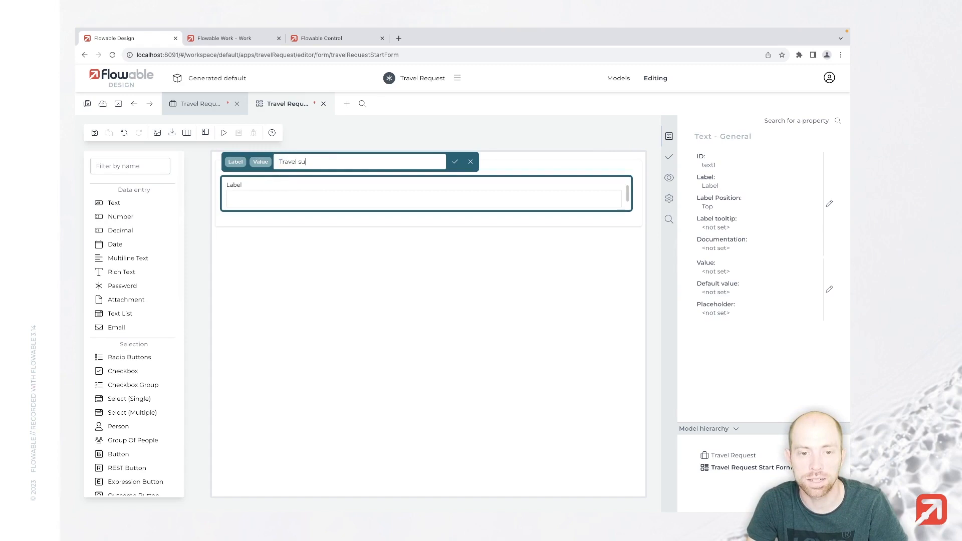
left_click(454, 161)
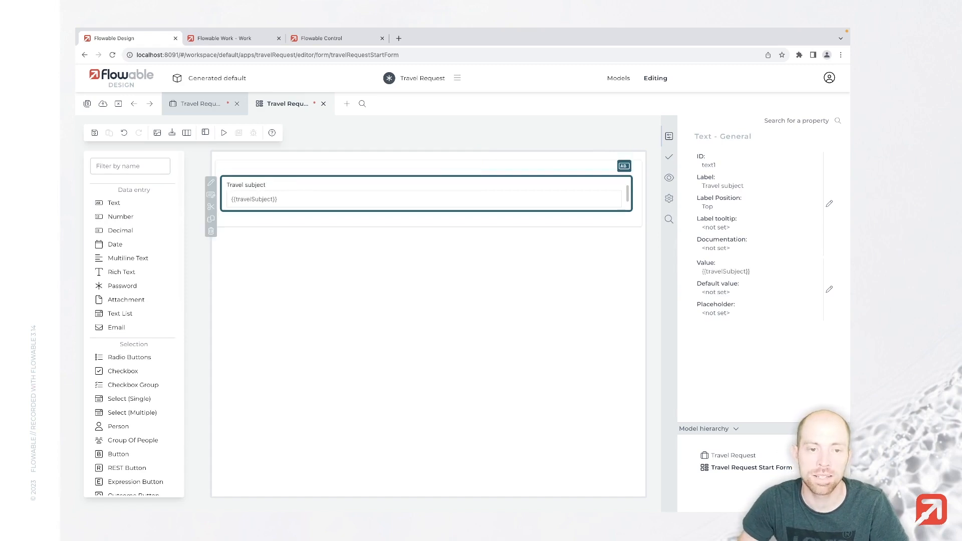
mouse_move(658, 172)
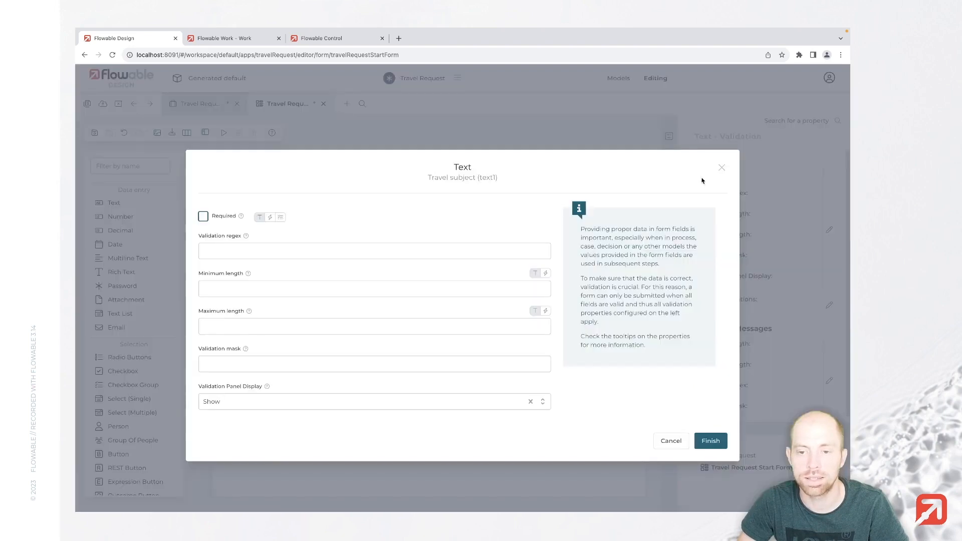
Mark the Travel subject field as Required in its Validation properties
left_click(203, 215)
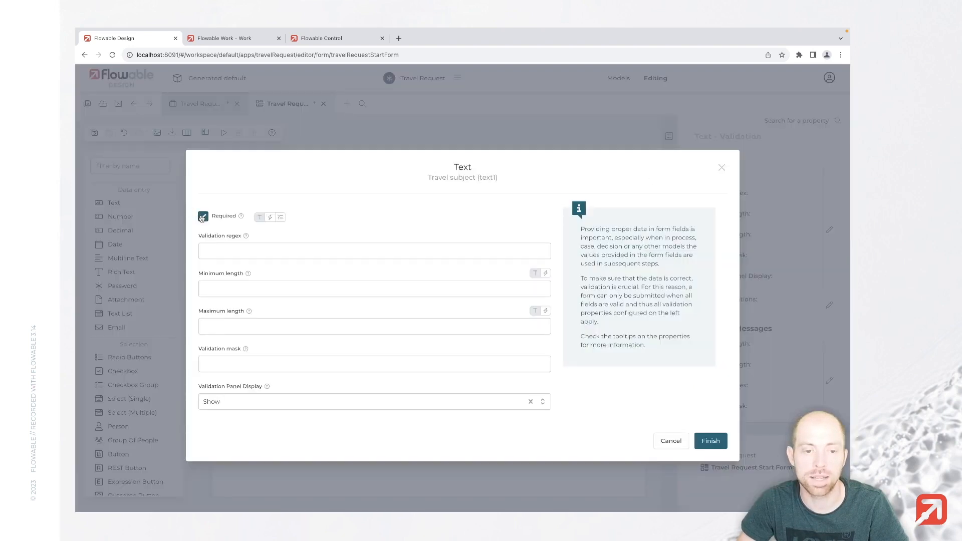
left_click(374, 363)
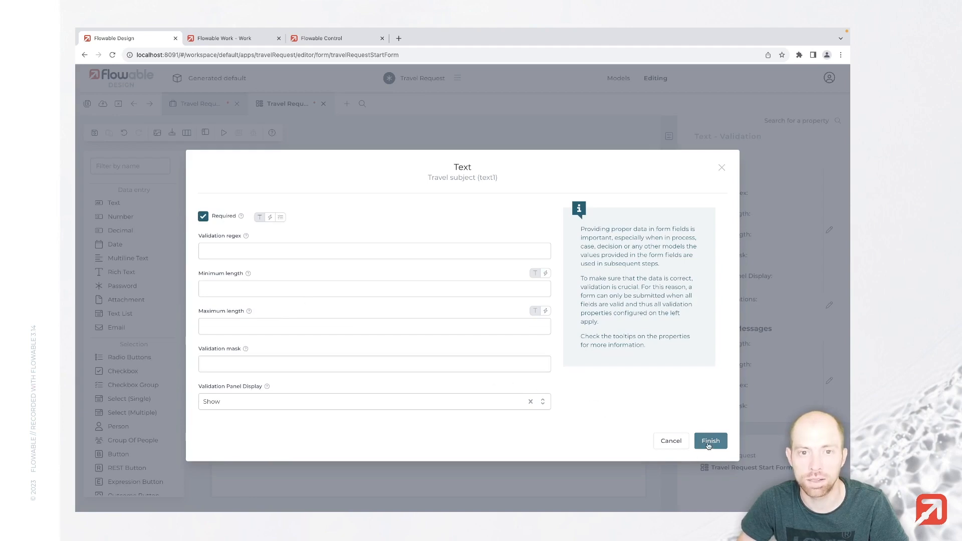
left_click(710, 440)
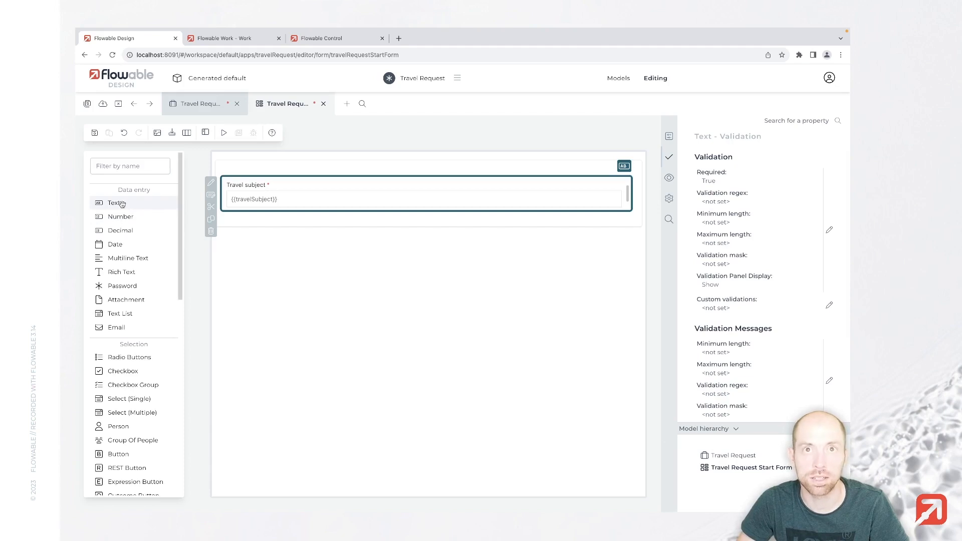
mouse_move(120, 230)
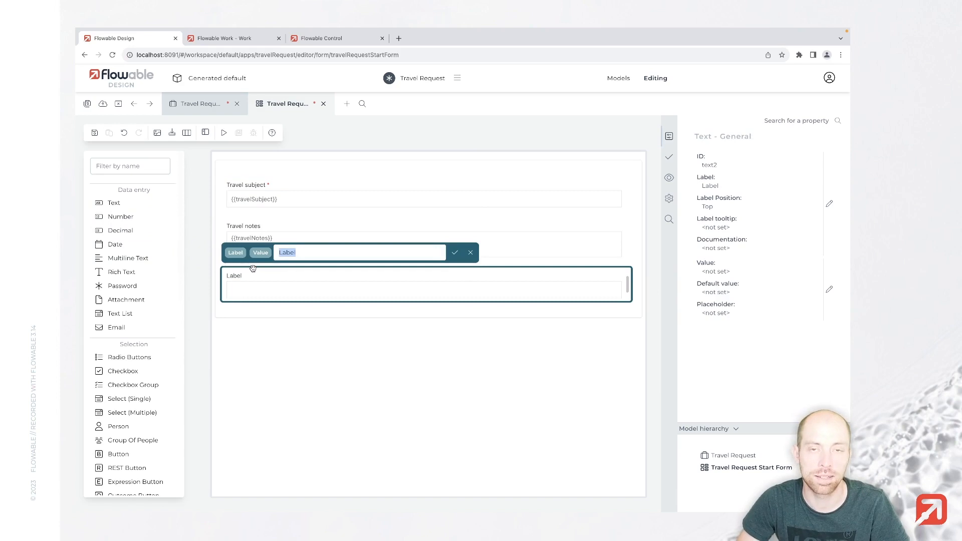
Add a Travel notes multiline text and Origin and Destination text fields
type("Tr")
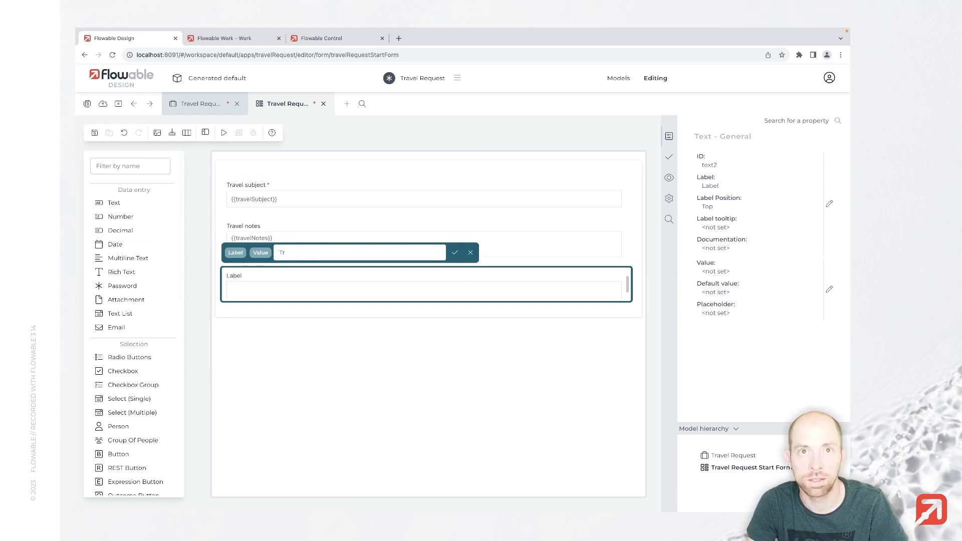
type("Origin")
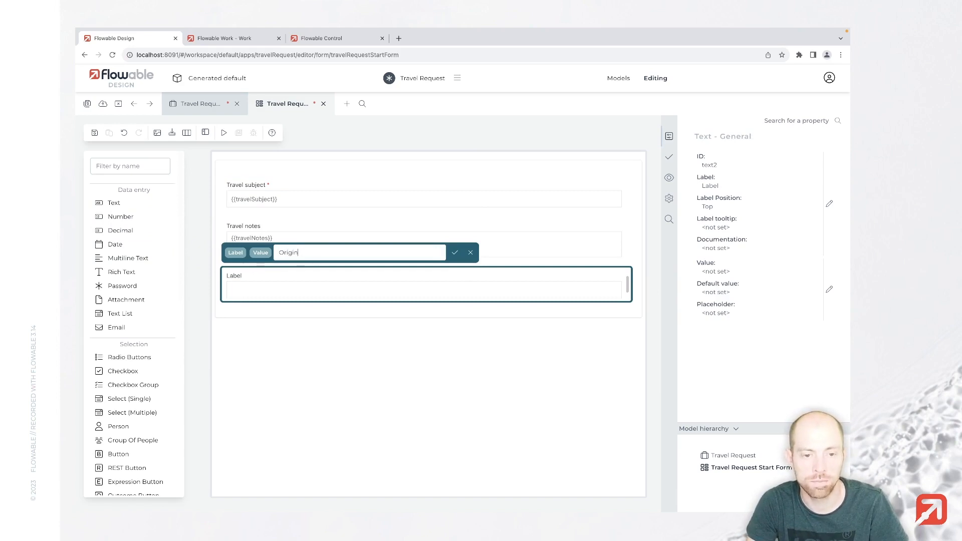
left_click(454, 252)
type("Destination")
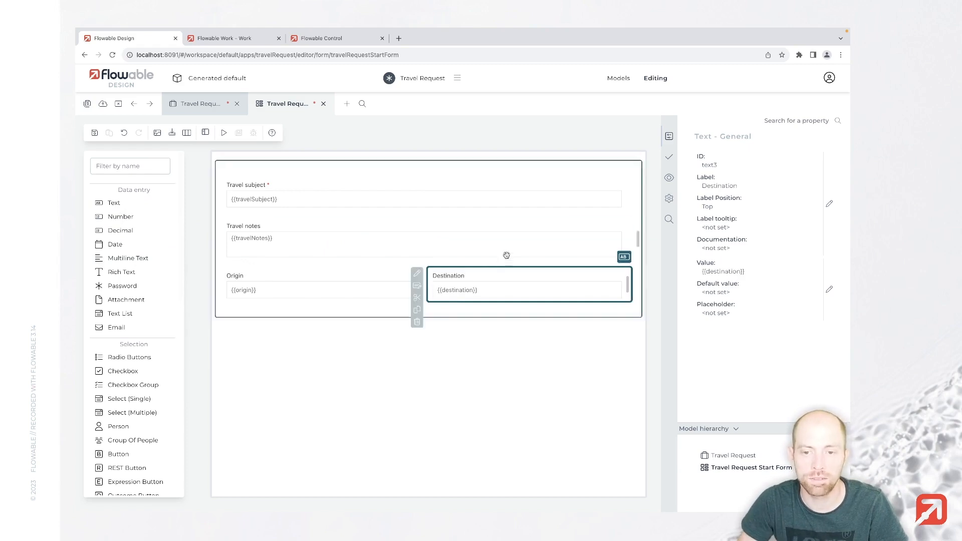
Make Destination and Origin required in their Validation settings
left_click(669, 157)
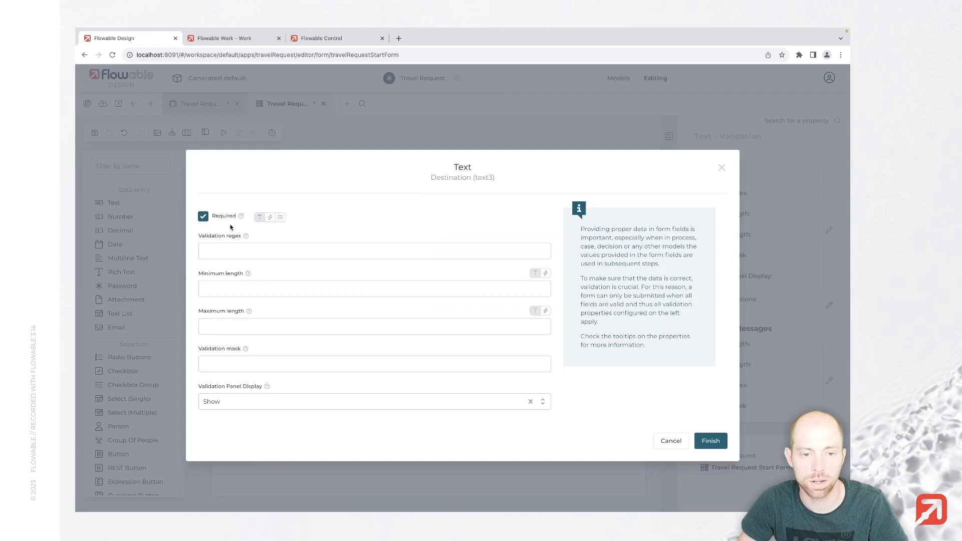
left_click(710, 440)
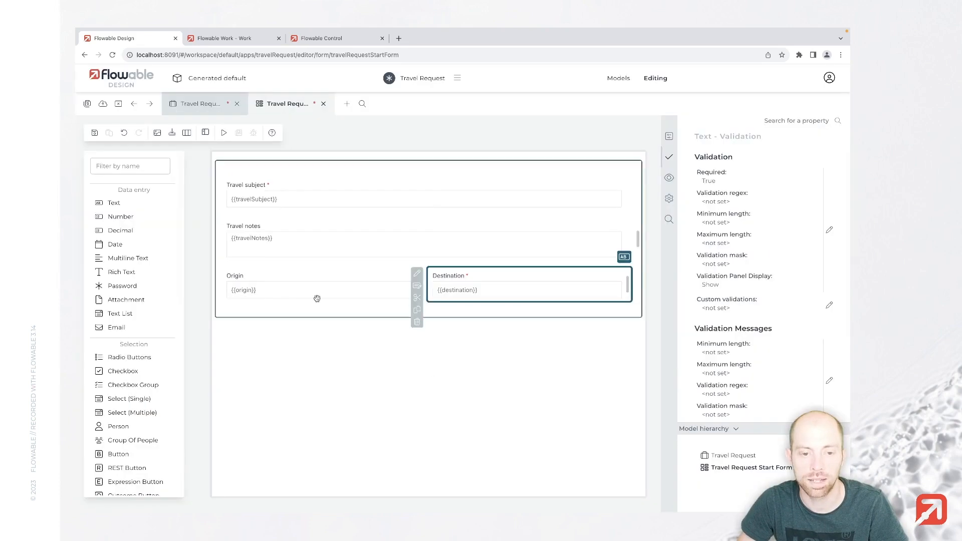
left_click(416, 274)
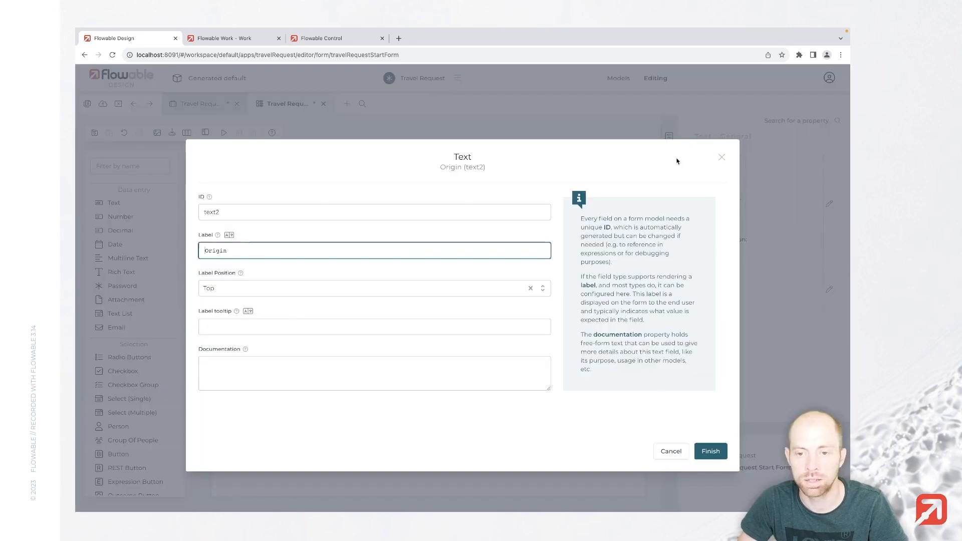
left_click(709, 451)
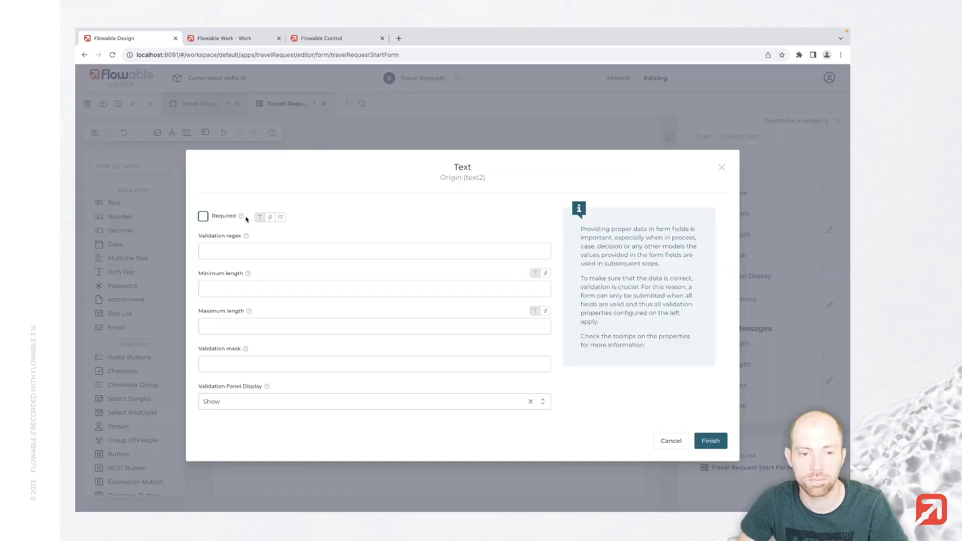
left_click(202, 216)
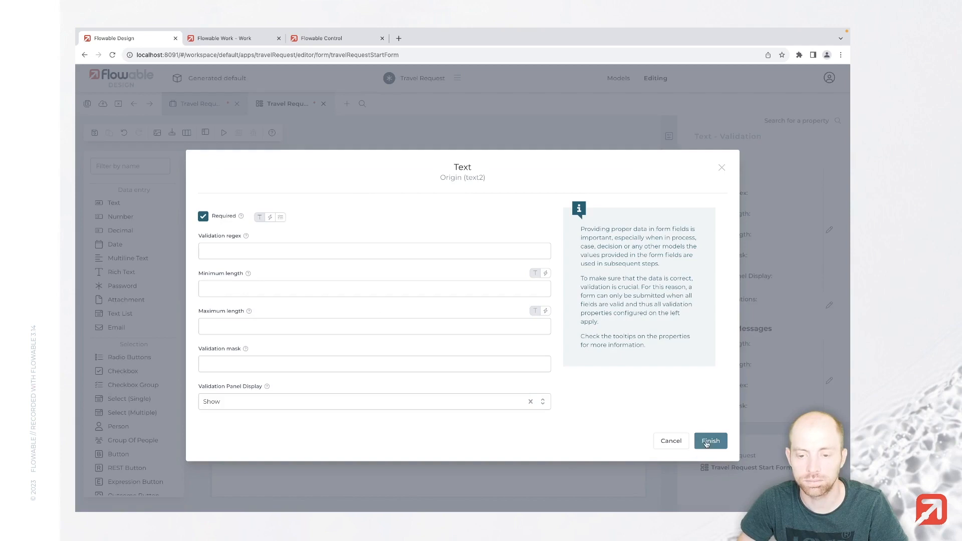
left_click(710, 440)
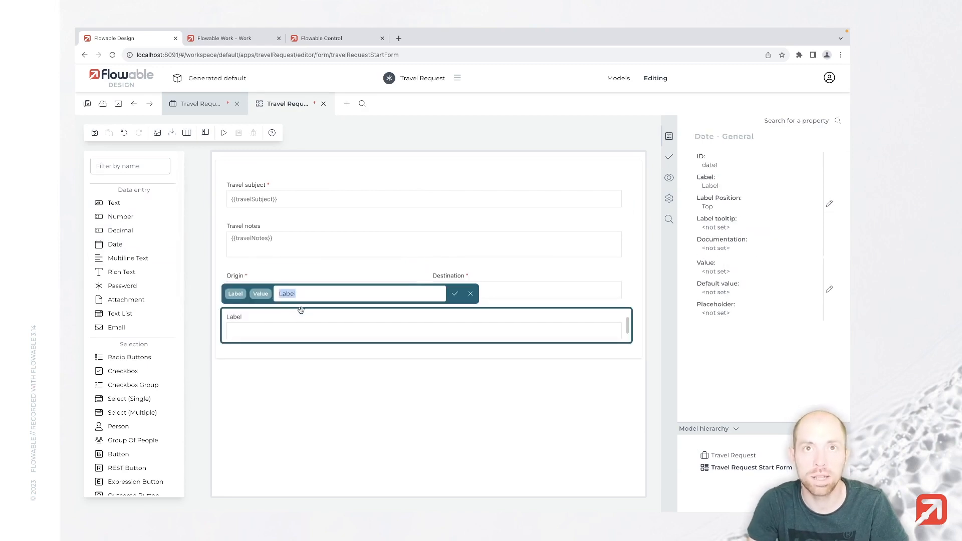
Add Outward trip date and Return trip date fields; outward date required with minimum 0 Days
type("Outwal")
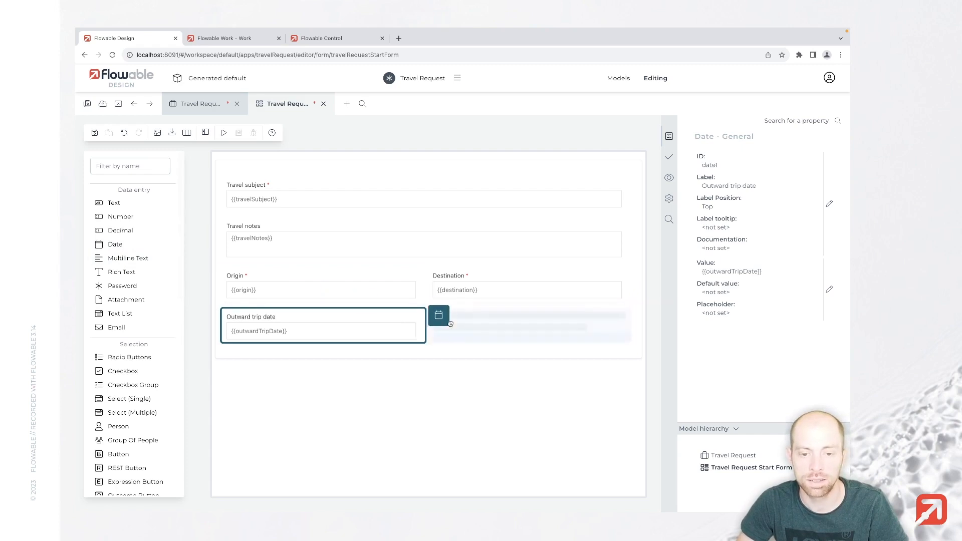
type("Return tri")
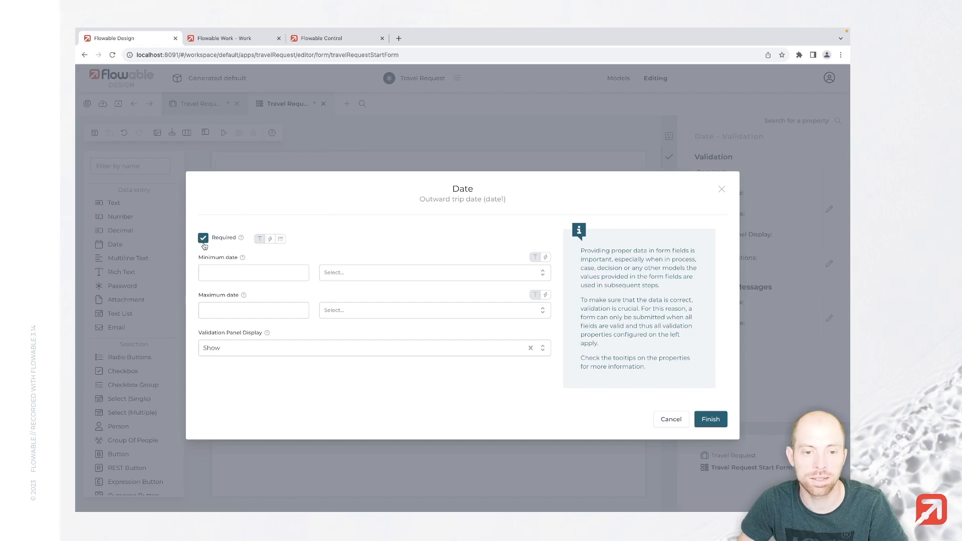
left_click(252, 273)
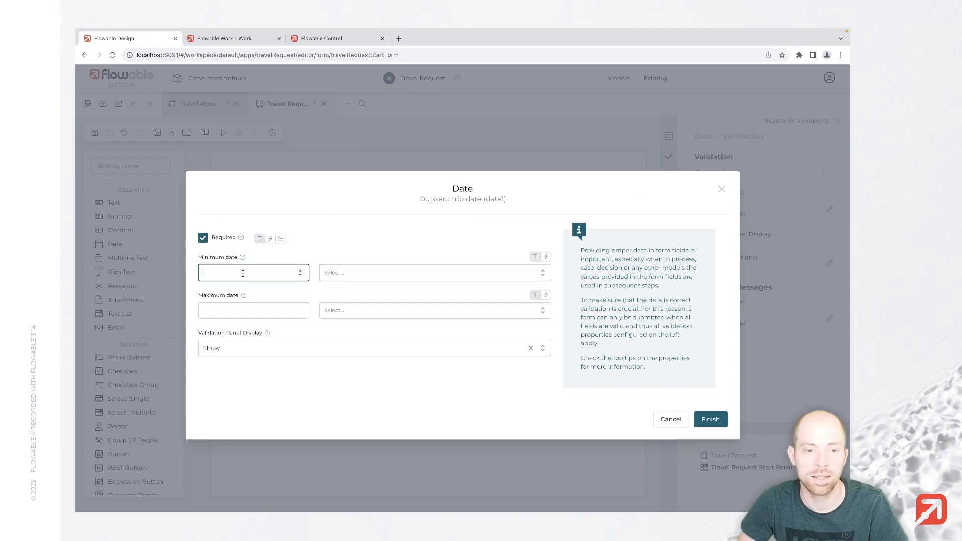
type("0")
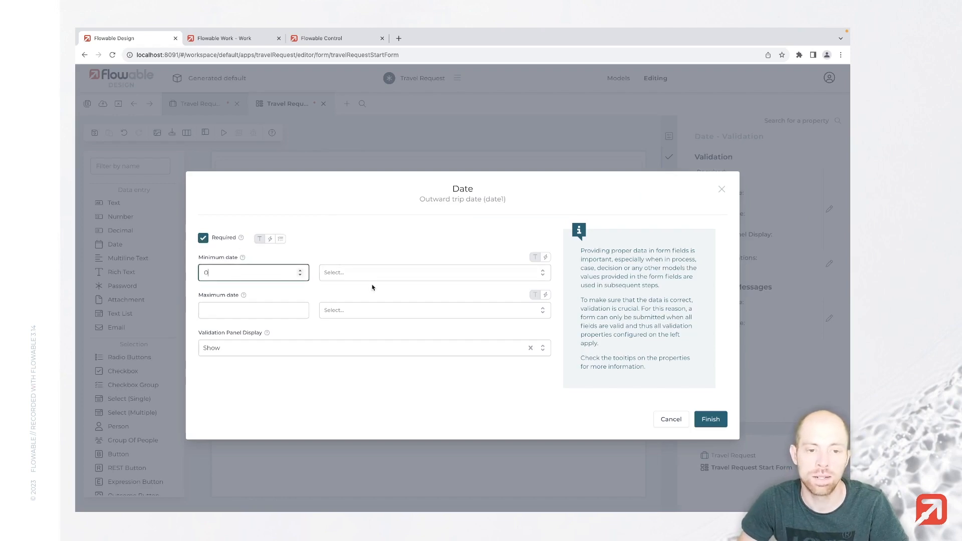
left_click(434, 273)
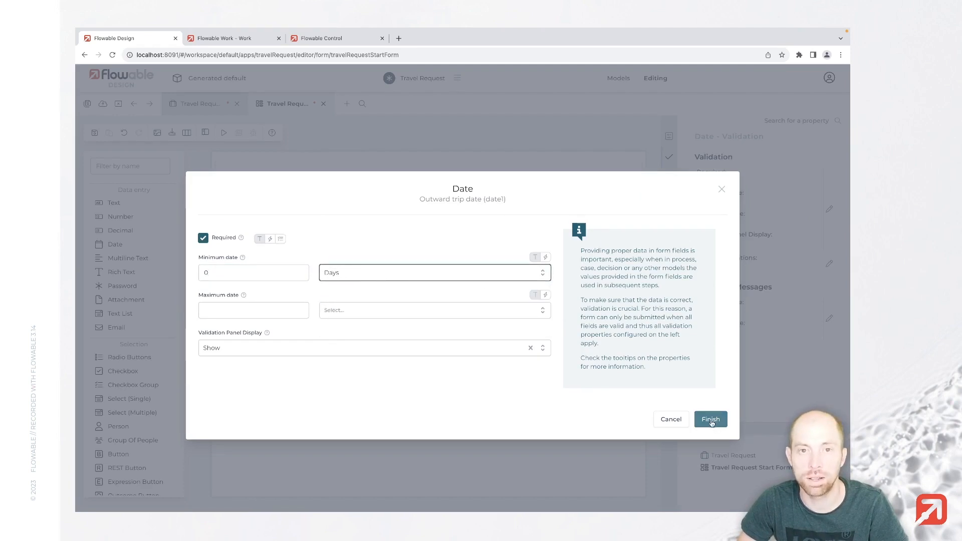
left_click(711, 419)
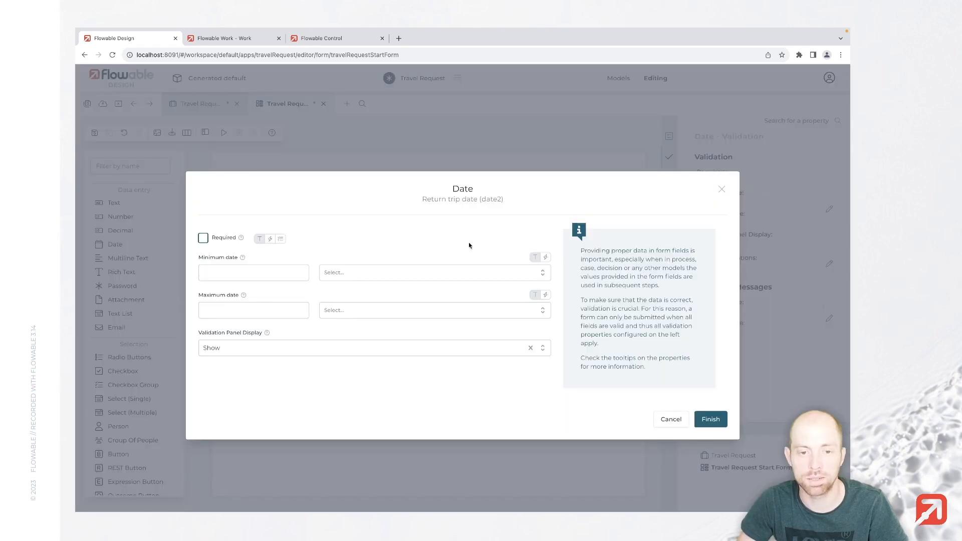
Make Return trip date required and begin an expression for its minimum date
left_click(203, 238)
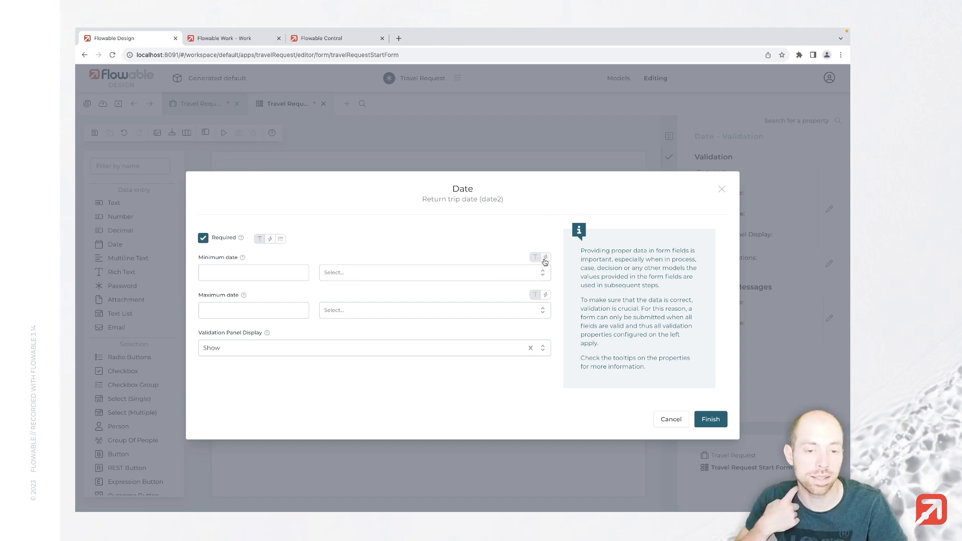
mouse_move(544, 257)
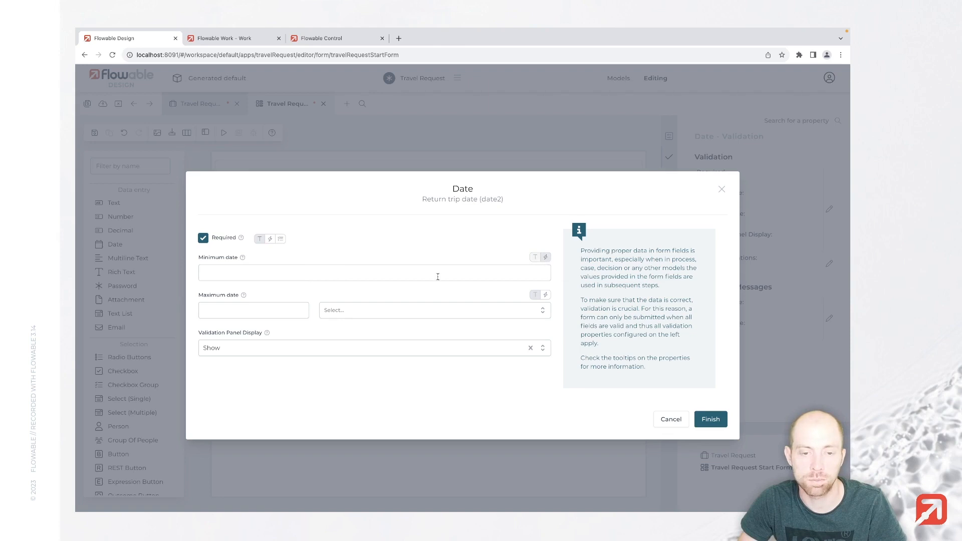
type("{{}}")
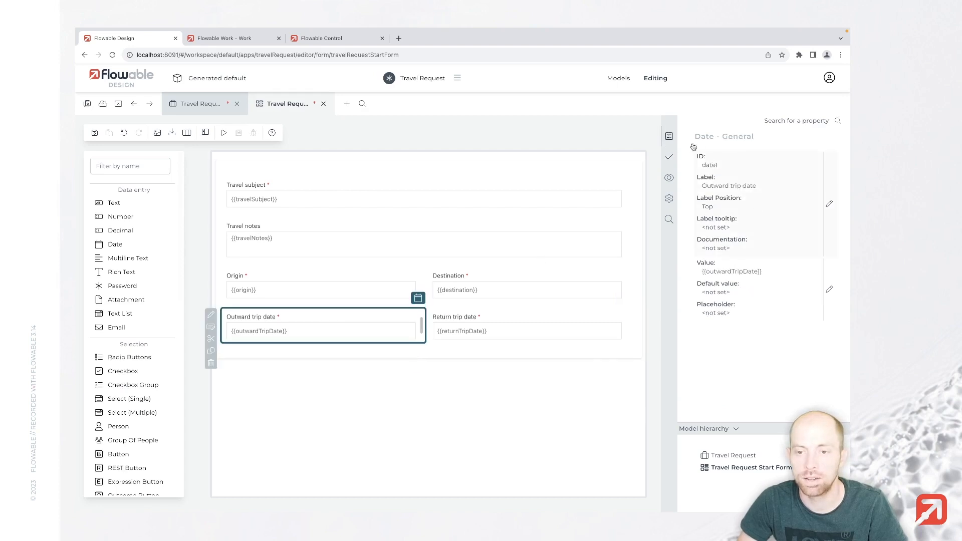
mouse_move(715, 272)
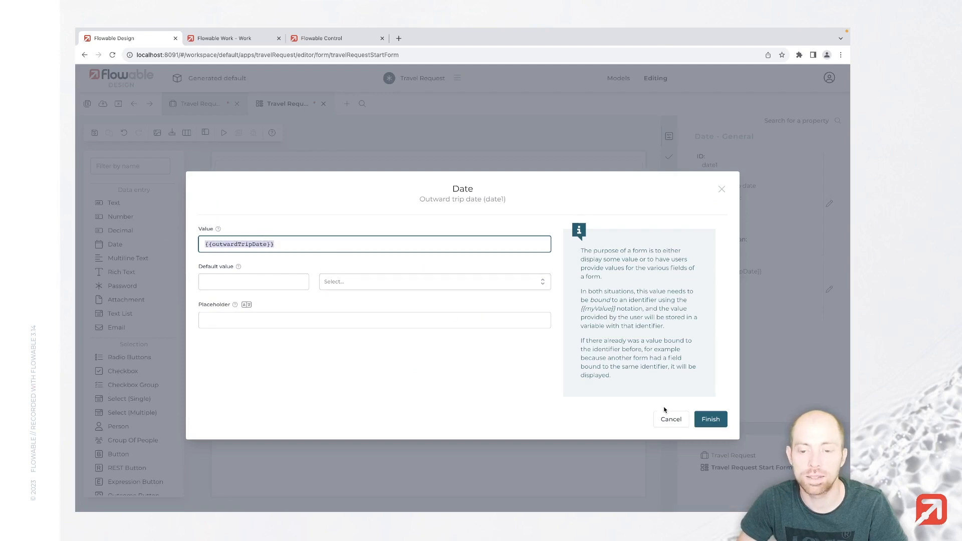
Set Return trip date's Minimum date to {{outwardTripDate}}, keeping it required
left_click(710, 419)
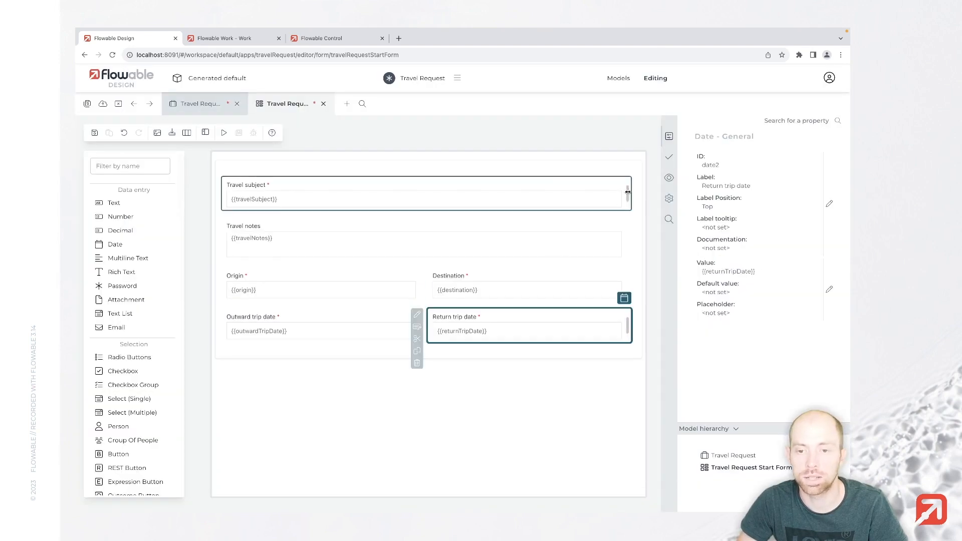
left_click(669, 157)
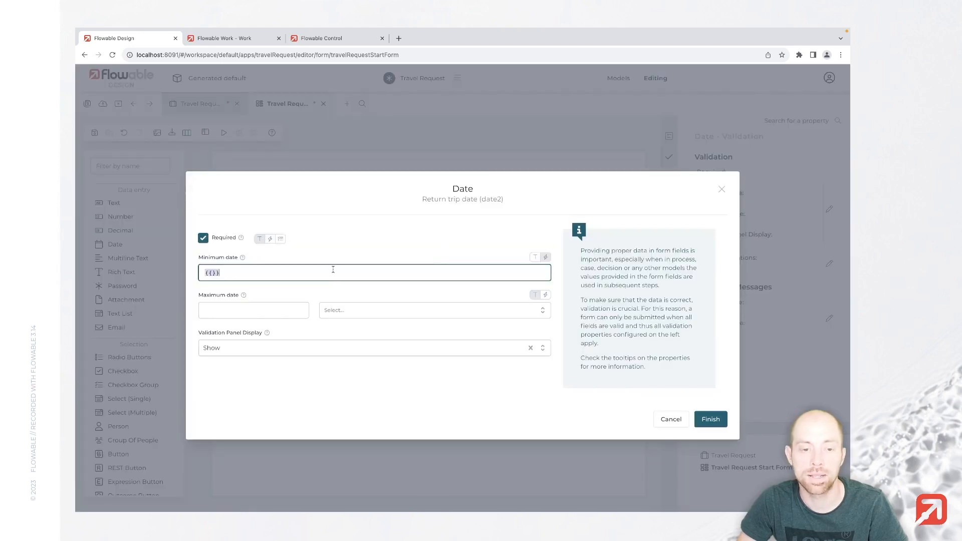
left_click(710, 419)
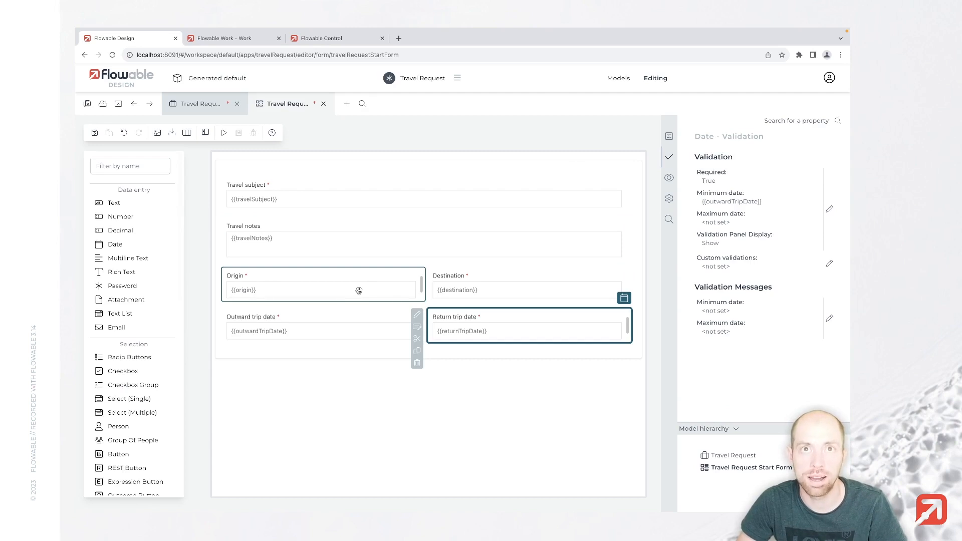
left_click(421, 407)
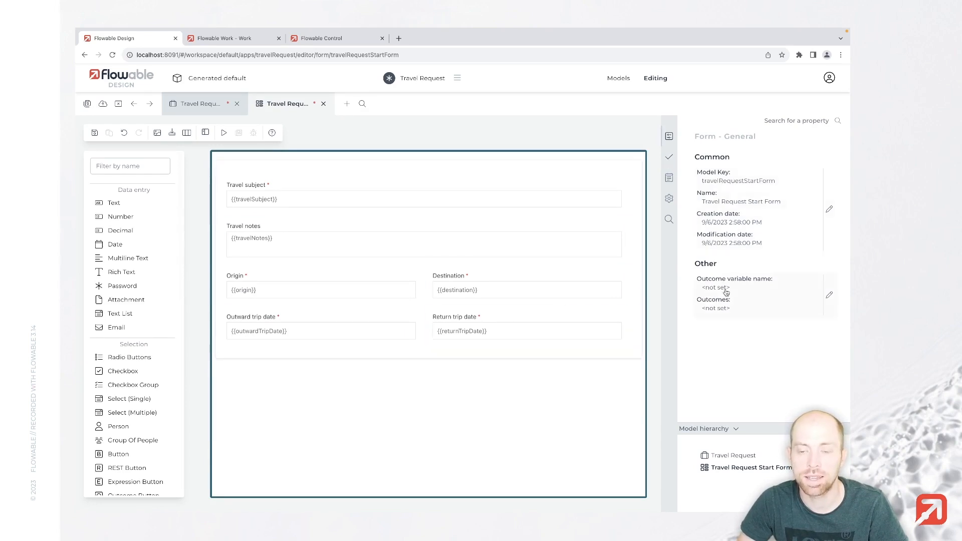
Add form outcome Create travel request with value createTravelRequest
left_click(829, 294)
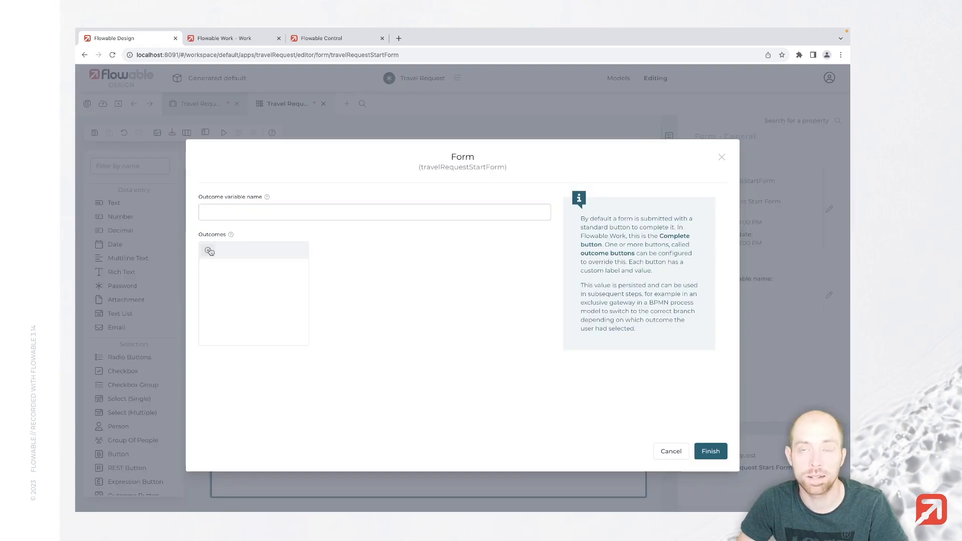
left_click(207, 251)
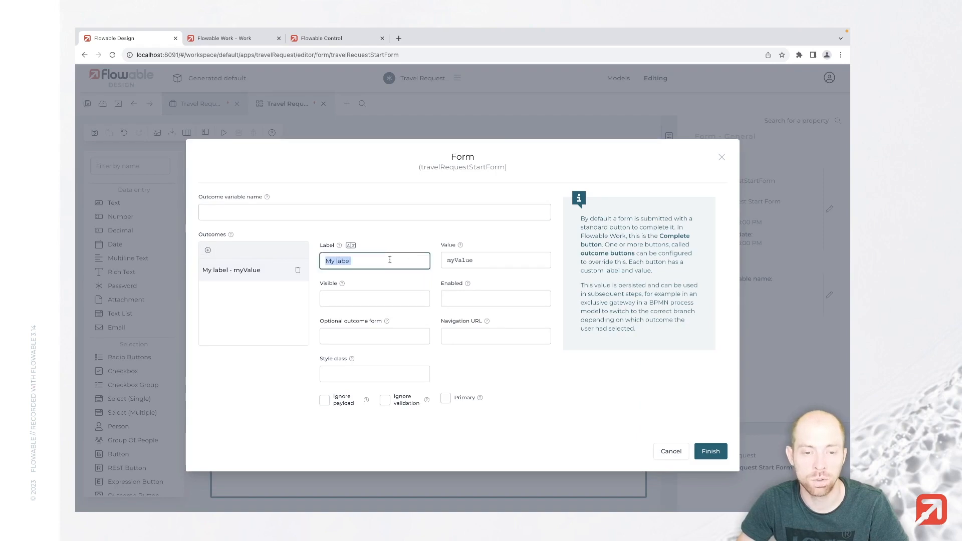
type("Create")
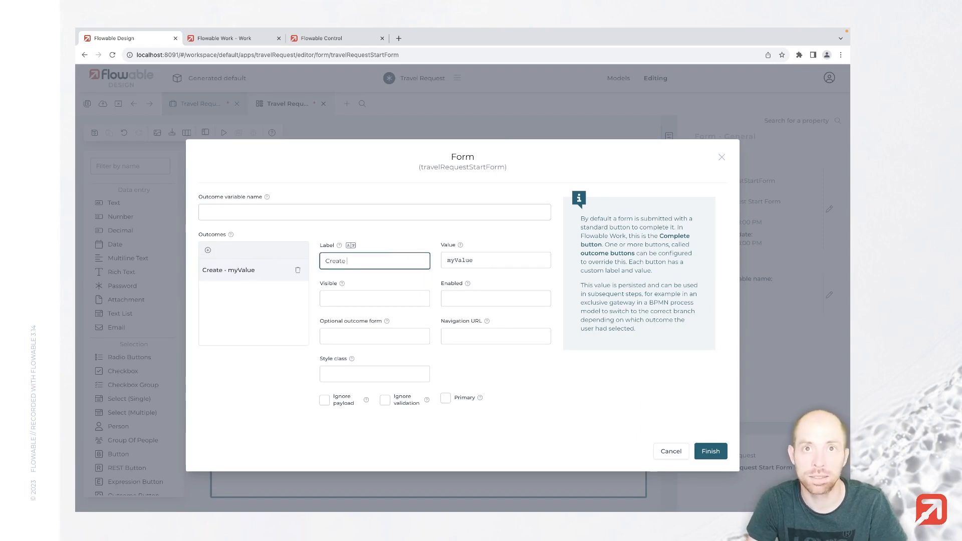
type("travel request")
left_click(495, 261)
type("c")
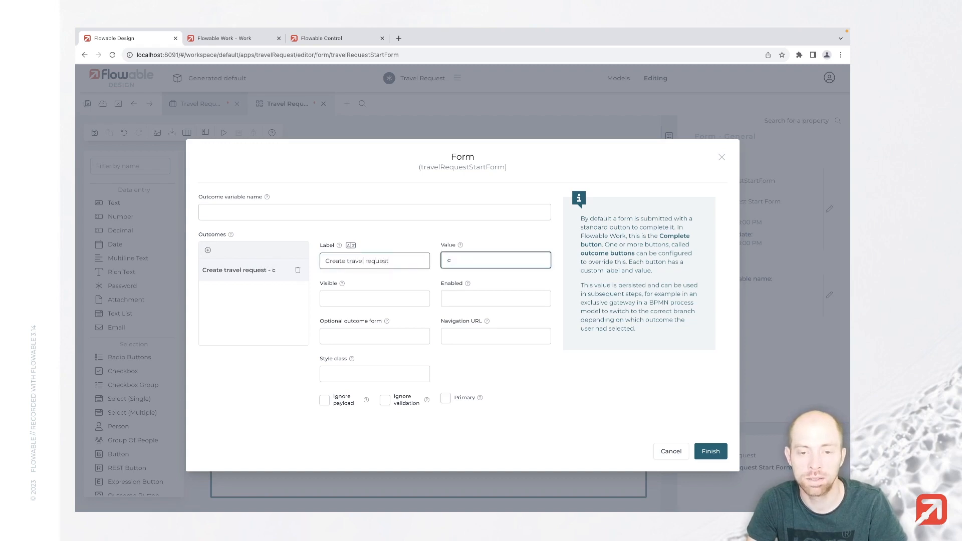
type("reateTravelRequest")
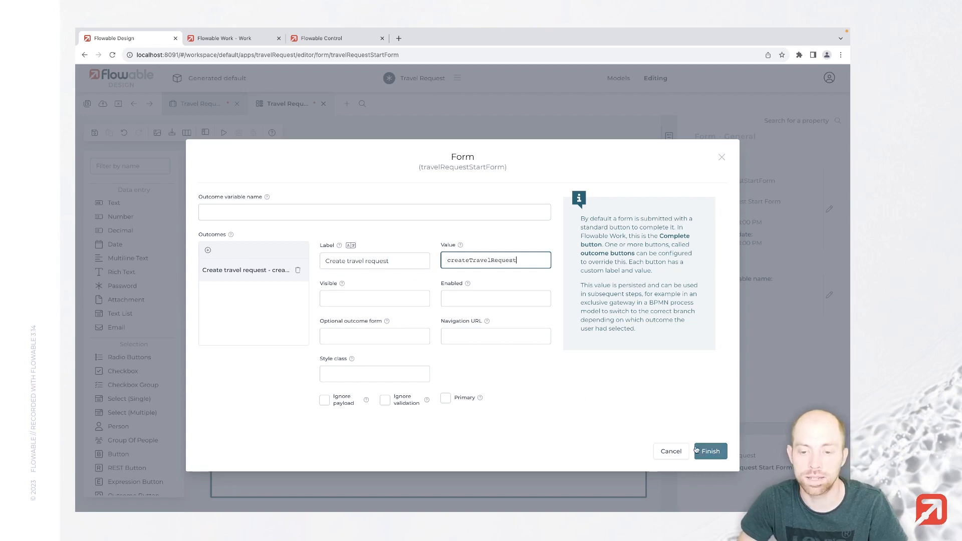
left_click(709, 451)
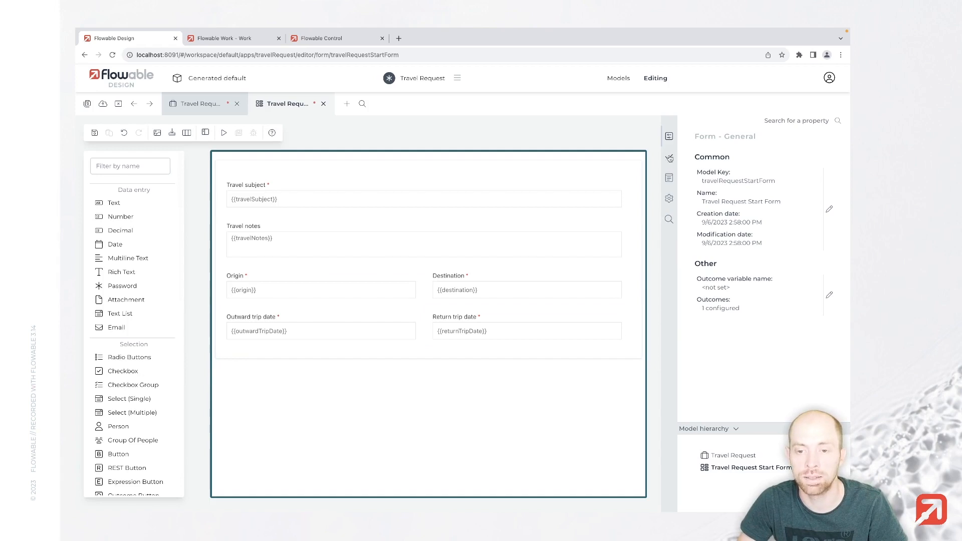
mouse_move(669, 158)
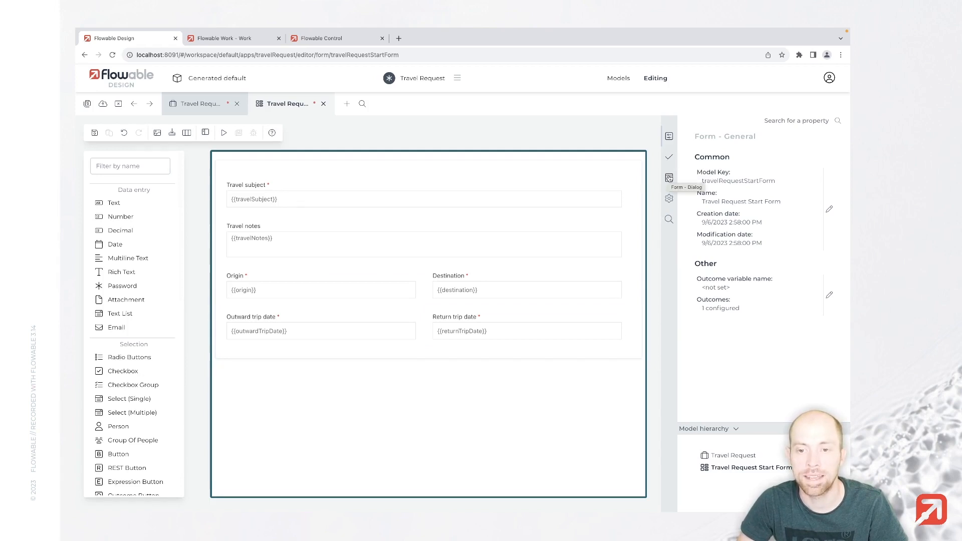
Set the form's Dialog title to Travel Request
left_click(669, 177)
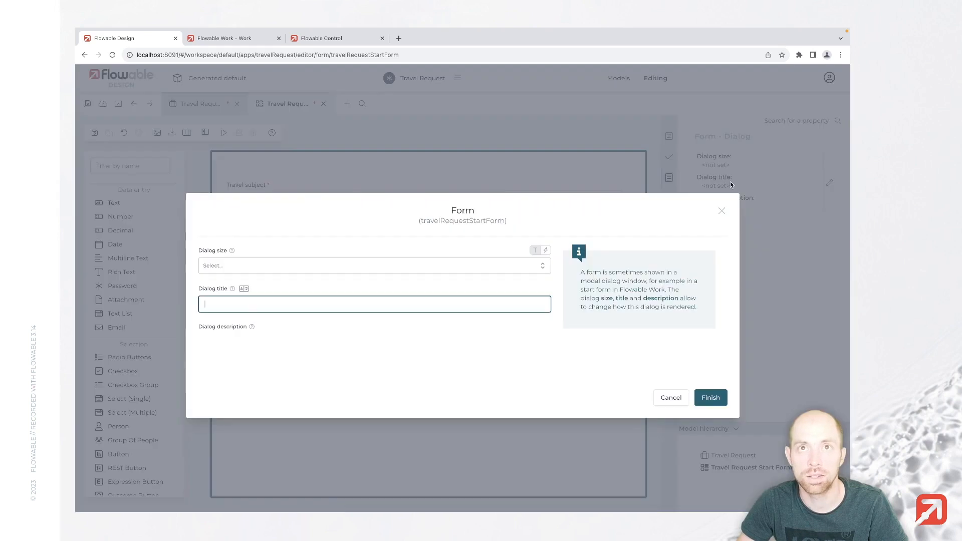
type("Travel Request")
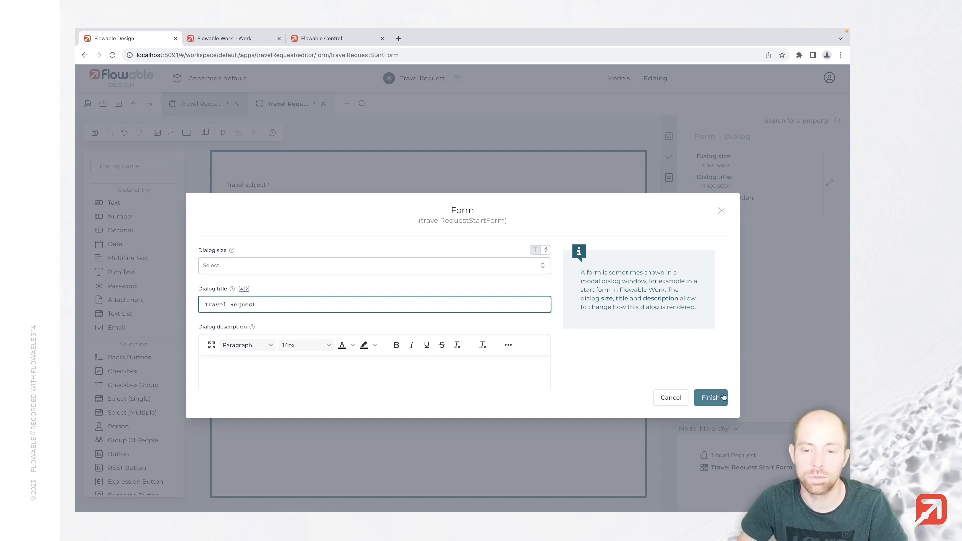
left_click(710, 397)
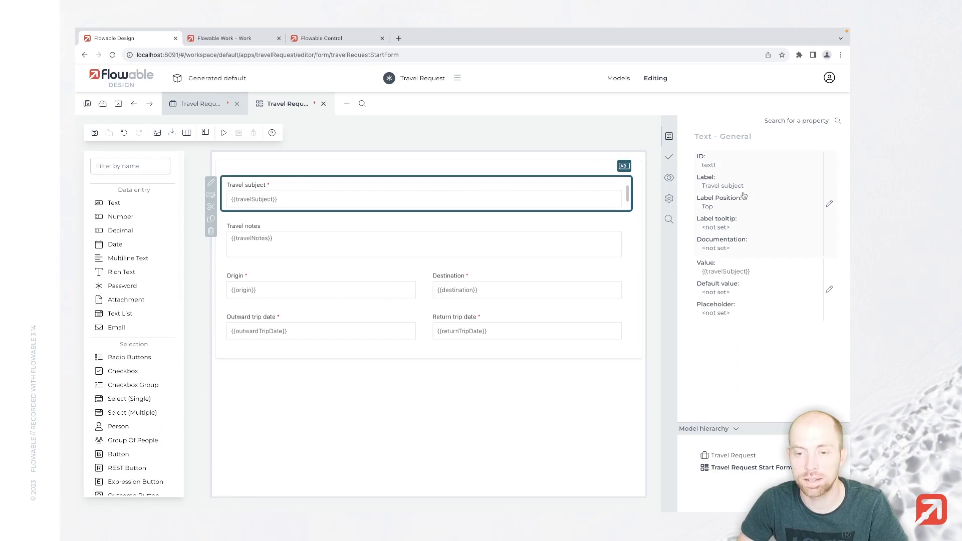
mouse_move(641, 172)
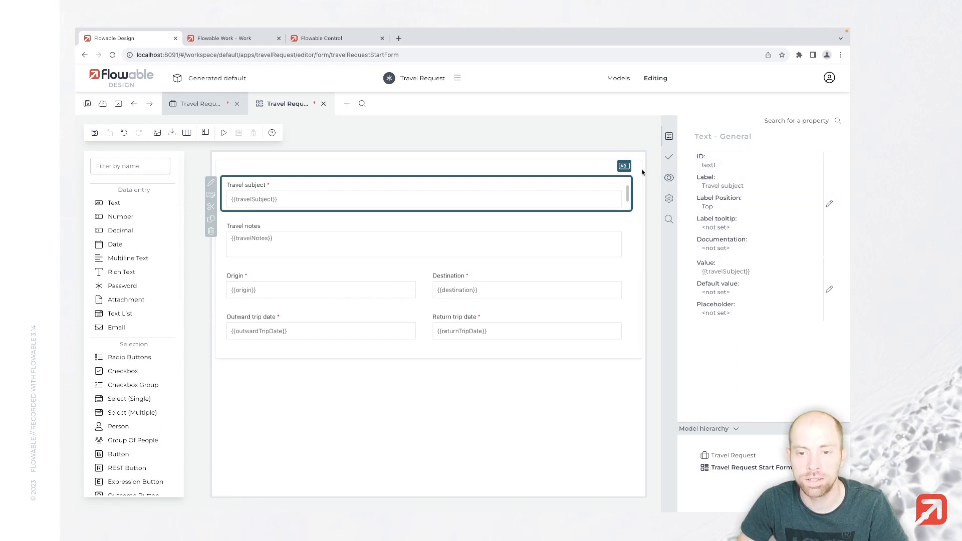
left_click(623, 166)
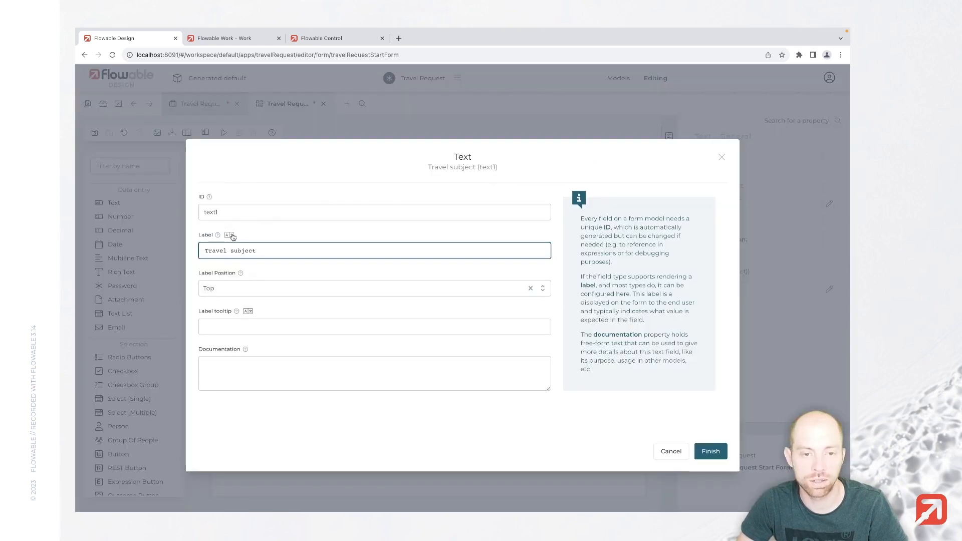
mouse_move(228, 235)
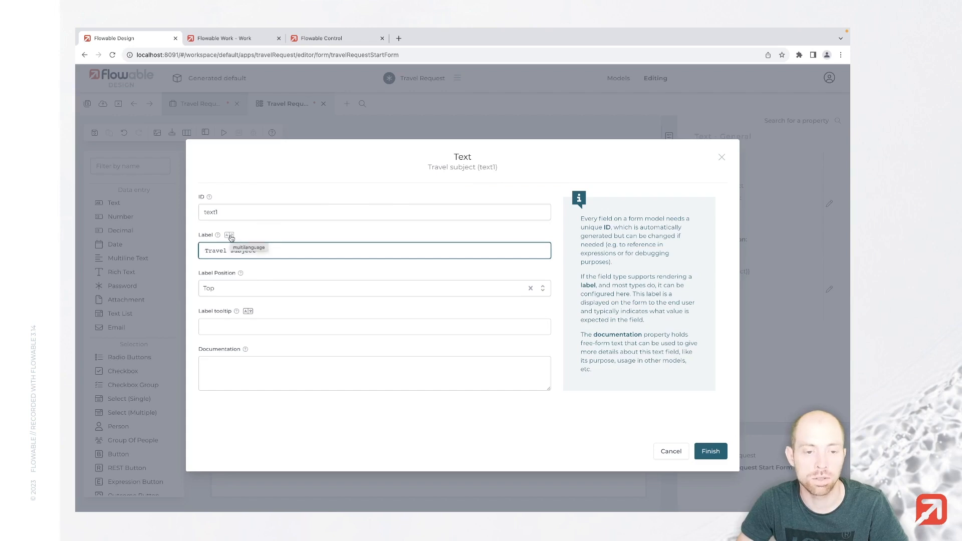
left_click(229, 235)
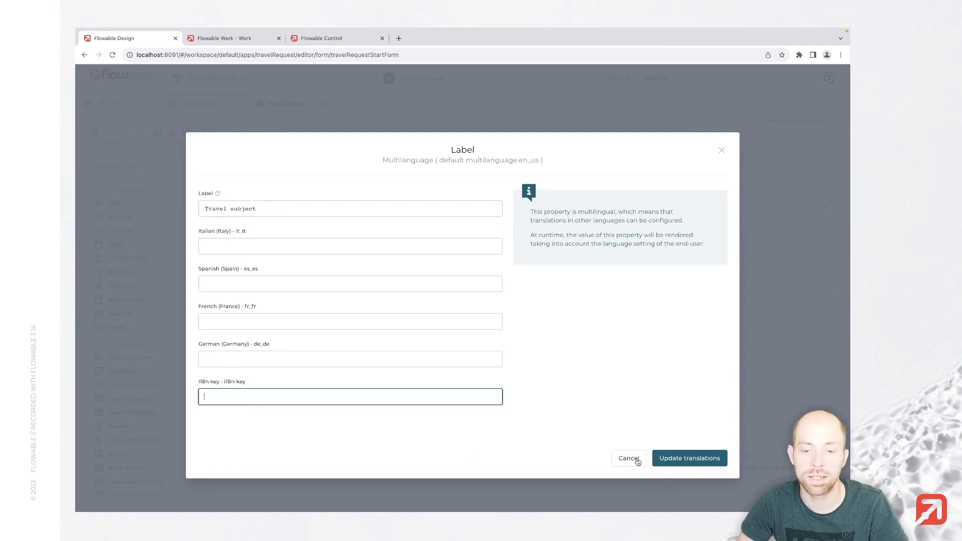
left_click(627, 458)
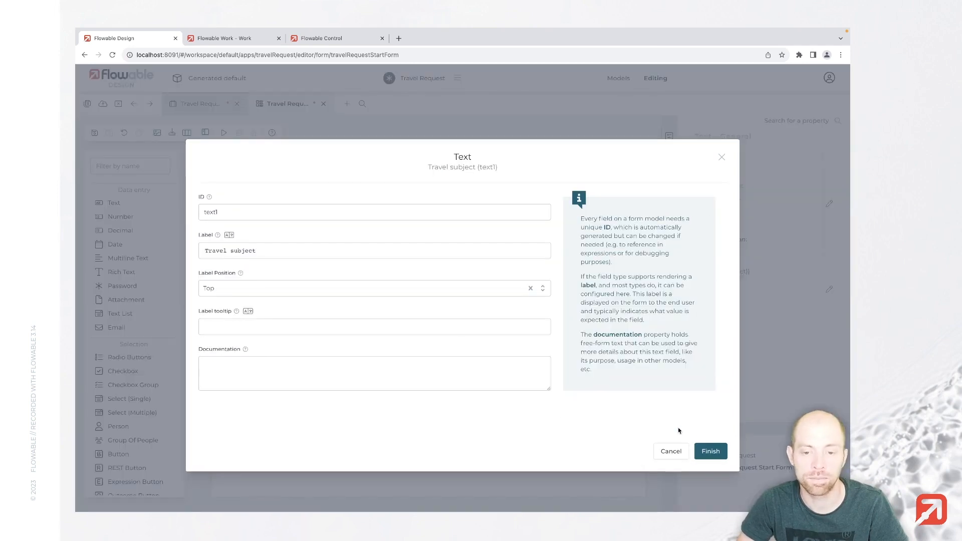
left_click(710, 451)
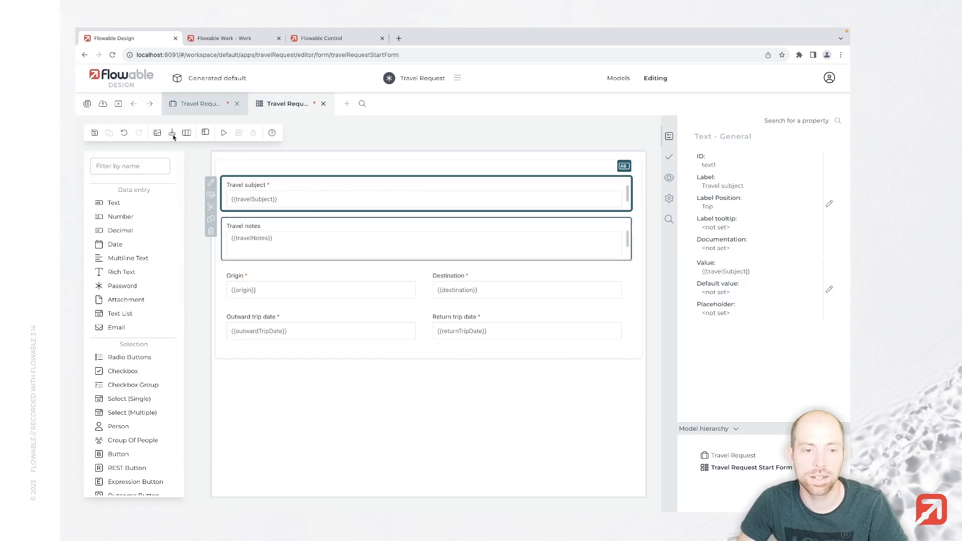
left_click(94, 132)
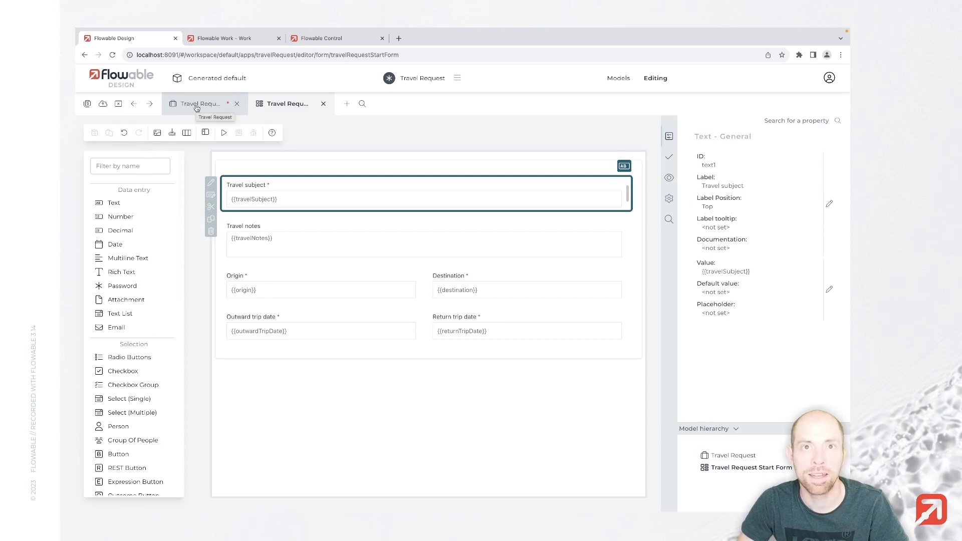
Add stages Define travel data and Approve travel to the case plan, then place a third stage below
left_click(198, 103)
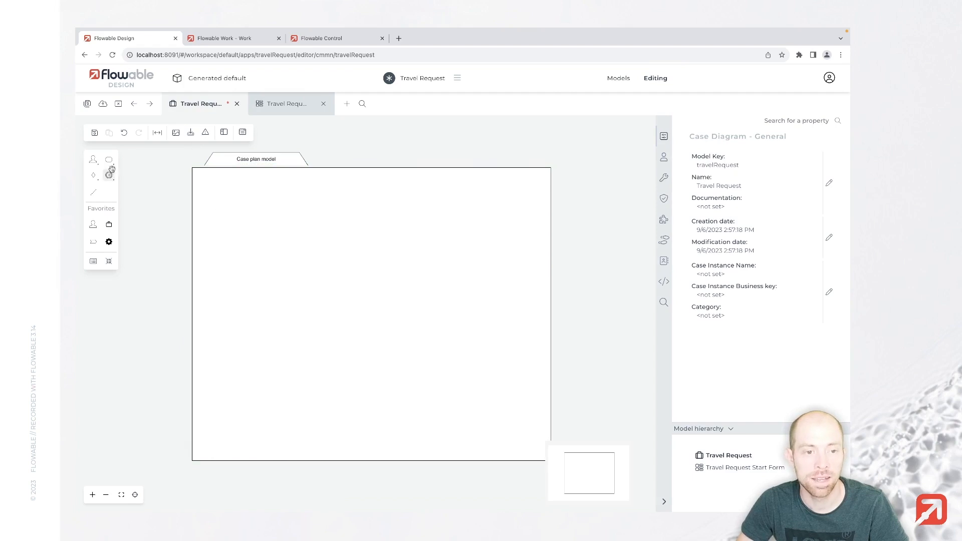
mouse_move(108, 160)
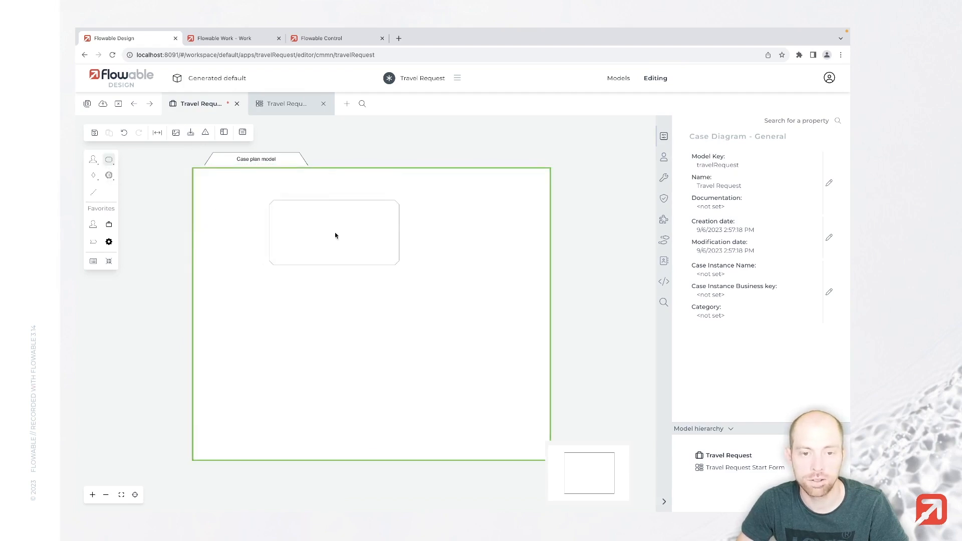
type("Define travel data")
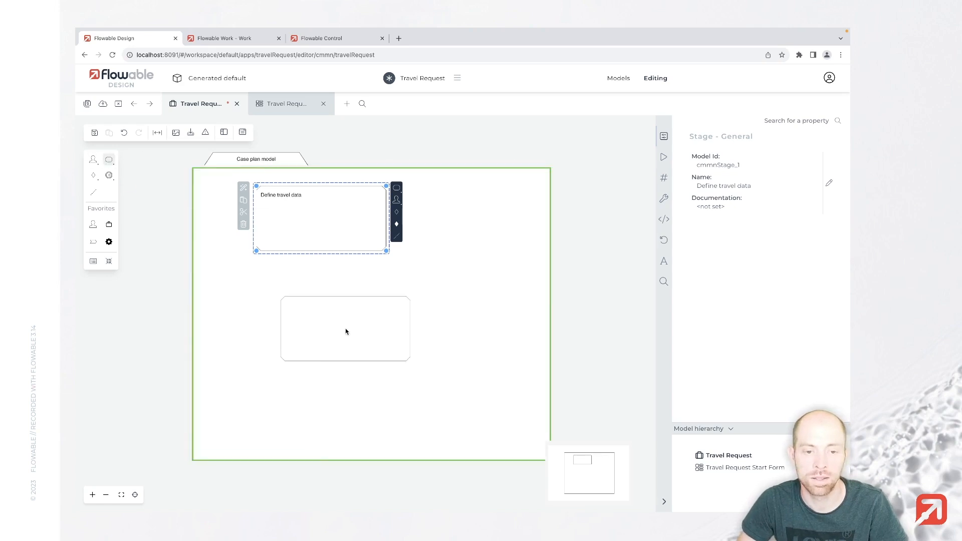
left_click(344, 328)
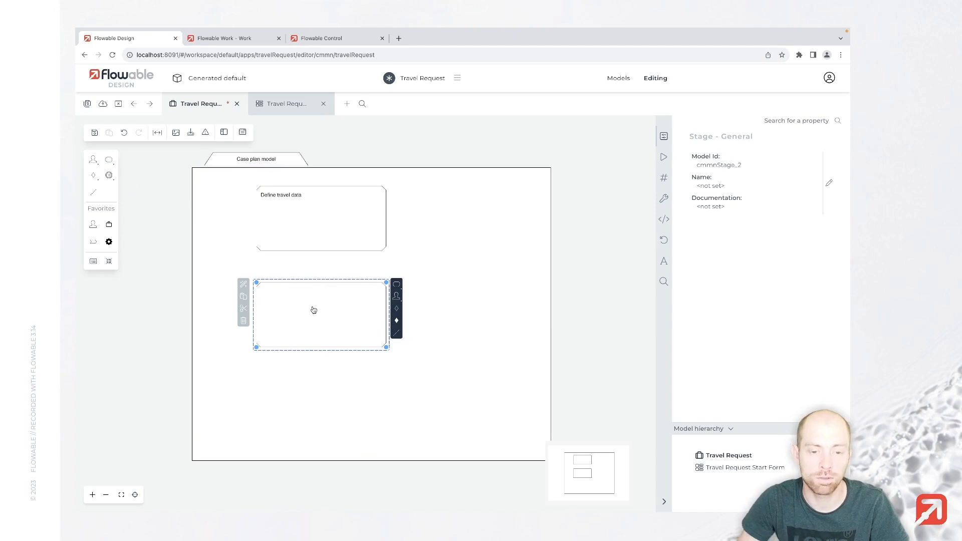
type("Approve")
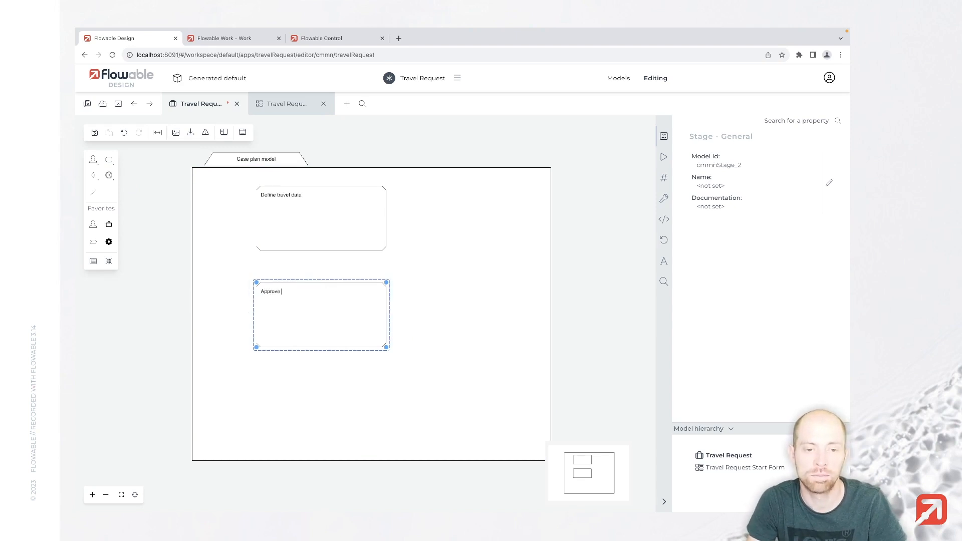
type("travel")
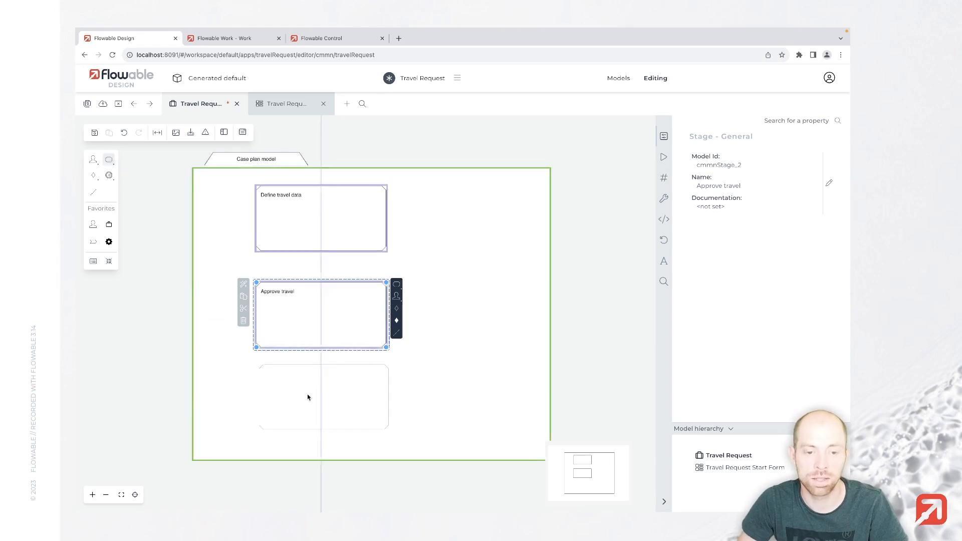
left_click(319, 396)
type("Organize travel")
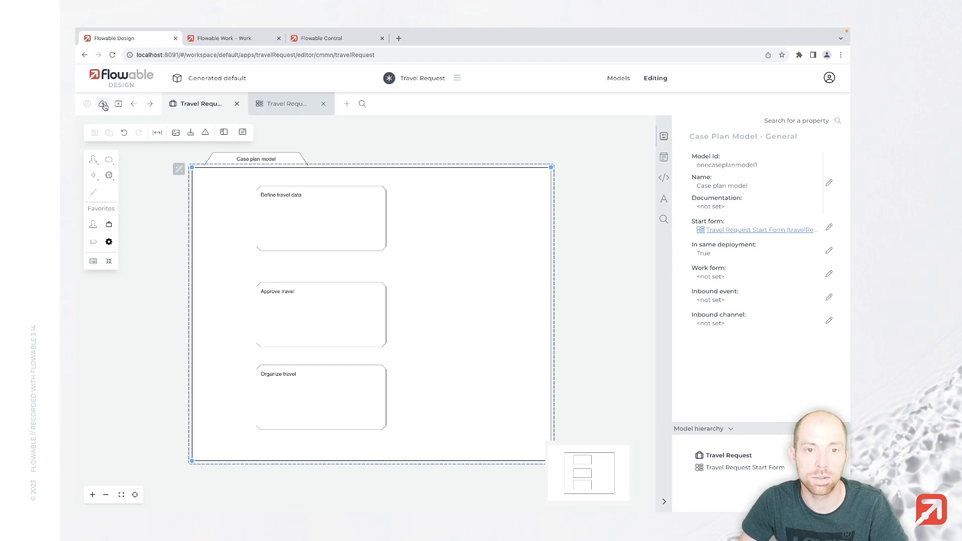
Publish the Travel Request app to the default deployment target and go to Flowable Work
left_click(103, 104)
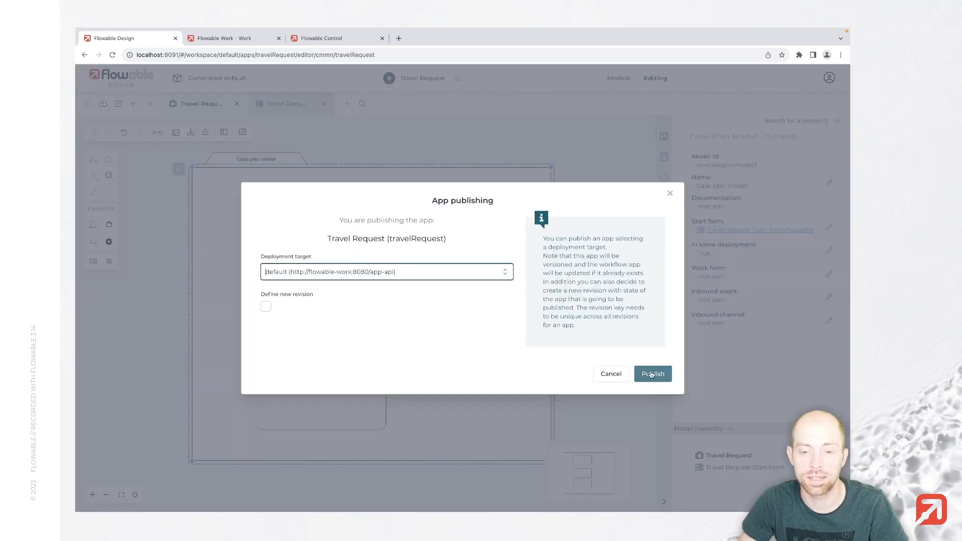
left_click(652, 374)
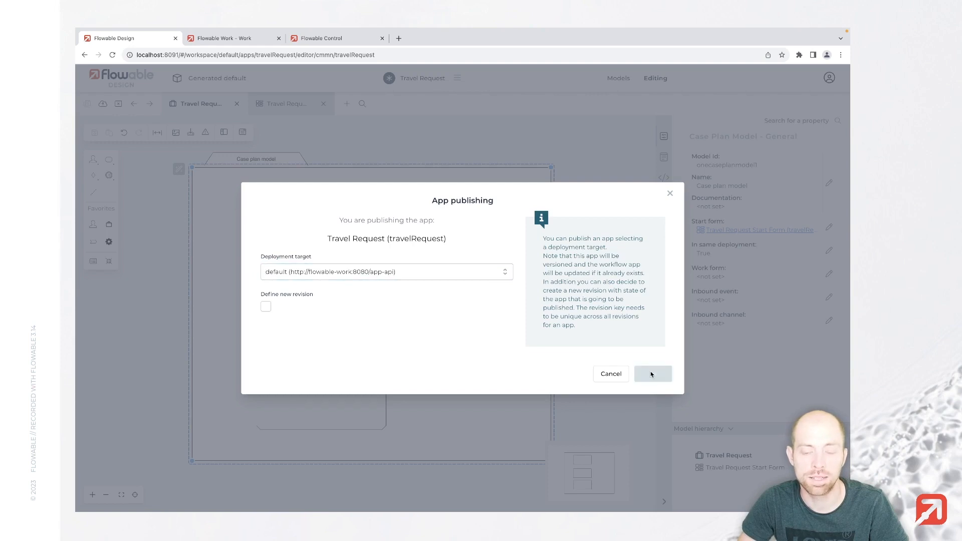
left_click(652, 374)
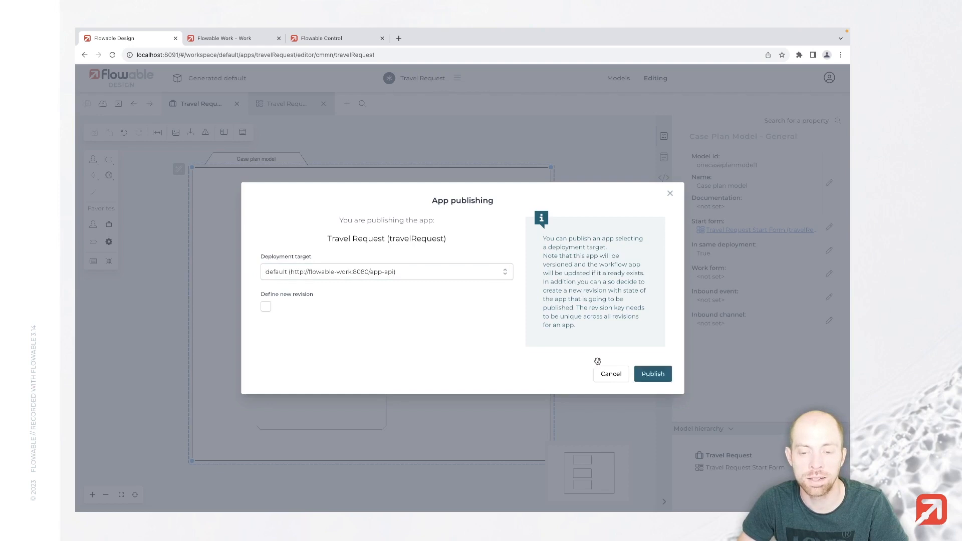
left_click(652, 373)
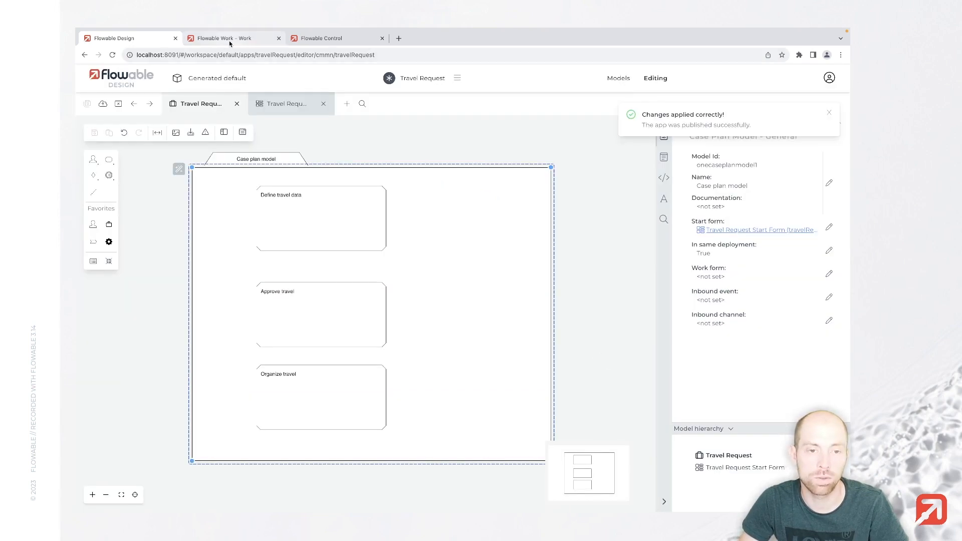
left_click(233, 38)
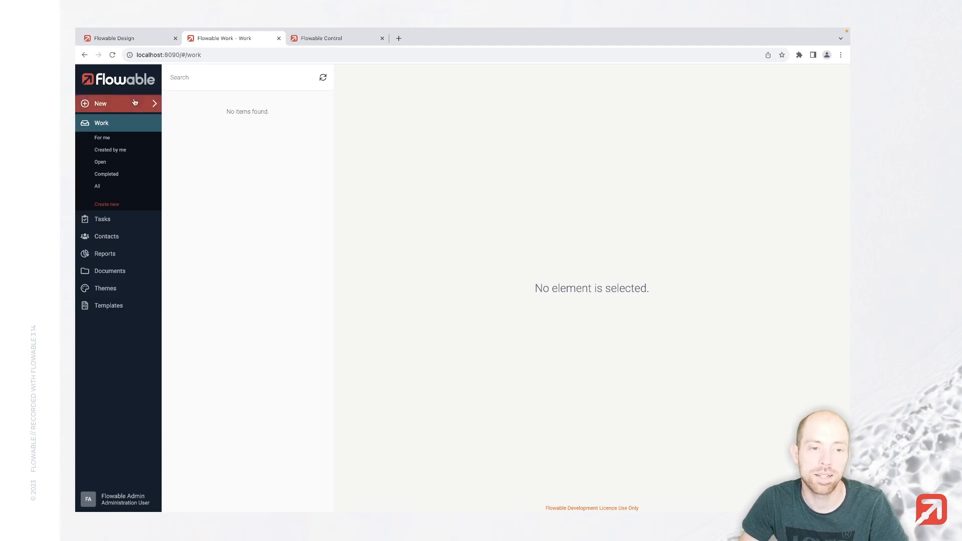
Start a new Work item and pick Travel Request to get its empty start form
left_click(100, 103)
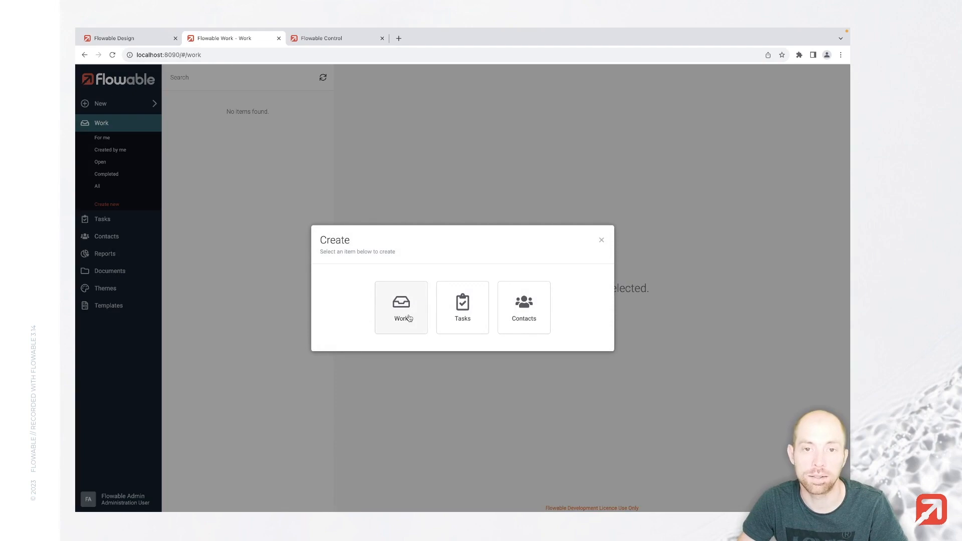
left_click(400, 306)
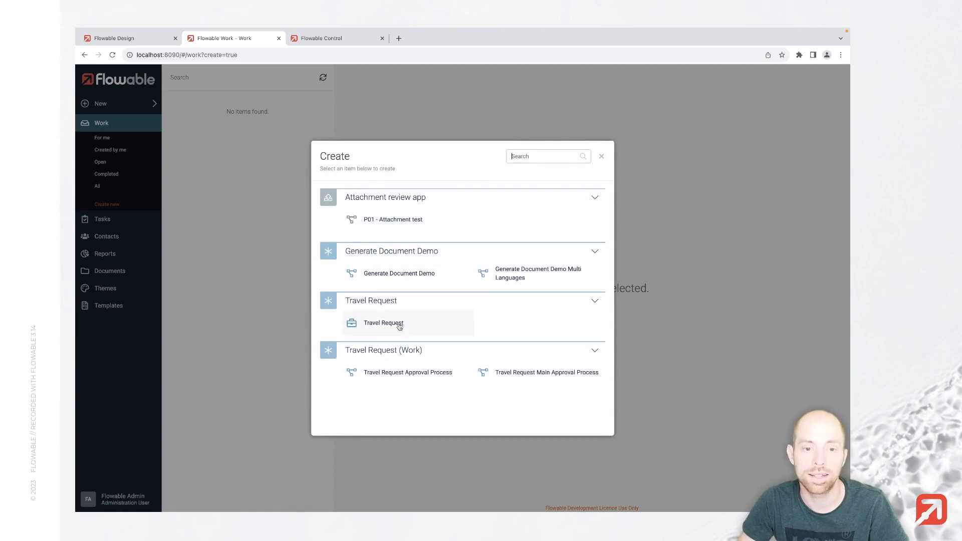
left_click(383, 323)
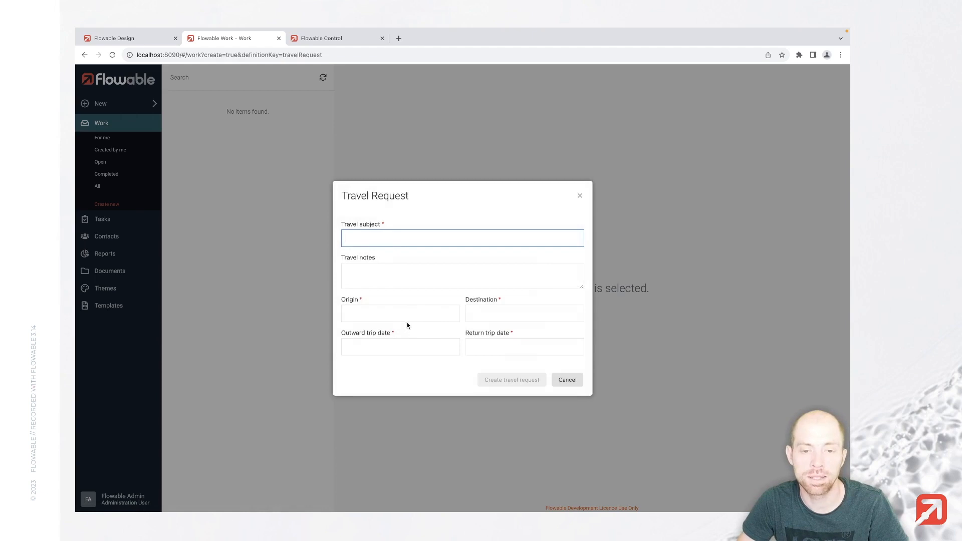
mouse_move(360, 209)
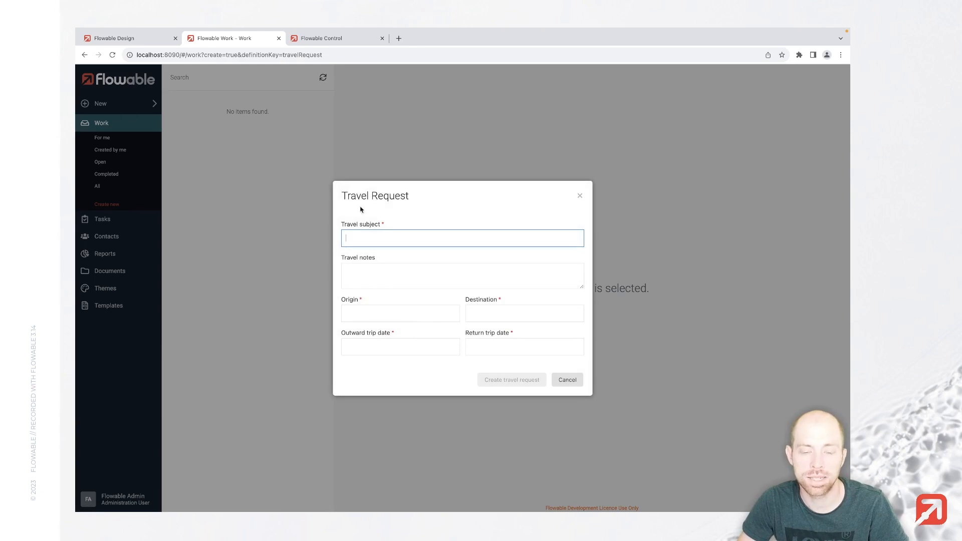
mouse_move(393, 238)
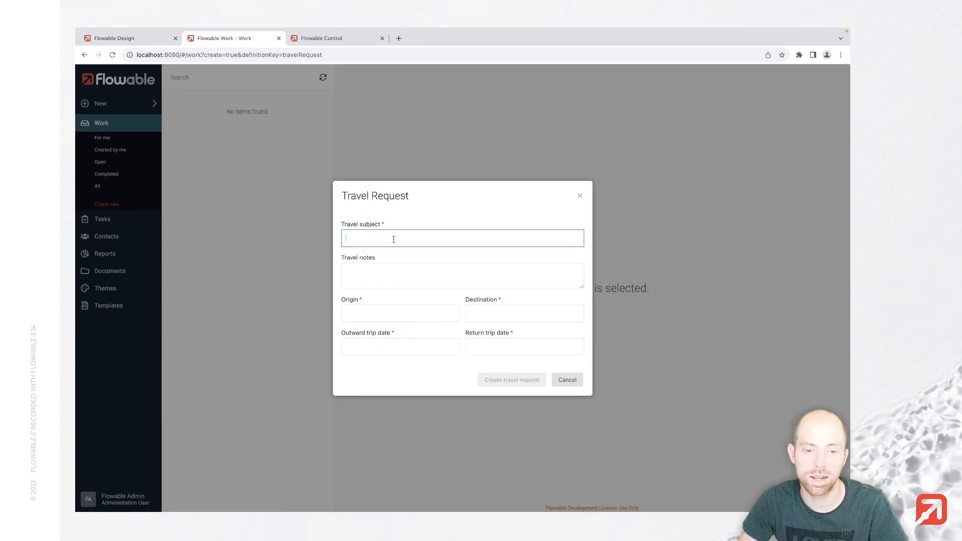
Enter subject 'Travel to Paris', meeting notes, origin Zurich and destination Paris
type("Travel to")
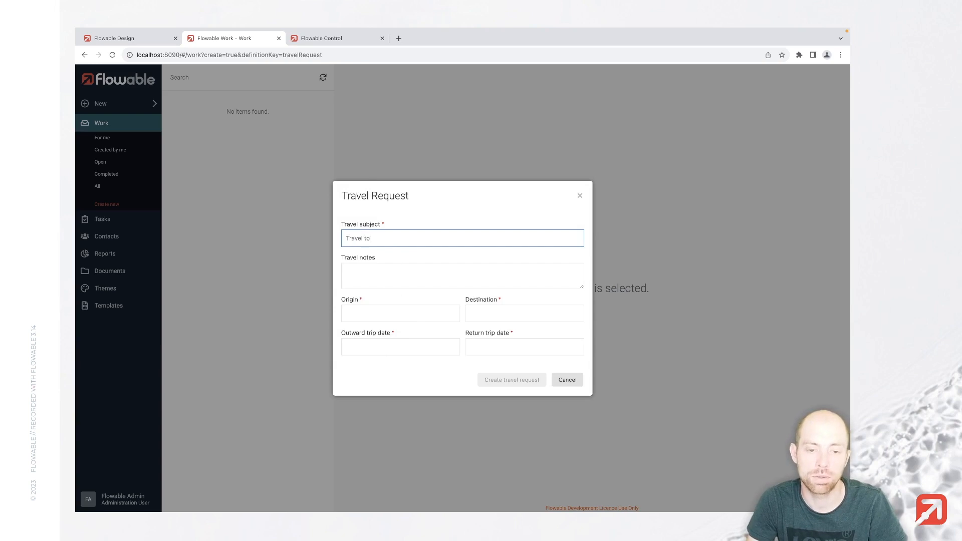
type("Par")
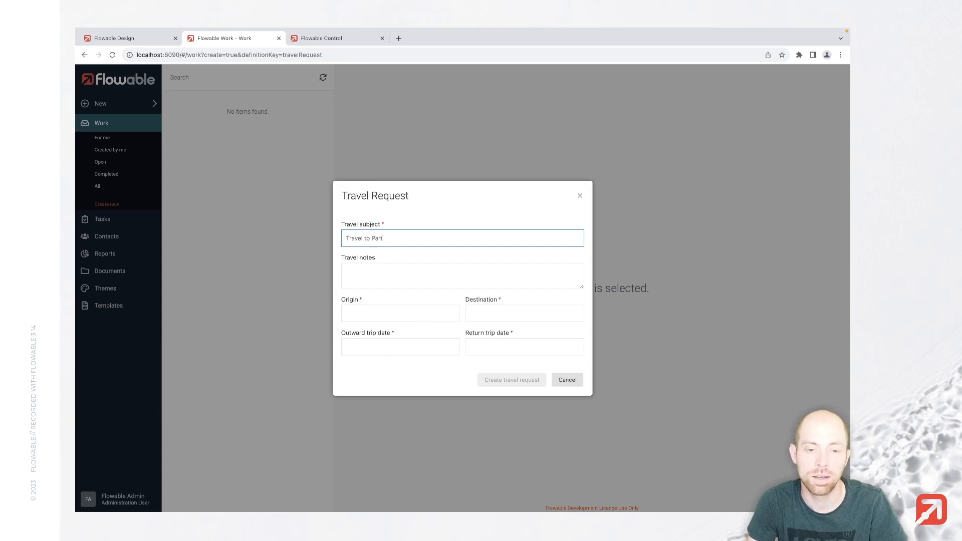
left_click(461, 275)
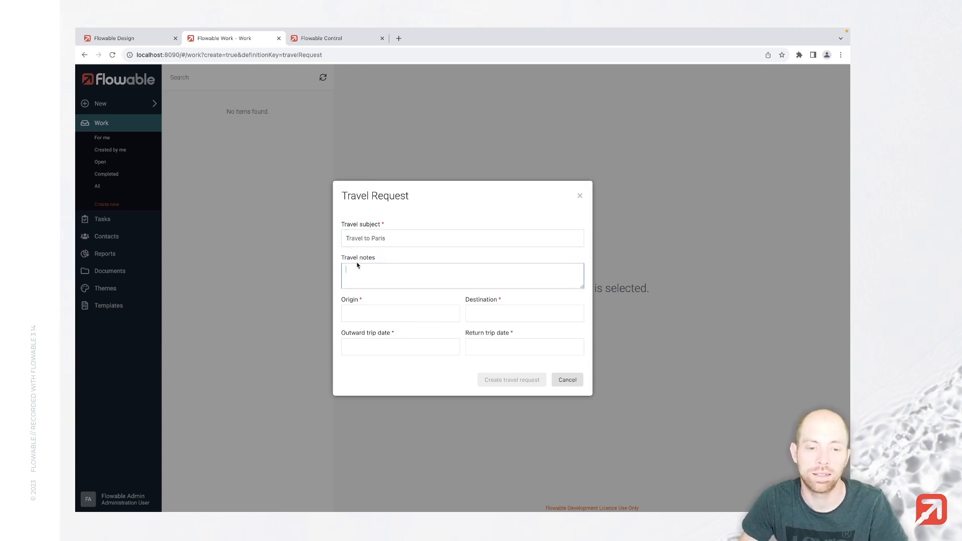
type("T")
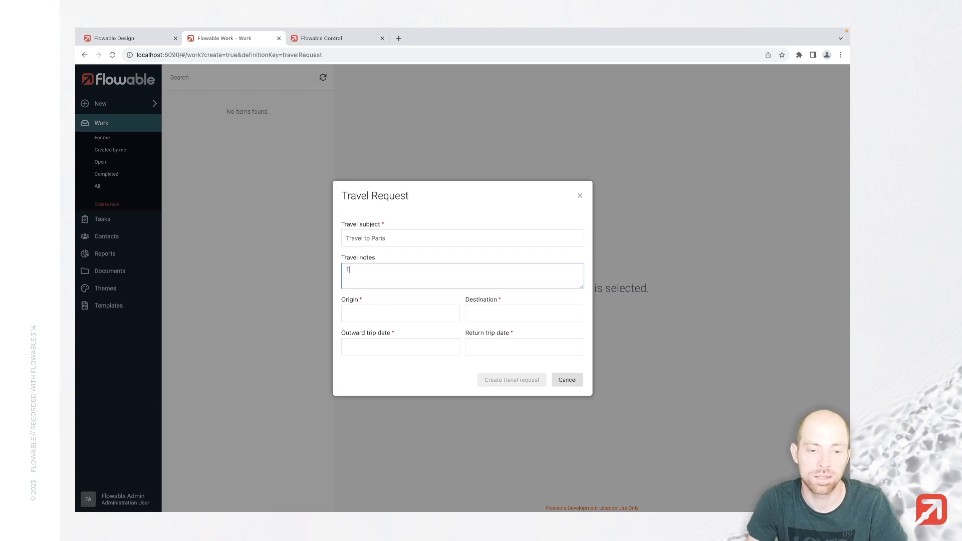
type("his is for an important customer meeting")
left_click(400, 313)
type("Zurich")
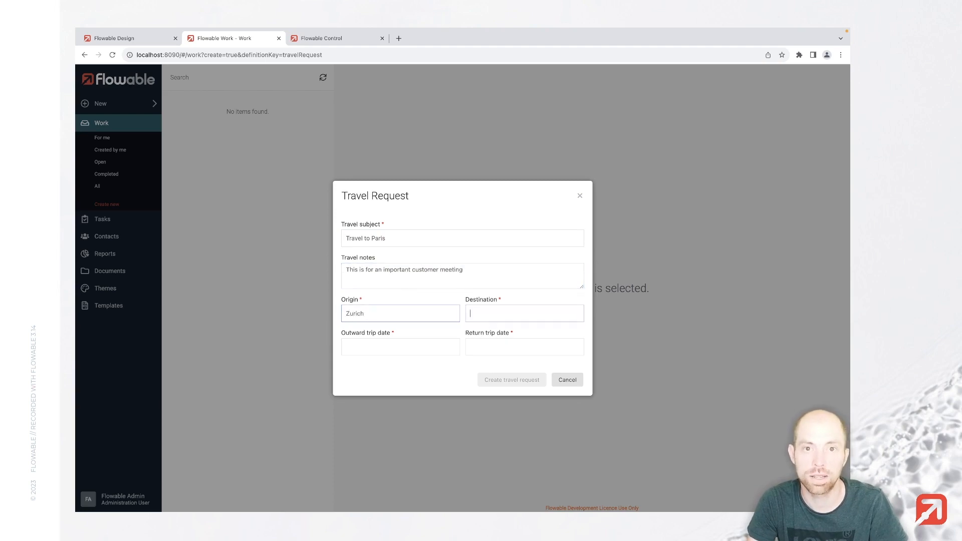
type("Paris")
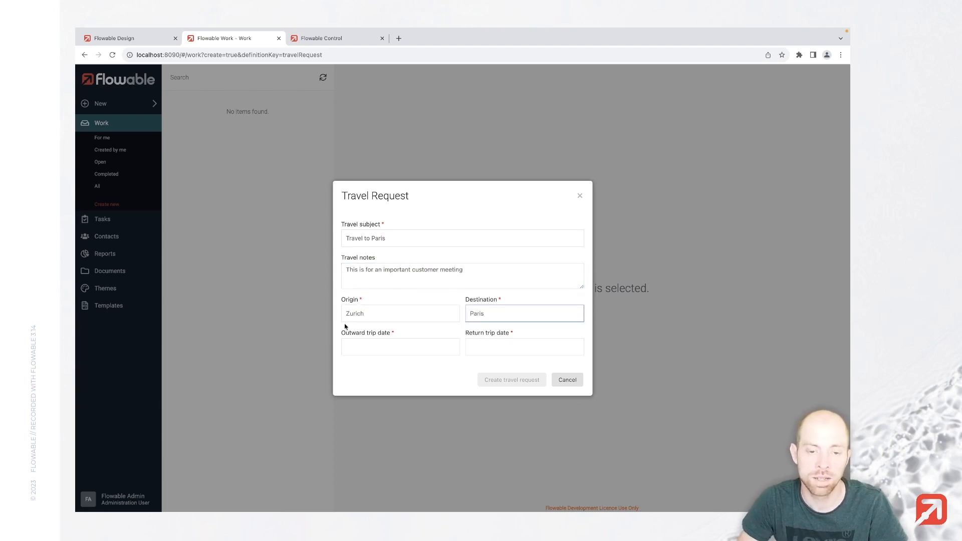
Set outward date 11 September and return 15 September 2023, then create the travel request
left_click(400, 347)
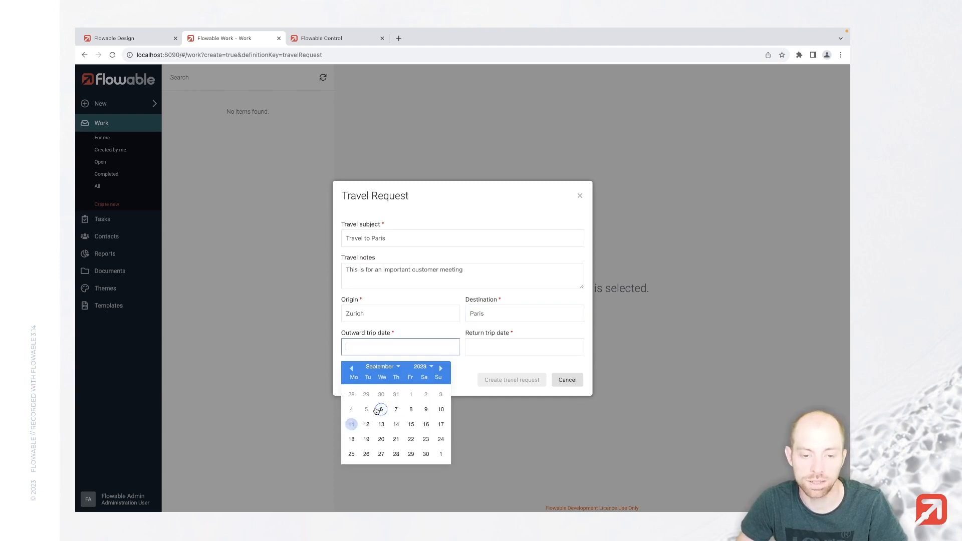
left_click(351, 424)
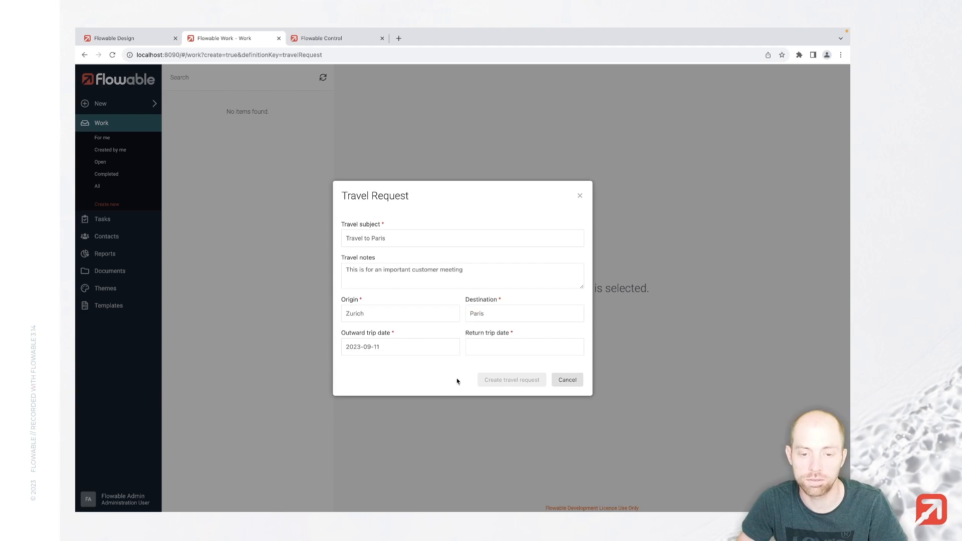
left_click(524, 347)
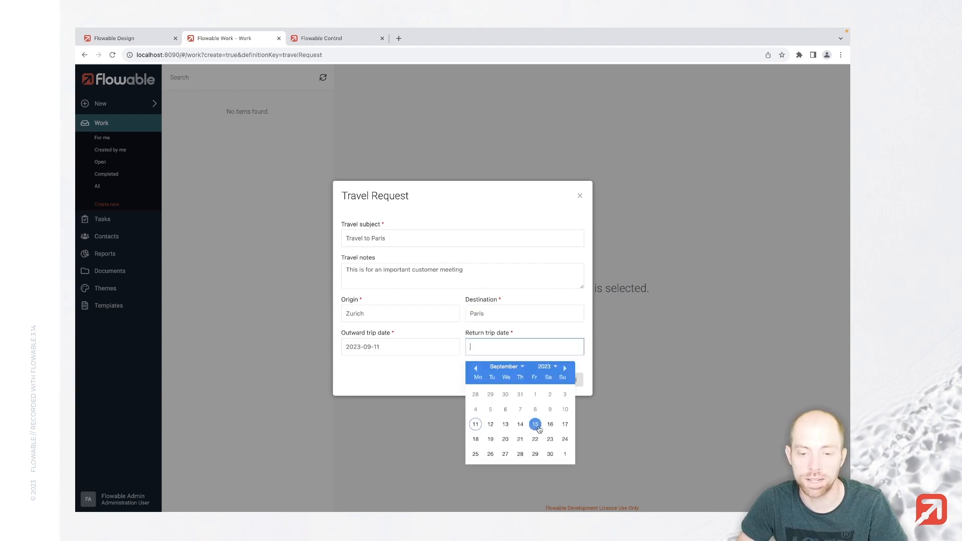
left_click(534, 424)
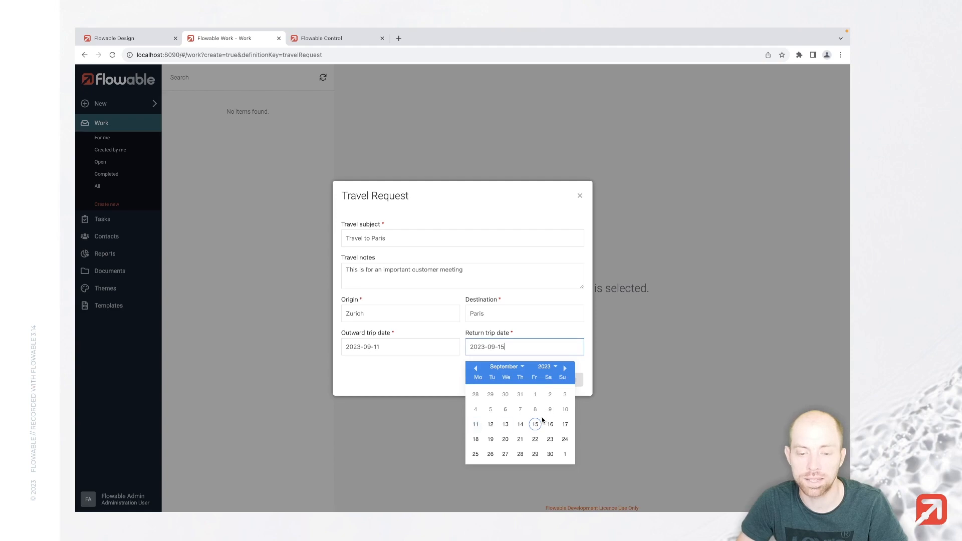
left_click(475, 424)
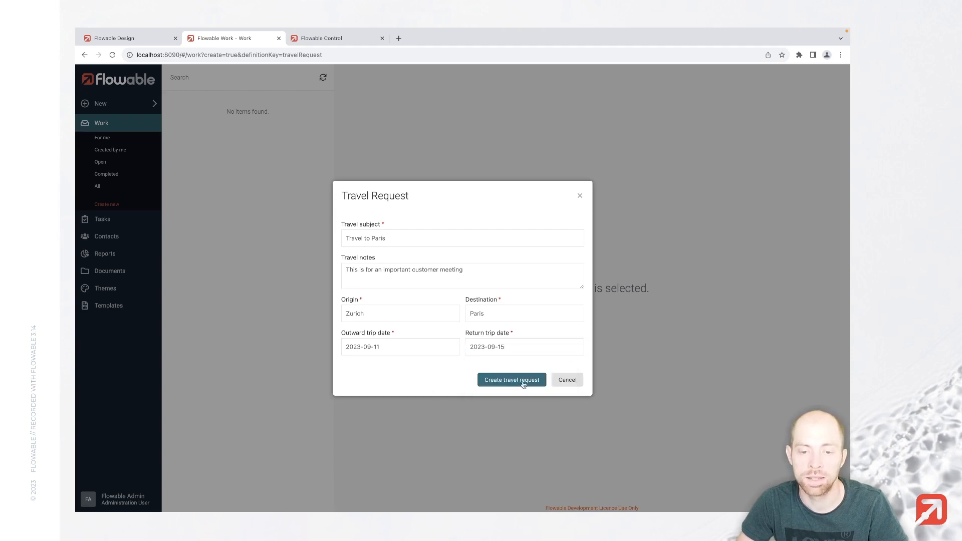
left_click(511, 379)
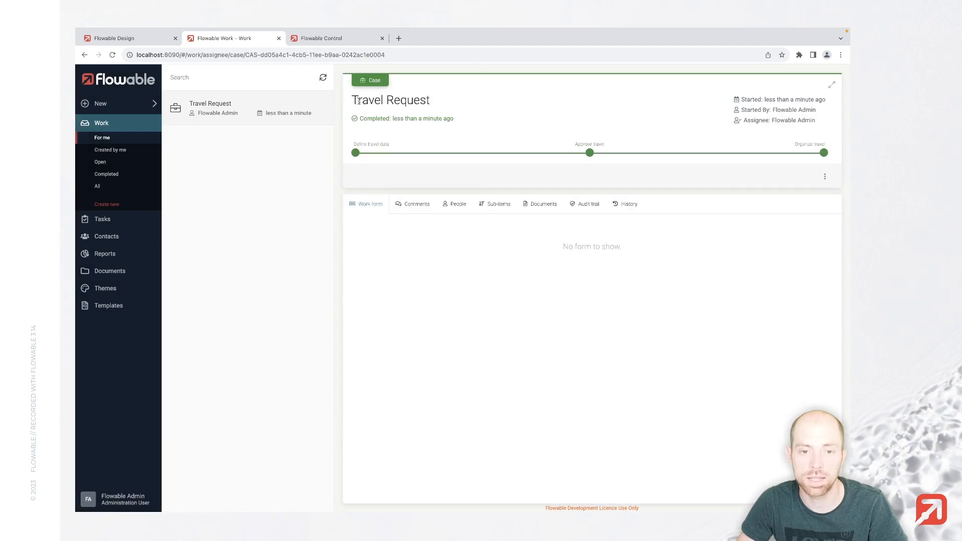
mouse_move(466, 176)
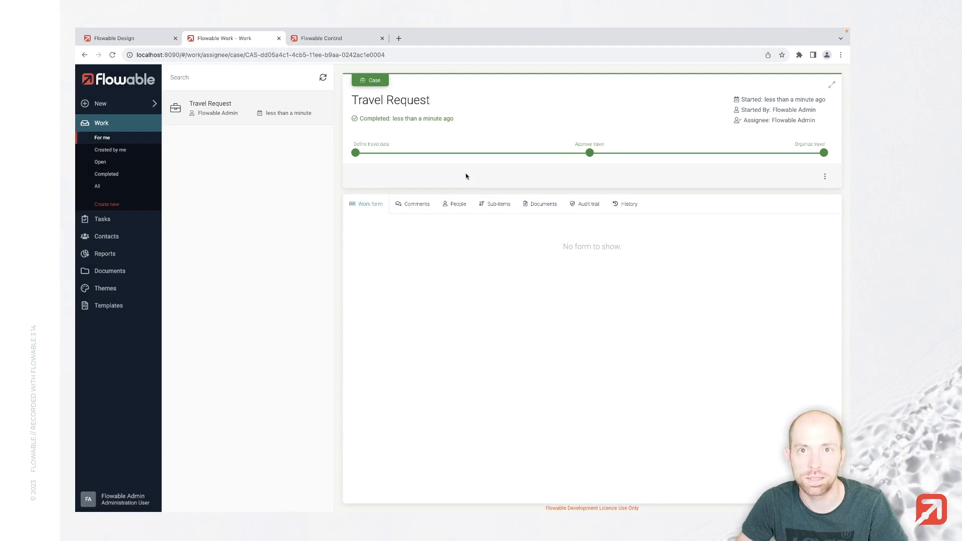
mouse_move(208, 151)
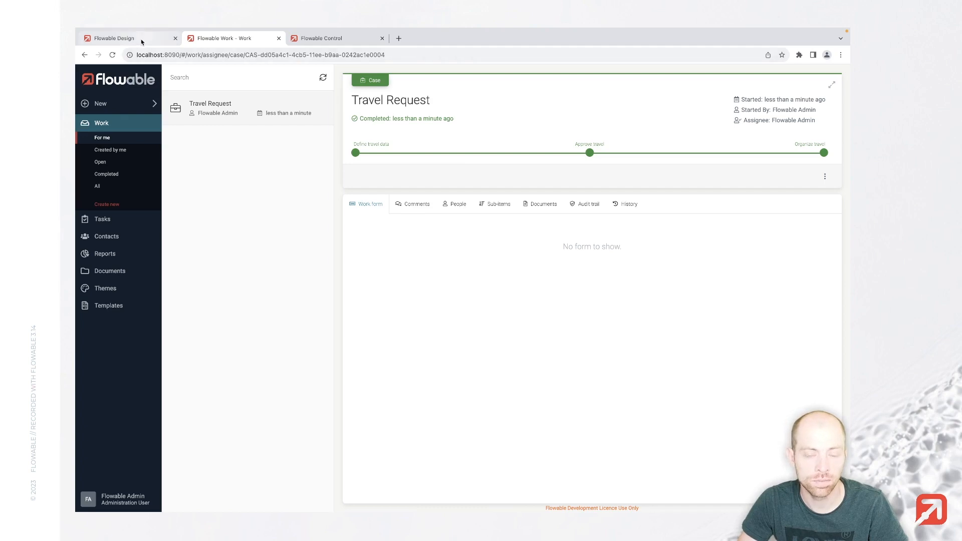
Back in Flowable Design, chain the stages with entry criteria: Define travel data to Approve travel to Organize travel
left_click(113, 38)
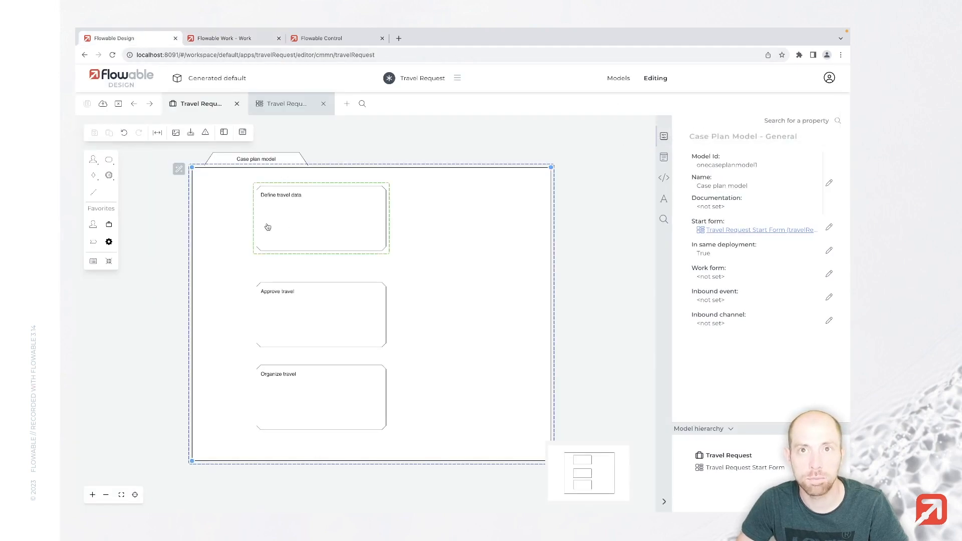
mouse_move(296, 232)
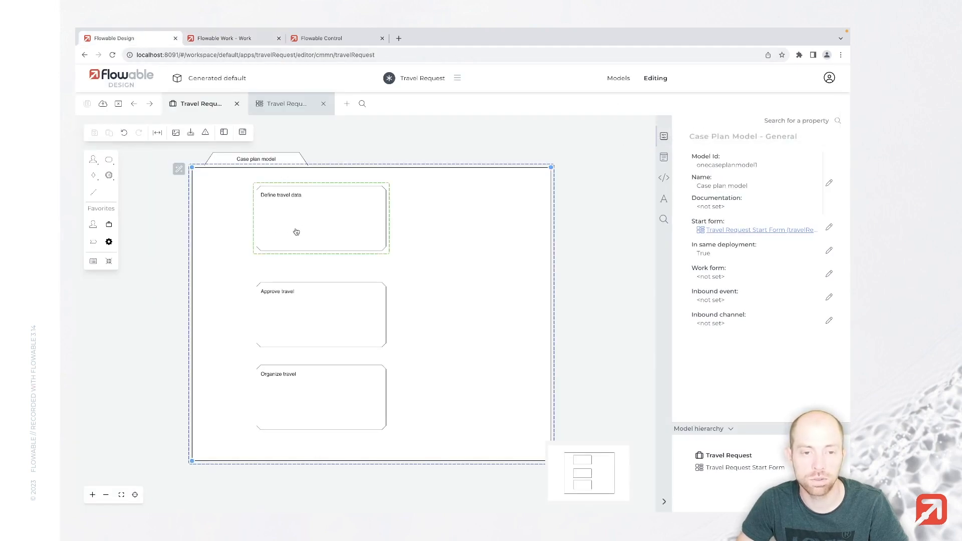
left_click(296, 231)
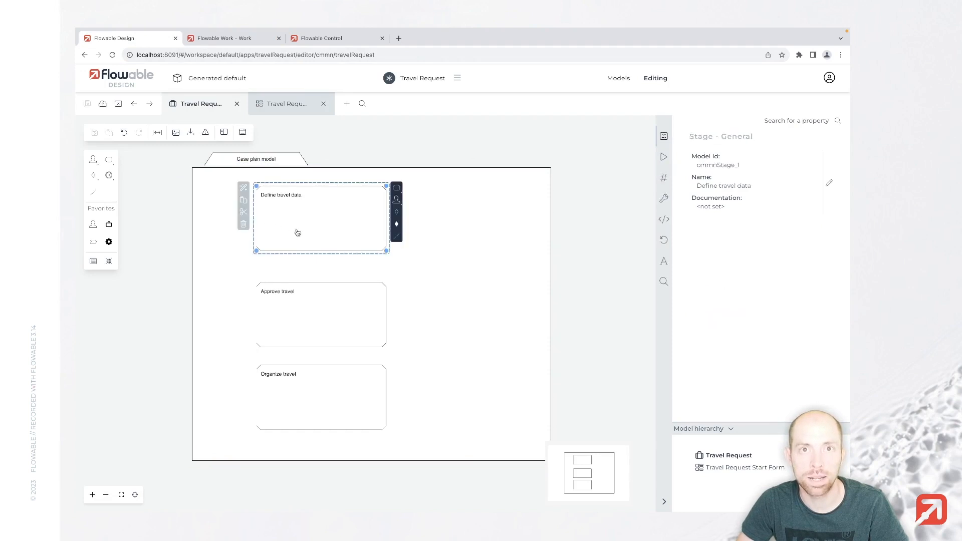
mouse_move(271, 224)
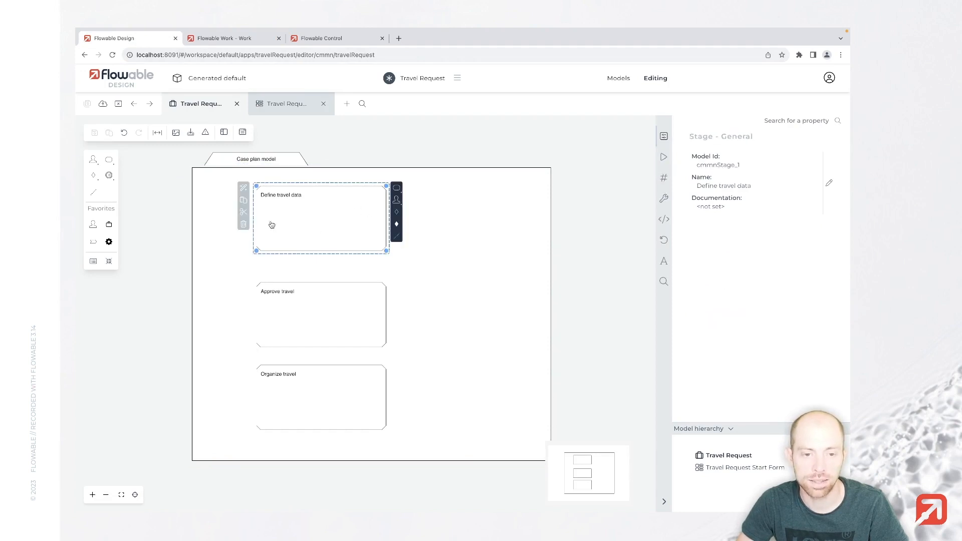
mouse_move(279, 317)
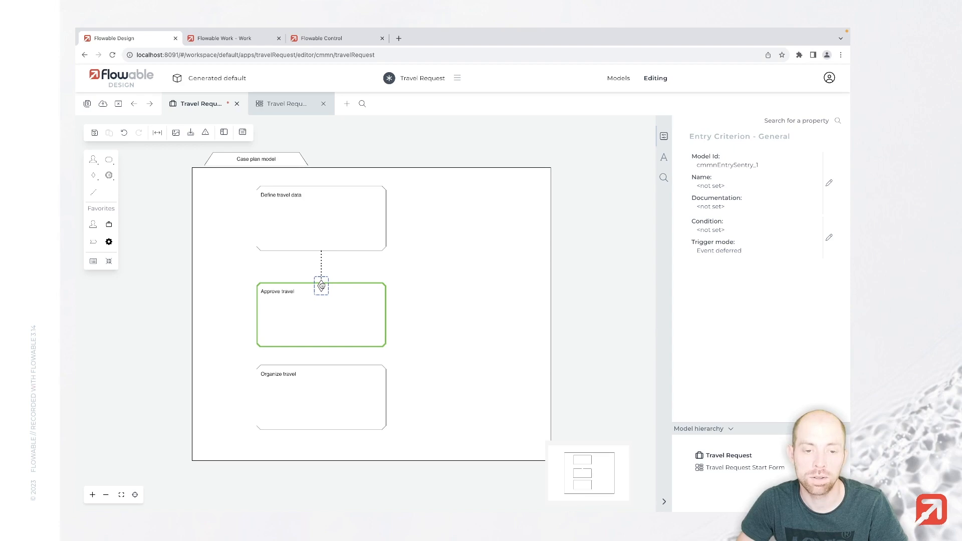
left_click(322, 285)
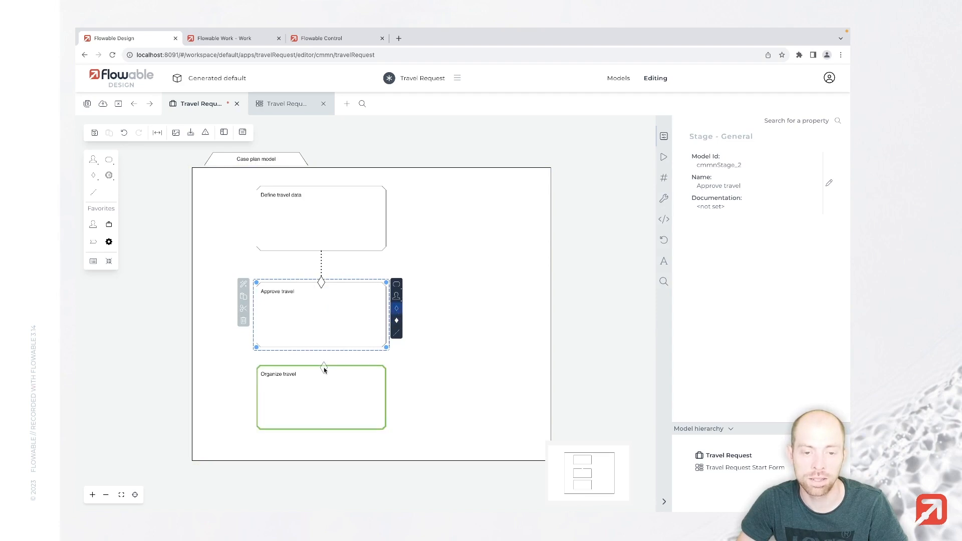
left_click(321, 365)
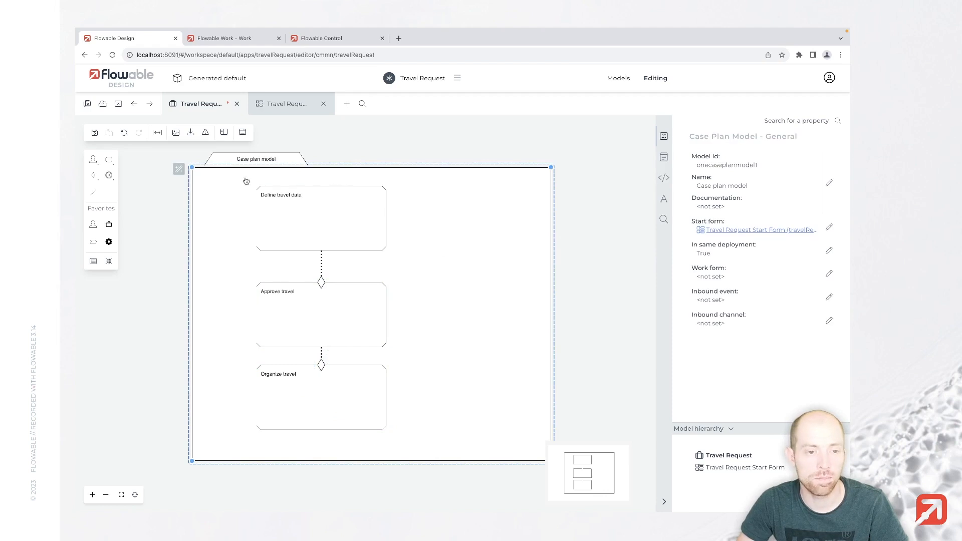
mouse_move(278, 274)
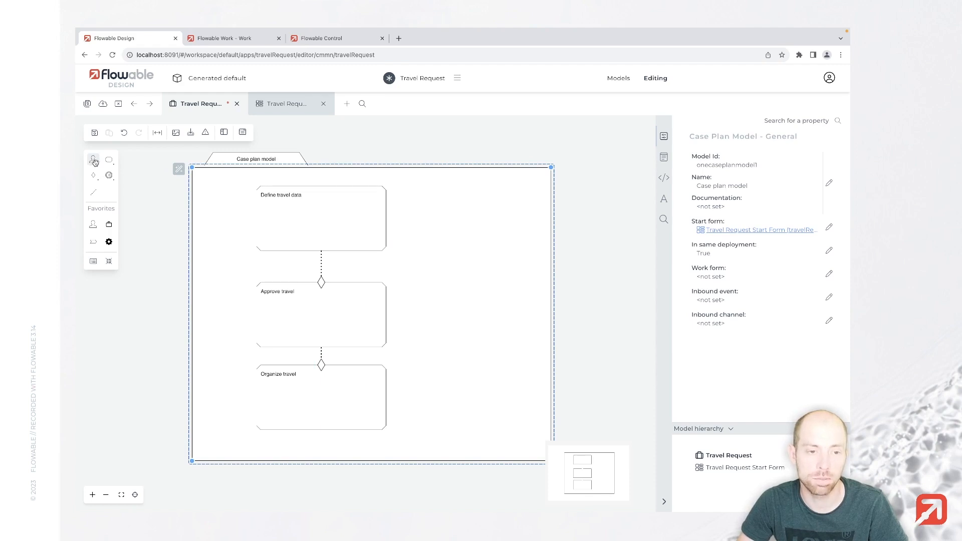
Drop a Human task into the Define travel data stage
left_click(93, 159)
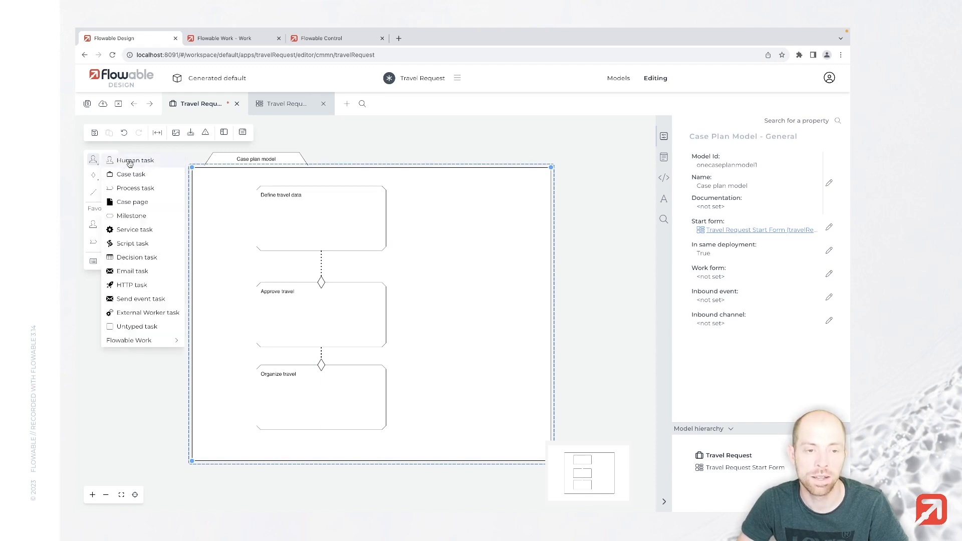
left_click(134, 160)
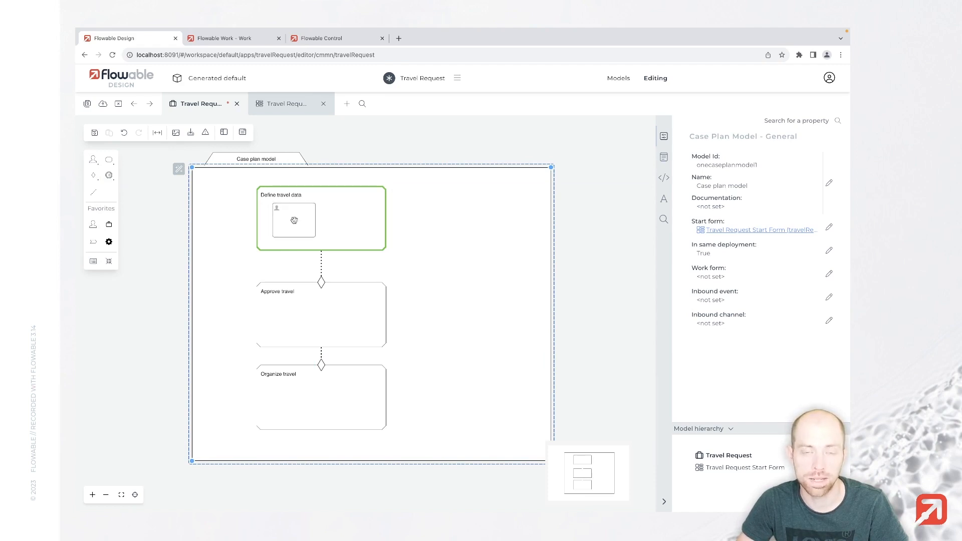
left_click(293, 219)
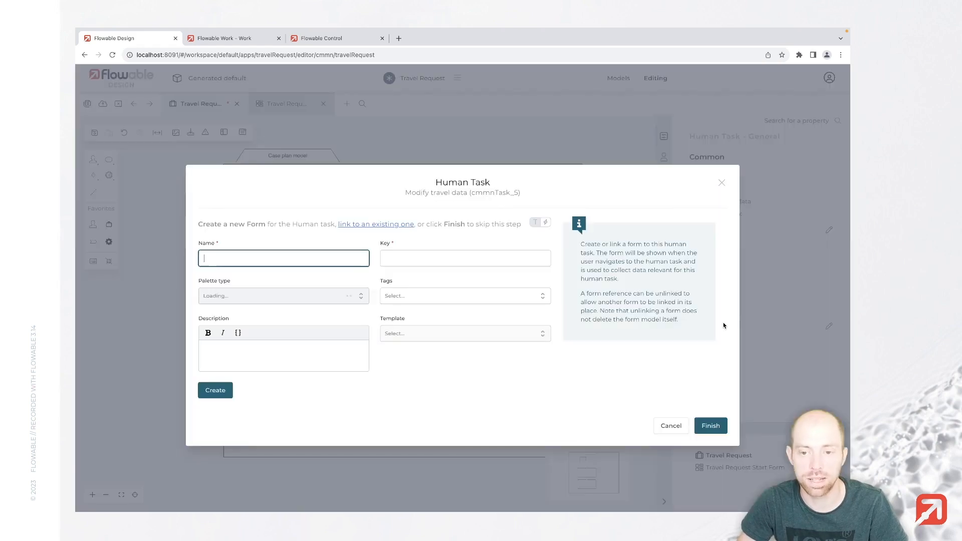
Create a new 'Modify travel data form' for the task and open it for editing
type("Modi")
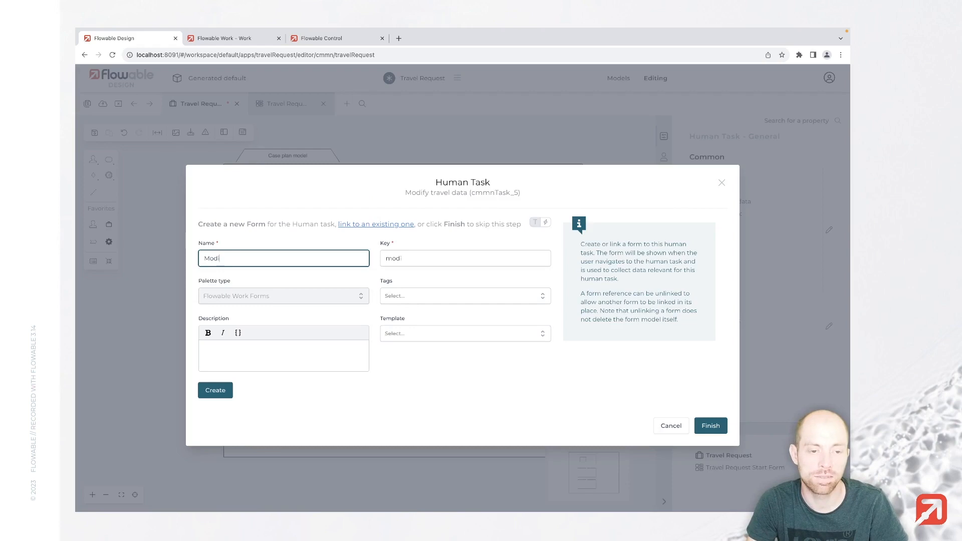
type("Modify travel data form")
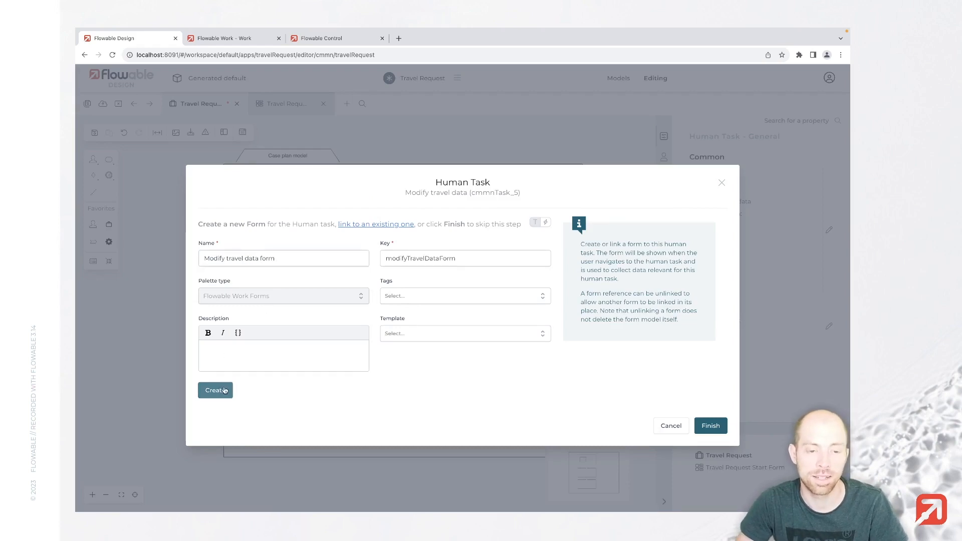
left_click(215, 390)
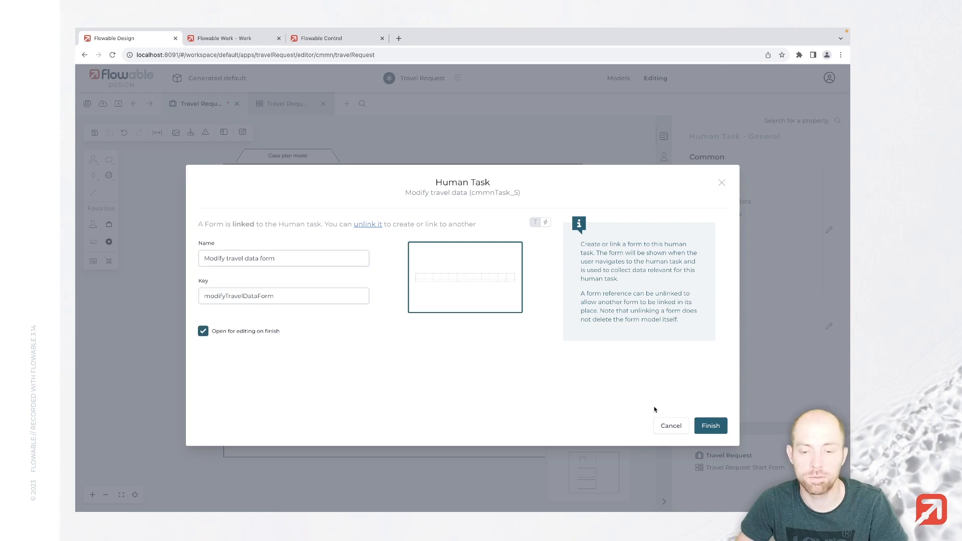
left_click(710, 425)
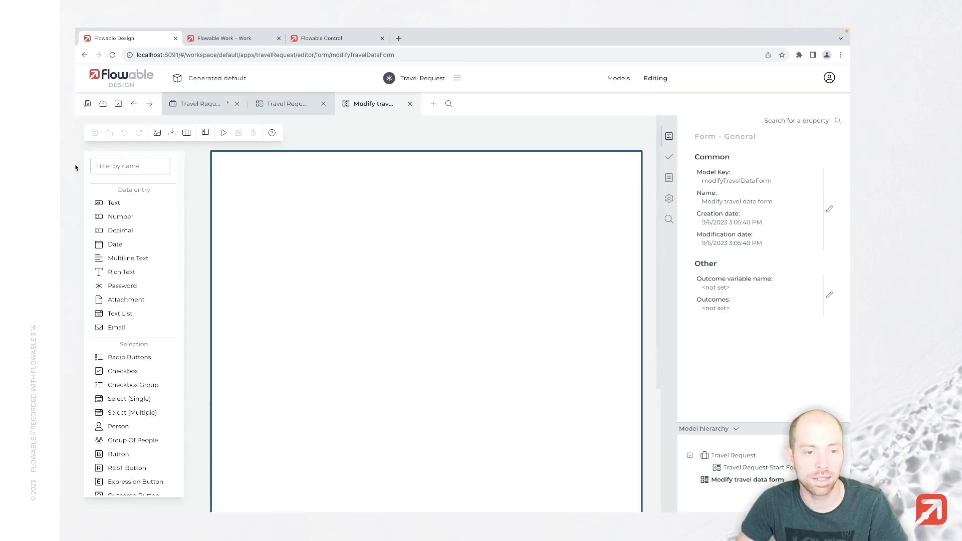
Add an unlabelled Text Display reading 'Please change the travel details below.' with travel details in bold
type("text d")
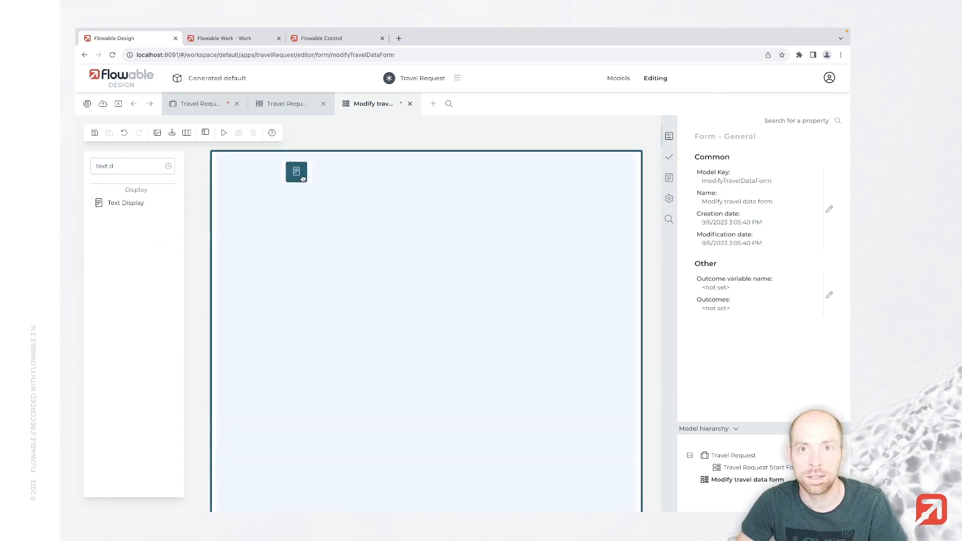
left_click(296, 172)
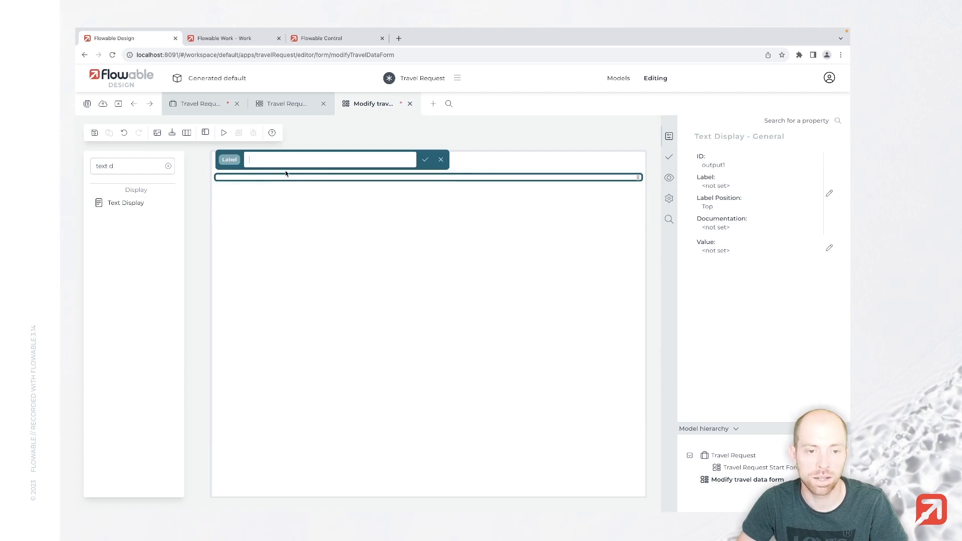
left_click(424, 159)
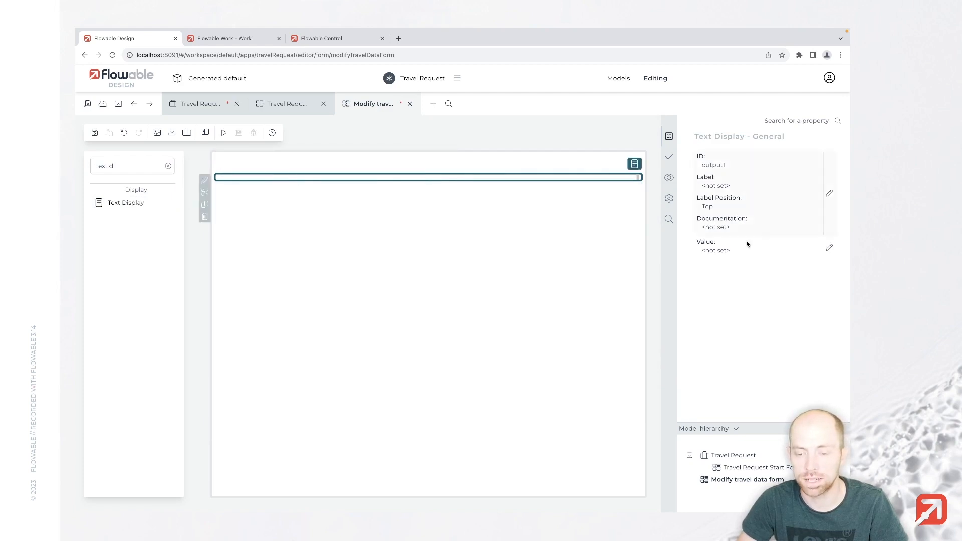
left_click(830, 247)
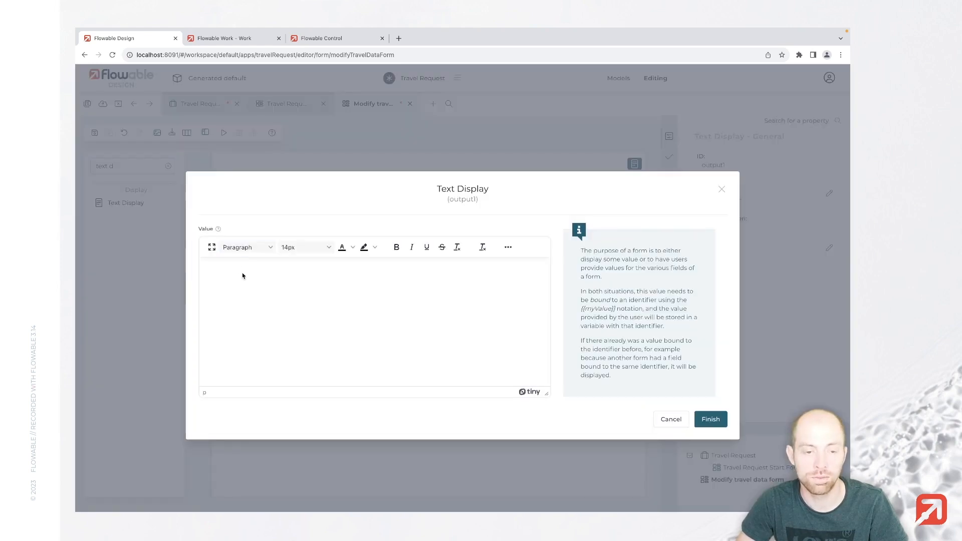
type("Please")
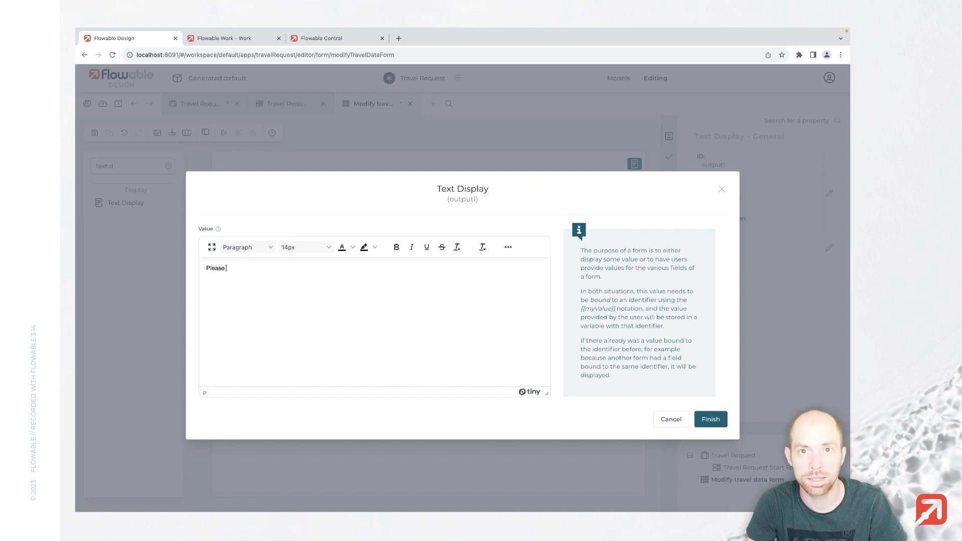
type("change the travel details below.")
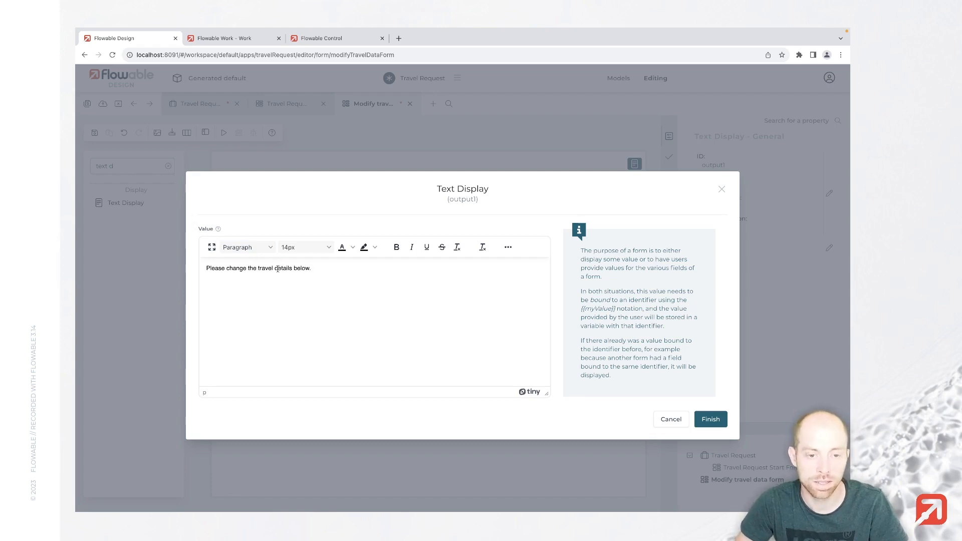
left_click(397, 246)
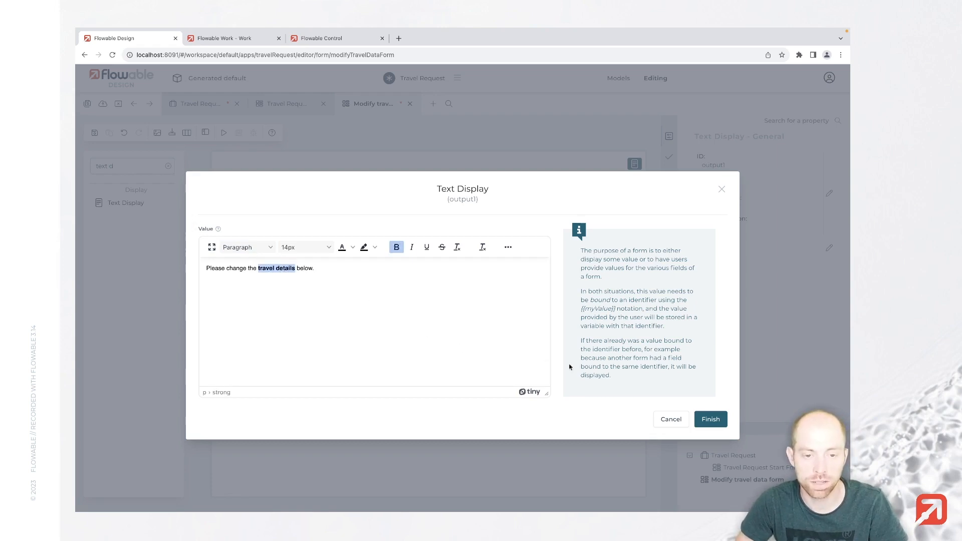
left_click(709, 419)
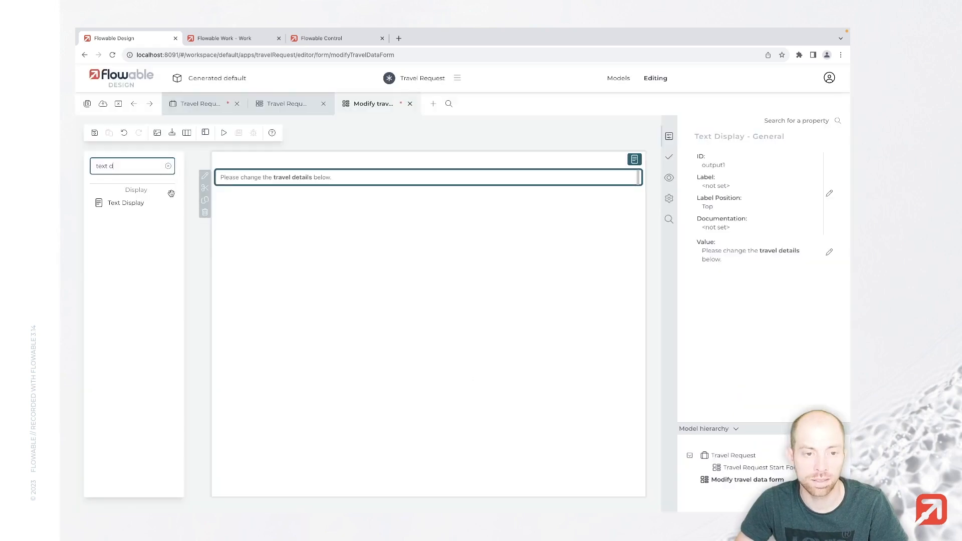
double_click(106, 166)
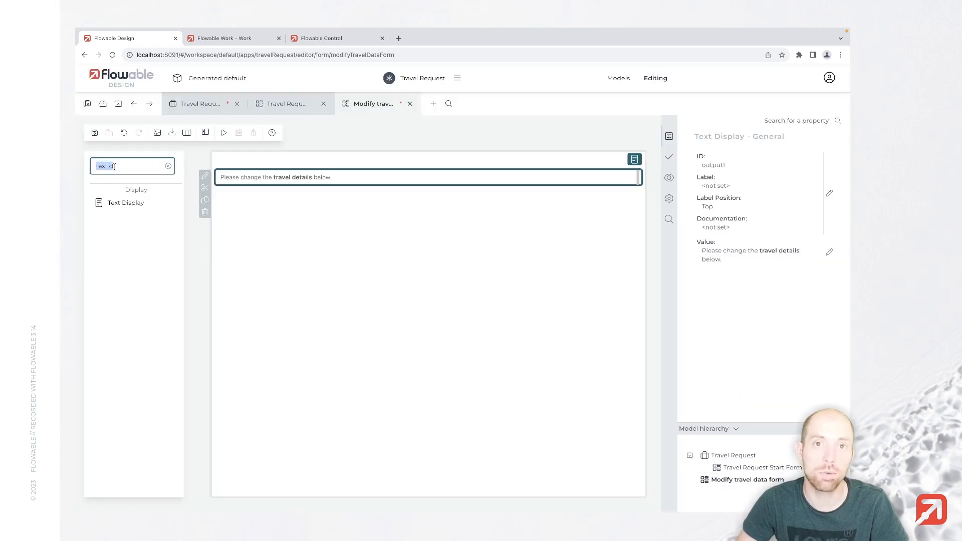
Add a Subform linked to the existing Travel Request Start Form and clear its label
type("sub")
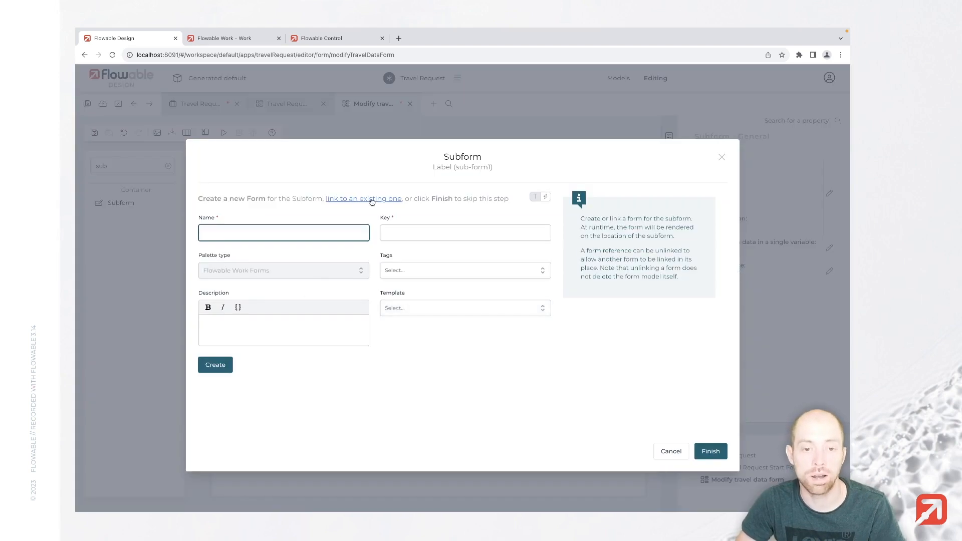
left_click(363, 198)
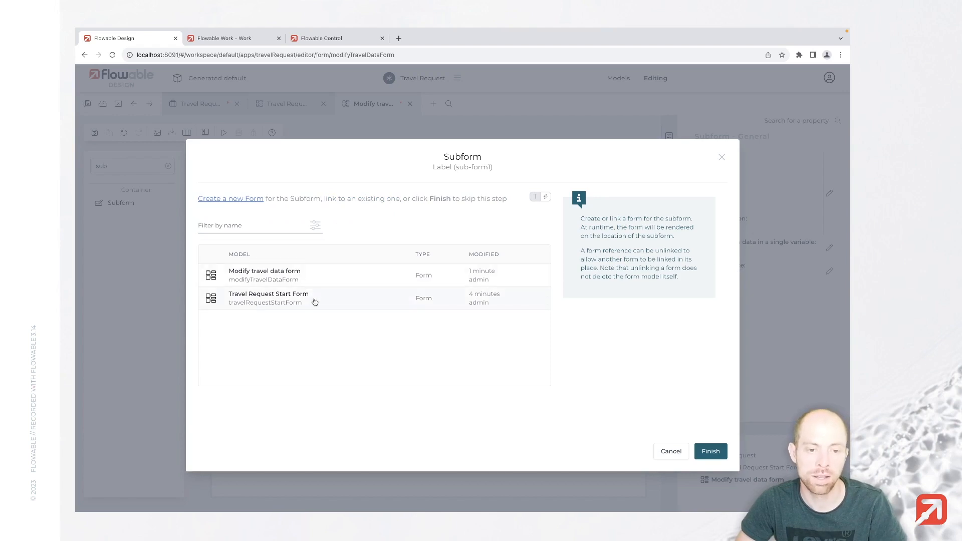
left_click(268, 298)
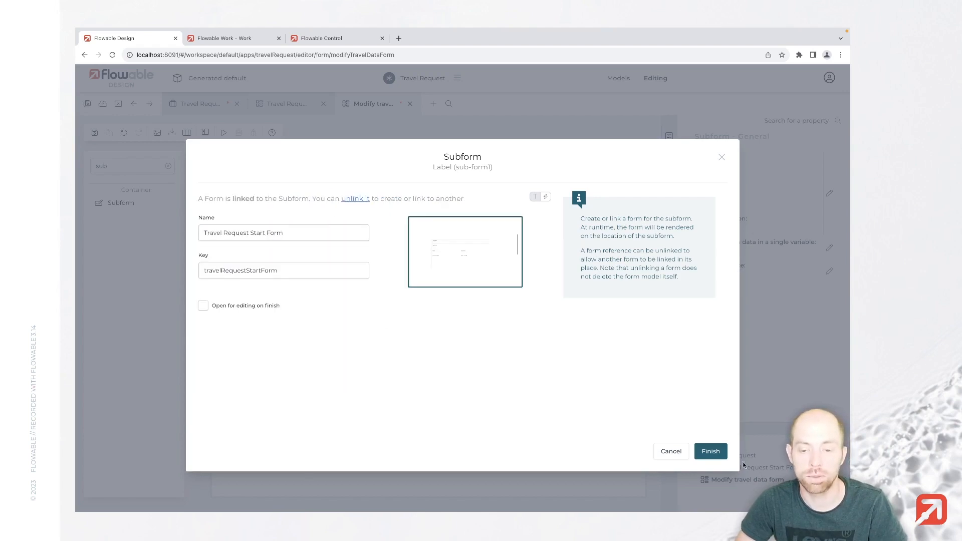
left_click(709, 450)
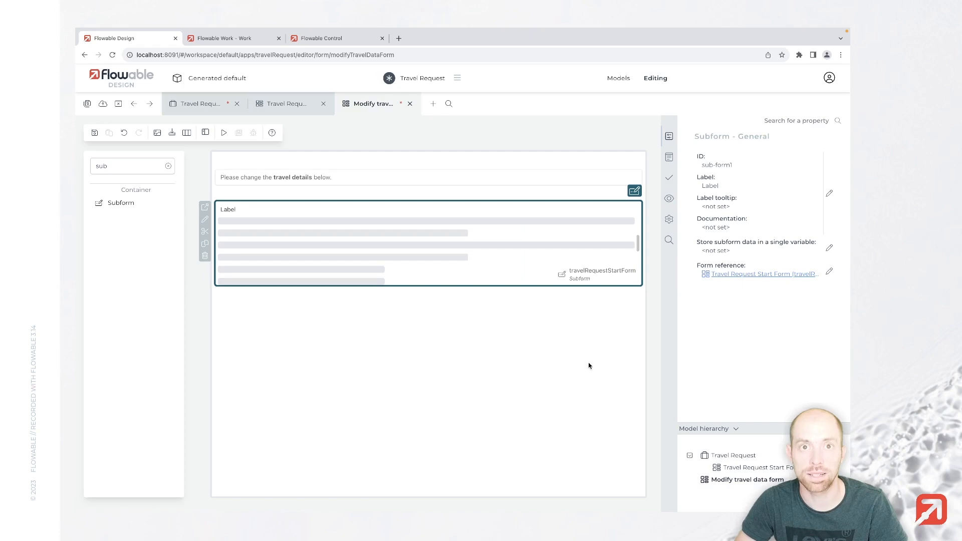
mouse_move(578, 252)
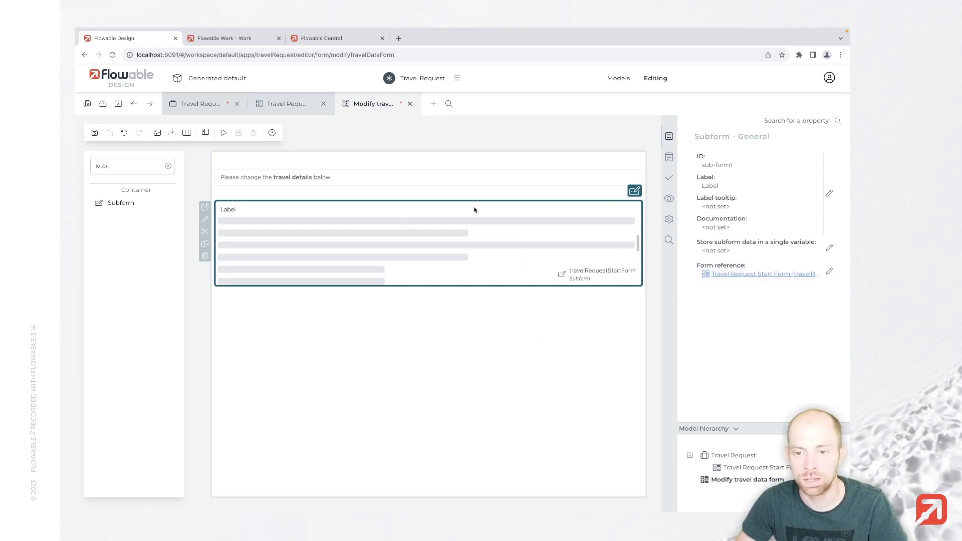
left_click(633, 191)
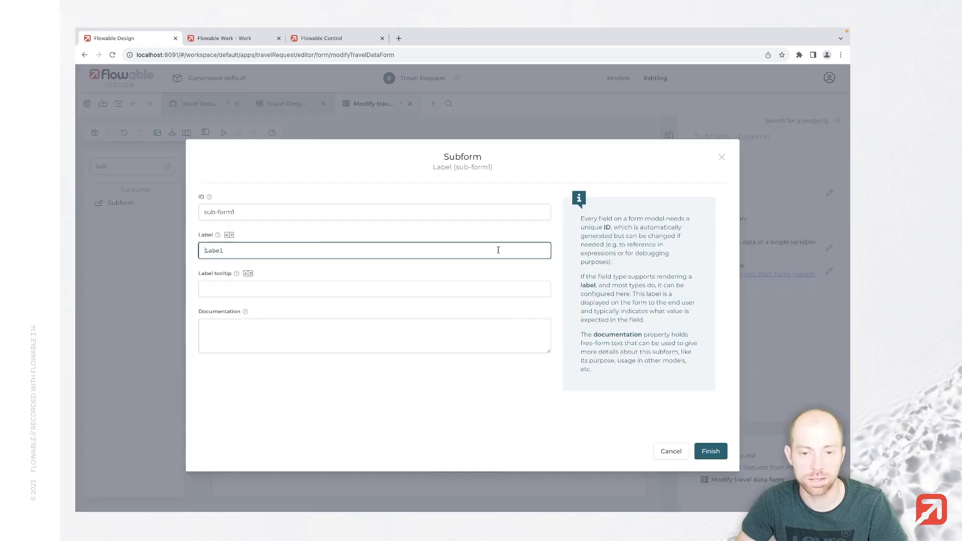
double_click(212, 250)
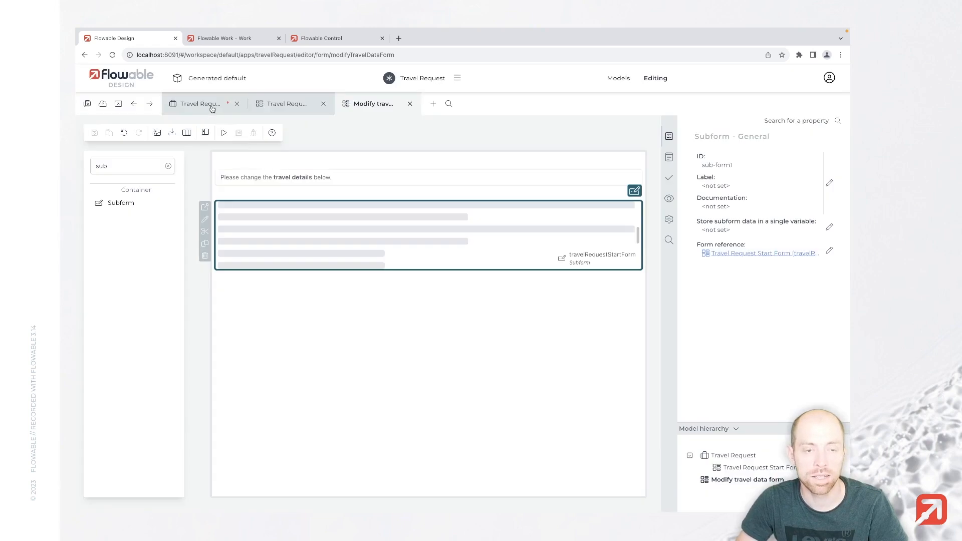
left_click(199, 103)
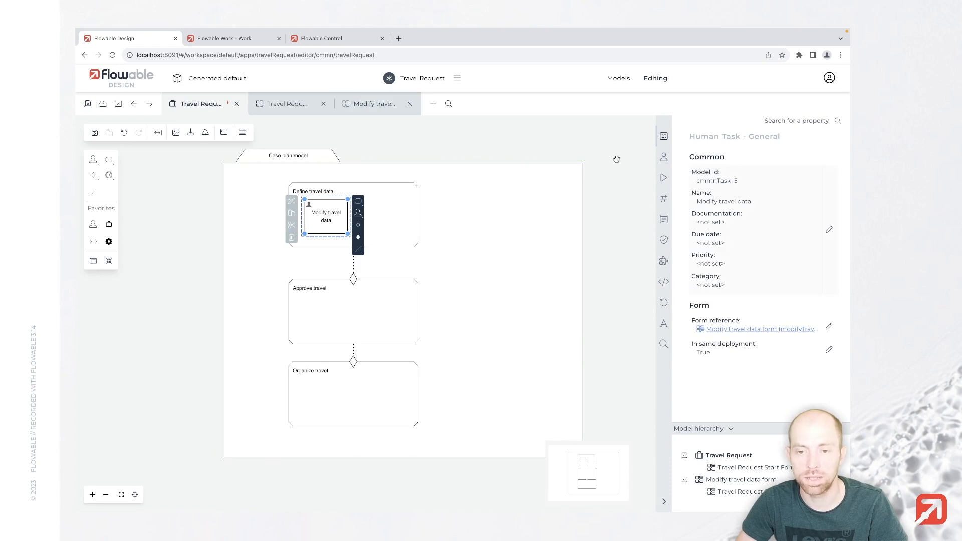
Make the Modify travel data task manually activated and repeatable with a repetitionCounter variable
left_click(663, 177)
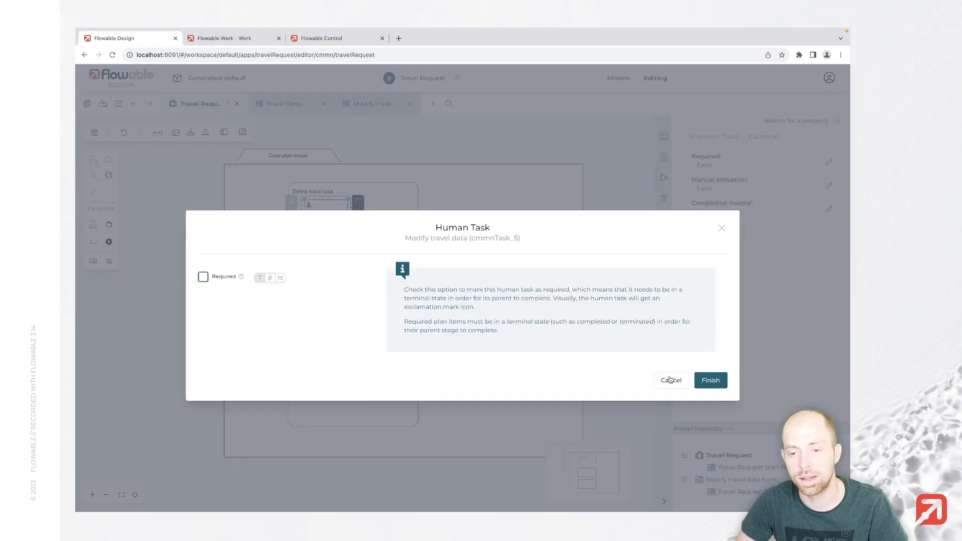
left_click(670, 380)
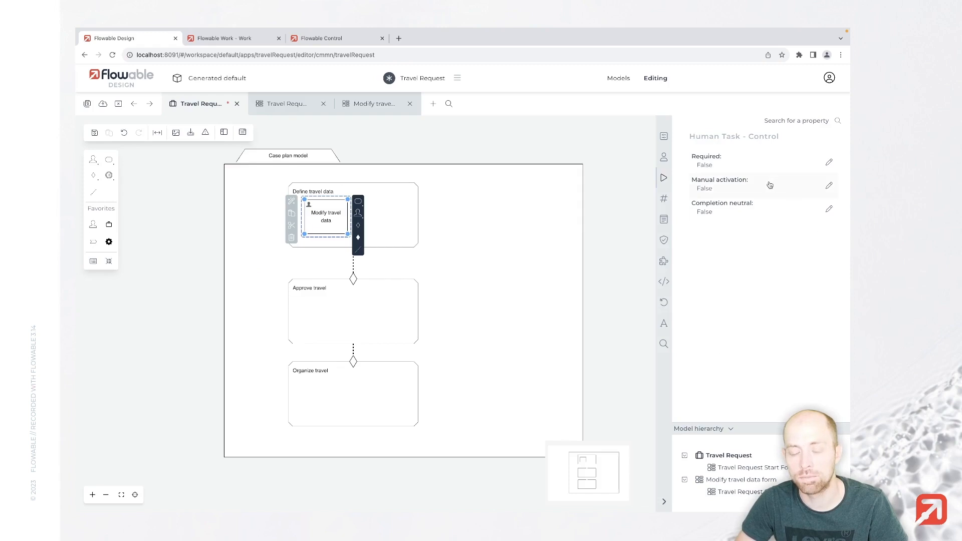
left_click(828, 185)
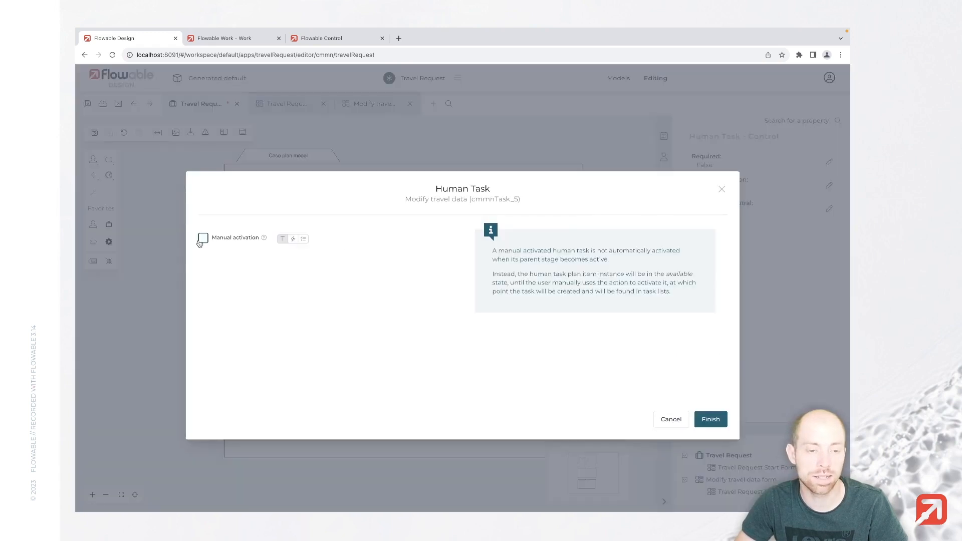
left_click(710, 419)
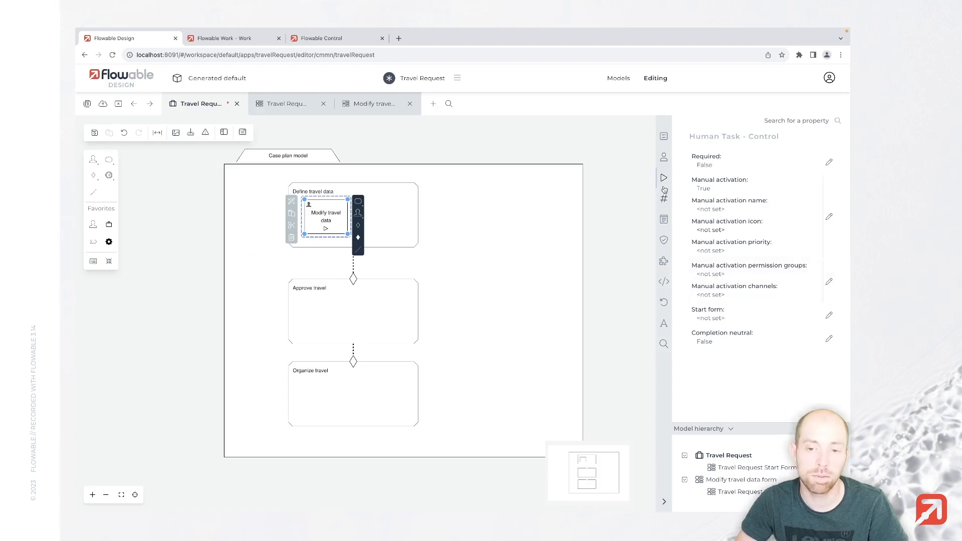
left_click(664, 199)
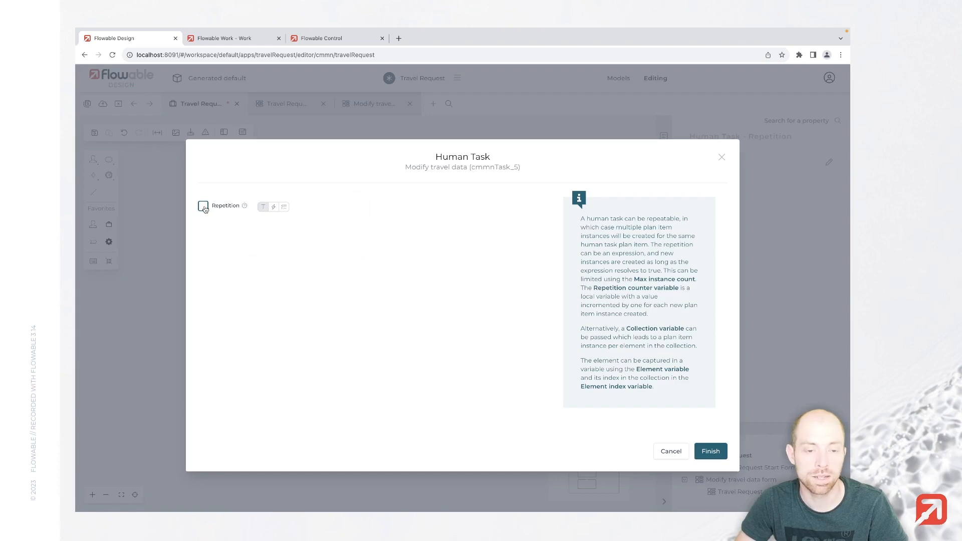
left_click(710, 451)
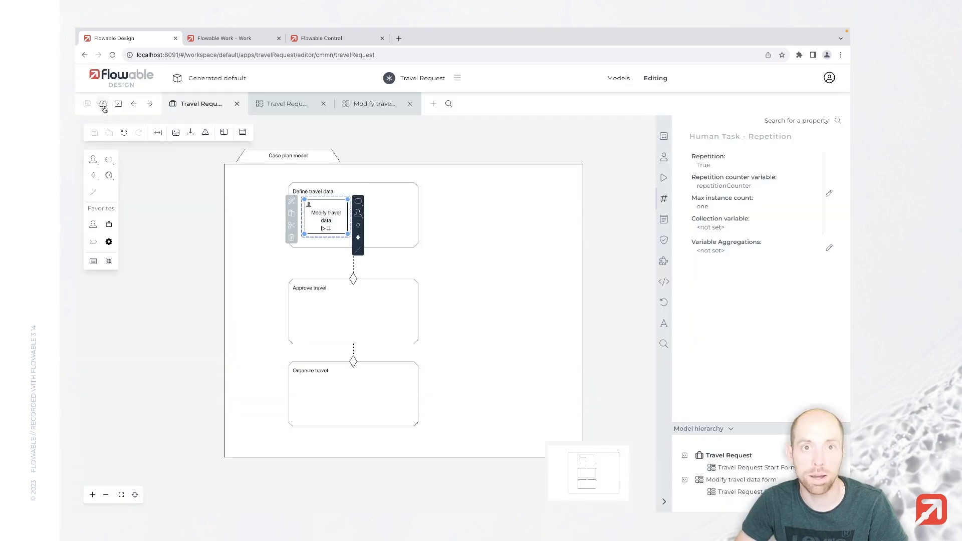
Publish the Travel Request app to the default deployment target
left_click(102, 104)
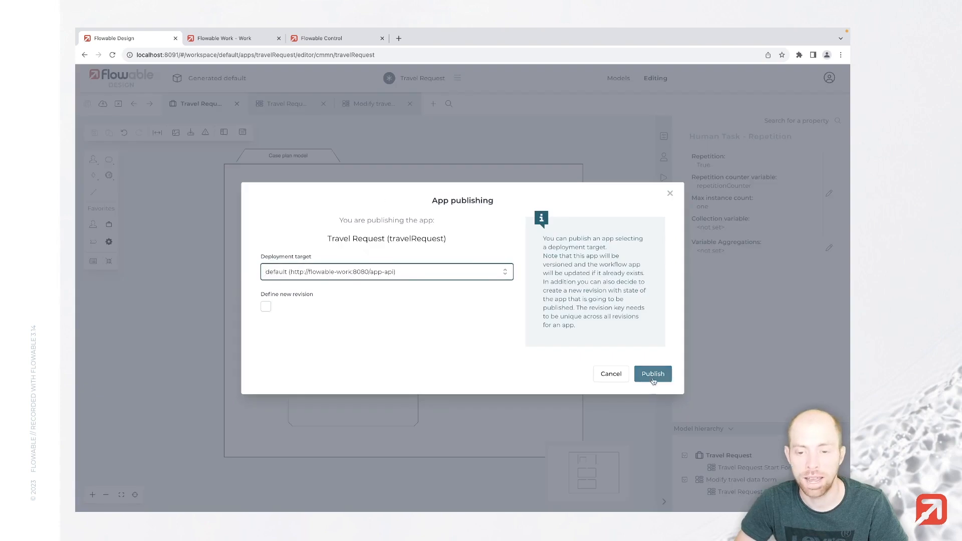
left_click(652, 373)
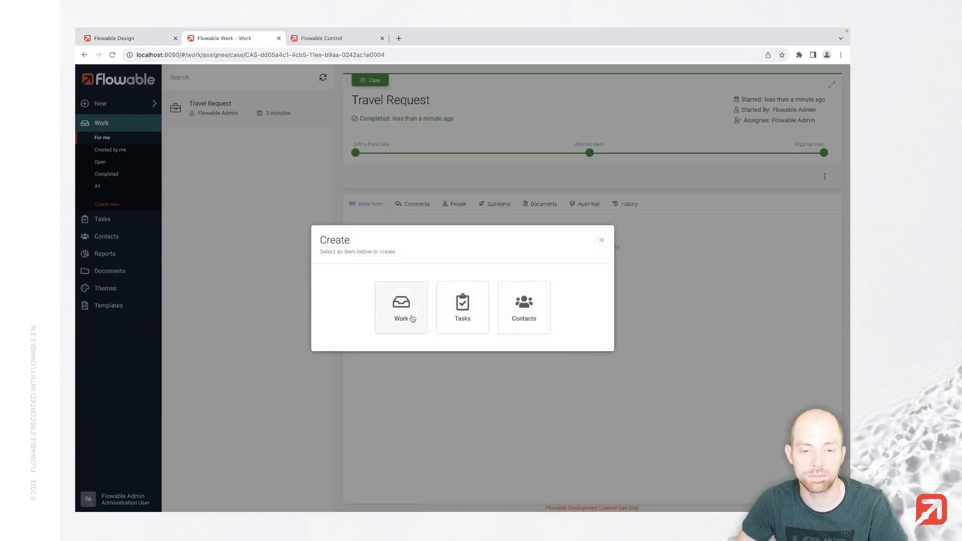
Start a new Travel Request case with subject 'Travel to Paris' and a 'really important' note
left_click(401, 306)
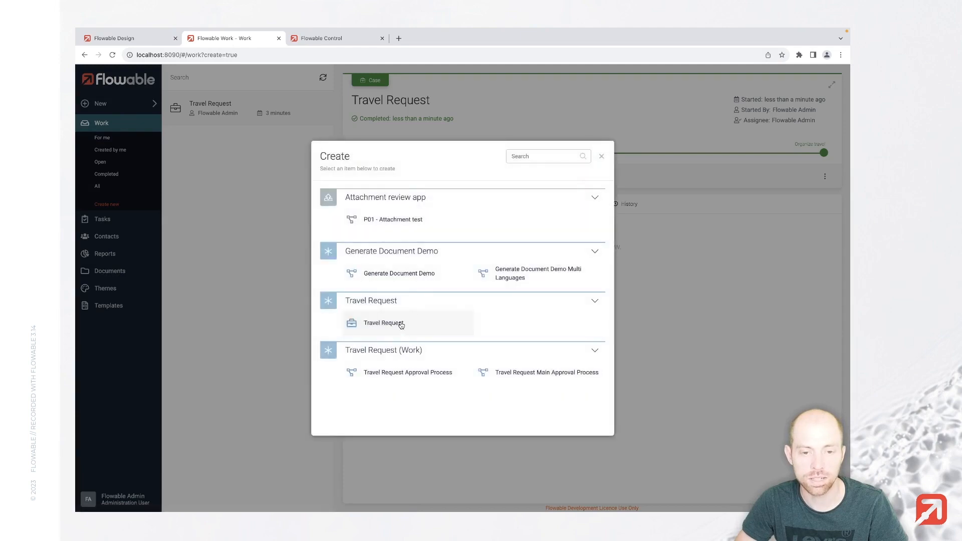
left_click(383, 323)
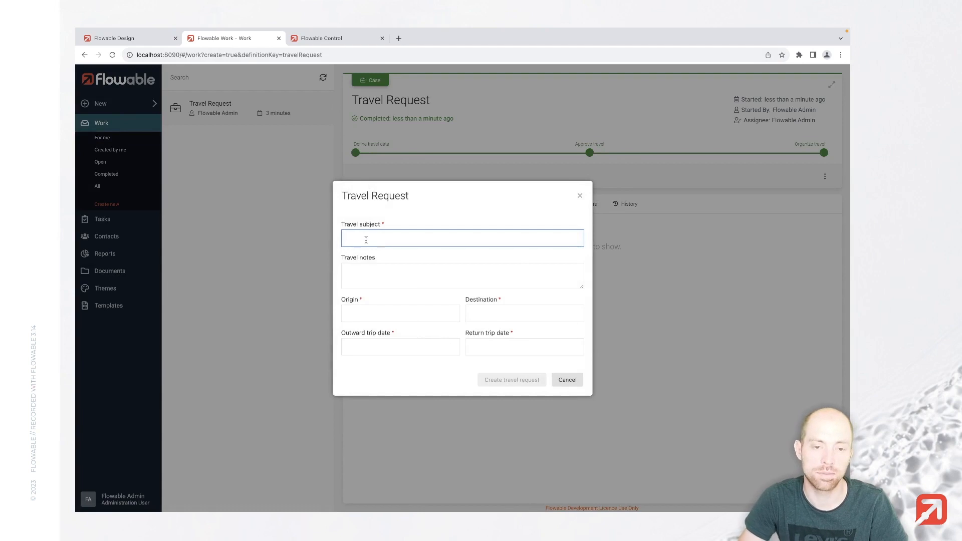
type("Travel to Par")
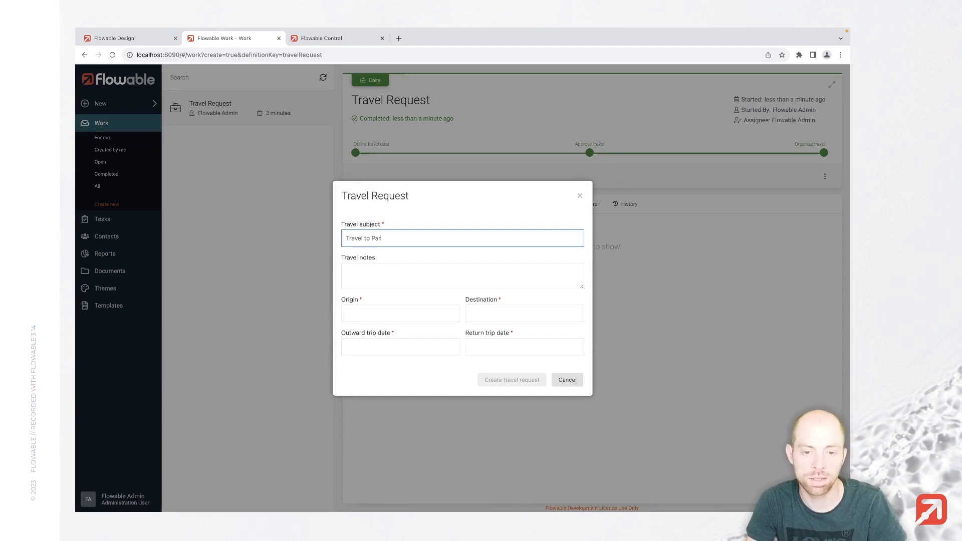
type("I have a r")
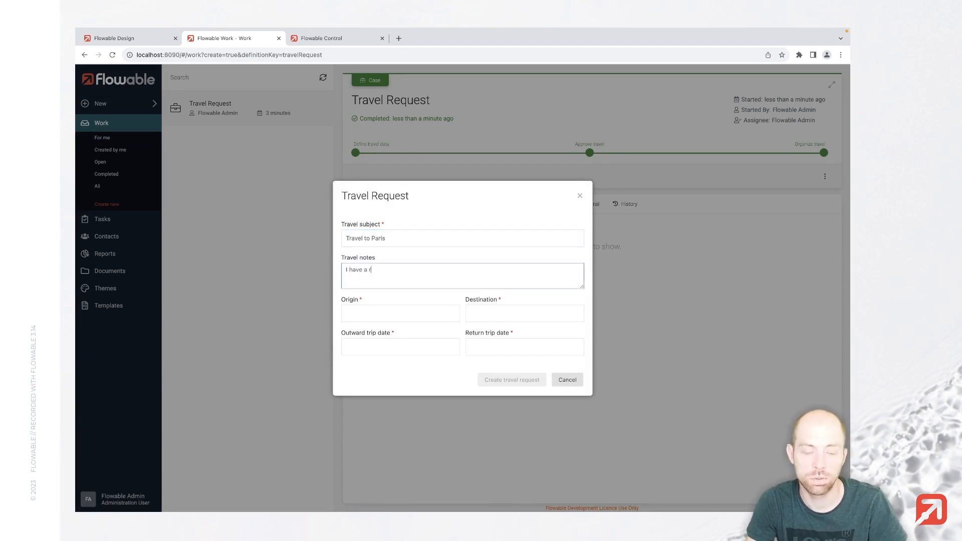
type("eally important customer meeting")
left_click(525, 313)
type("Pa")
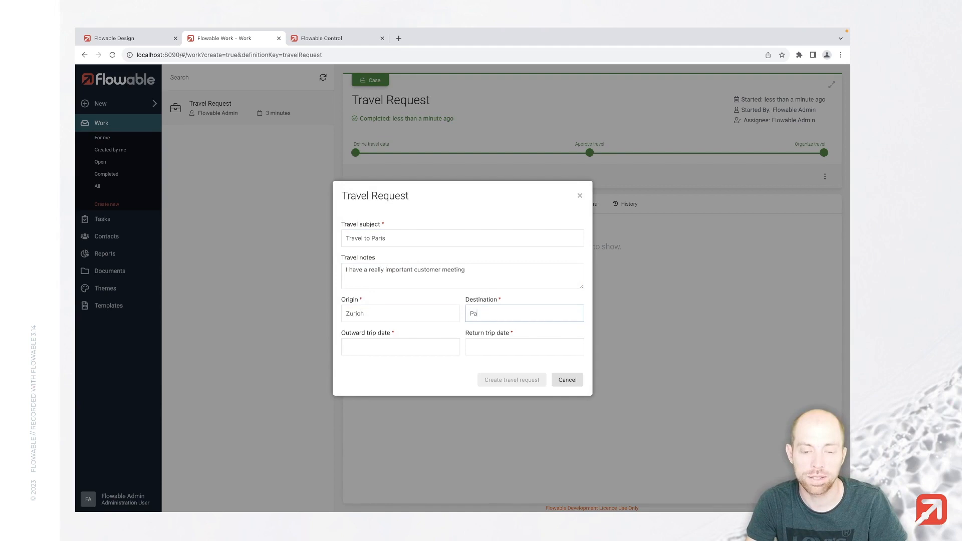
Set trip dates 2023-09-11 to 2023-09-15 and create the travel request
left_click(399, 347)
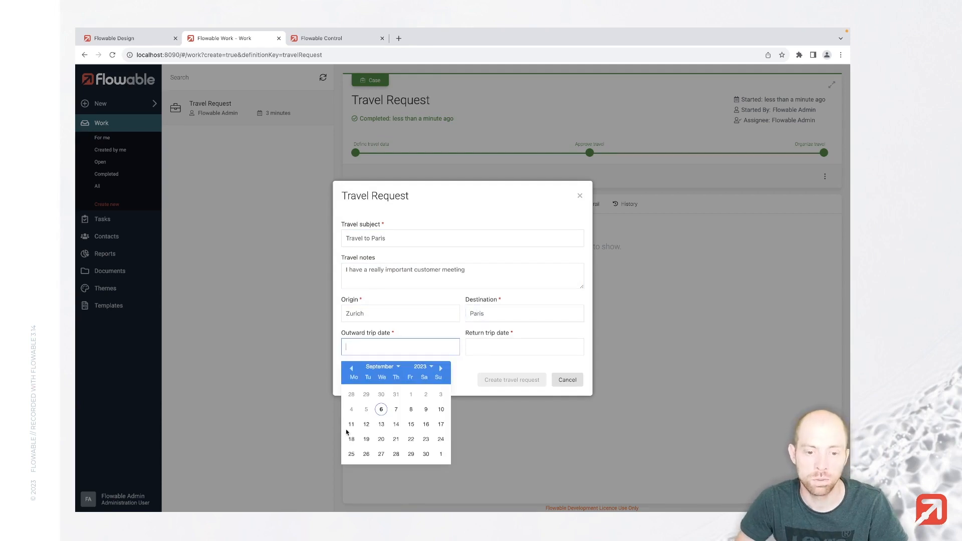
left_click(351, 424)
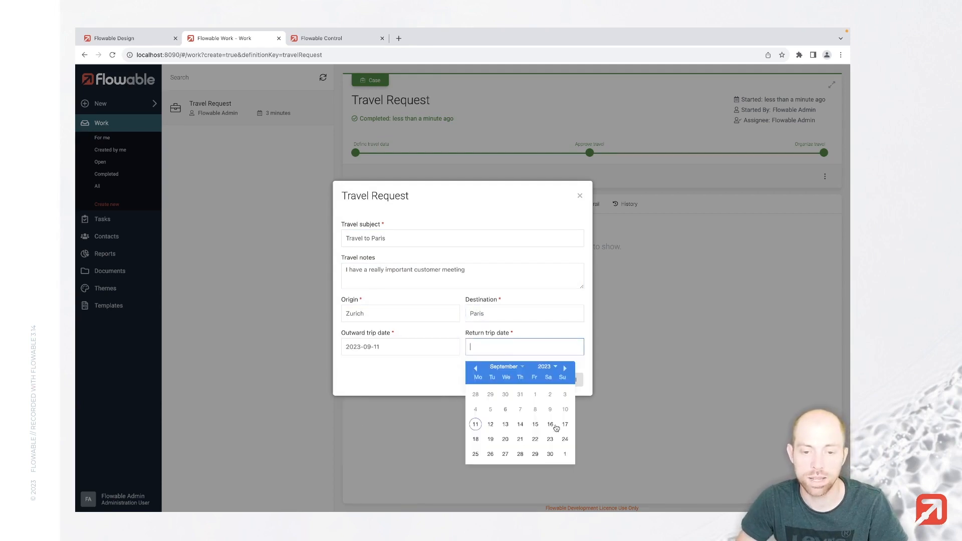
left_click(534, 424)
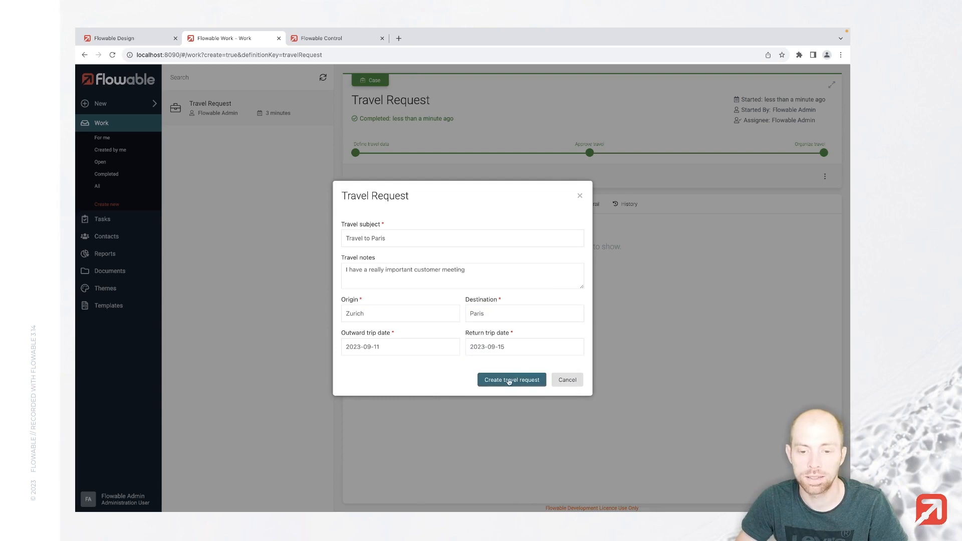
left_click(511, 379)
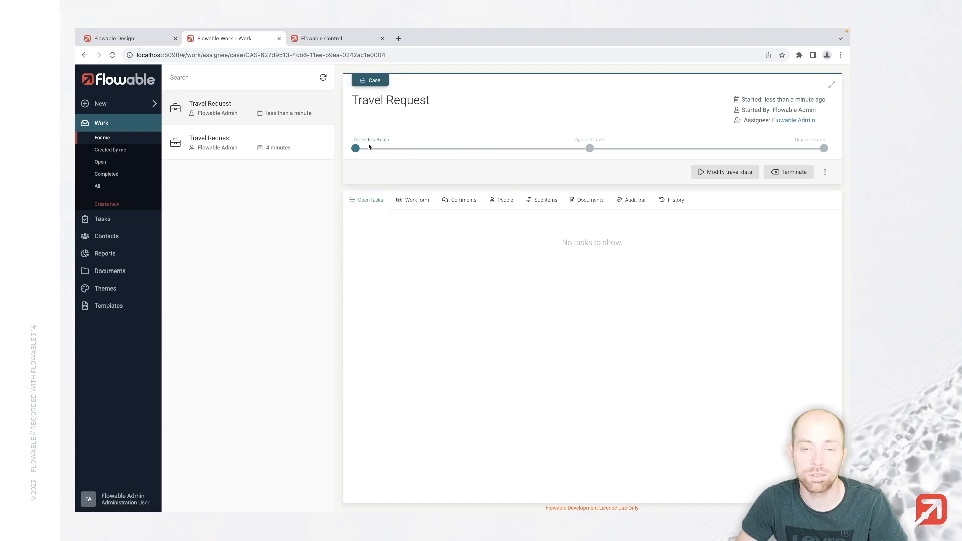
mouse_move(593, 159)
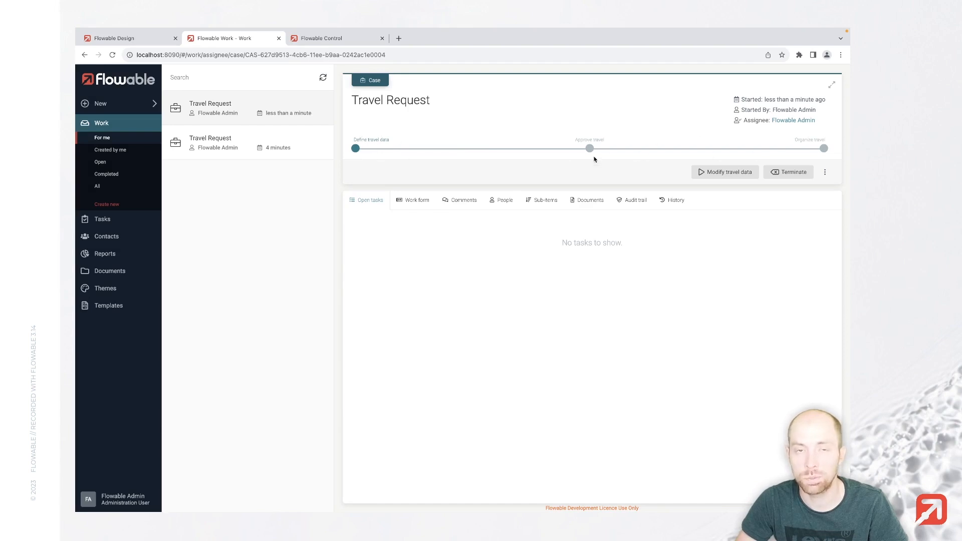
mouse_move(499, 194)
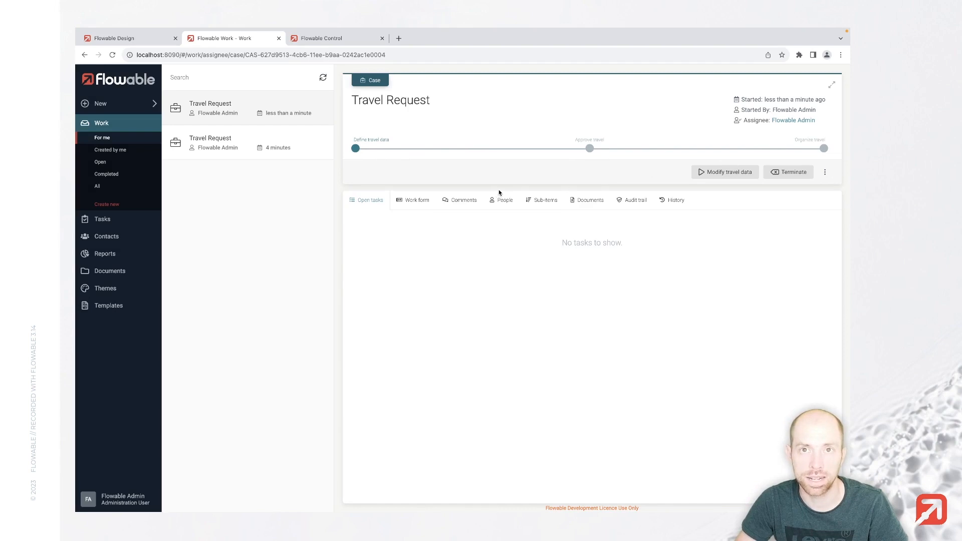
mouse_move(460, 196)
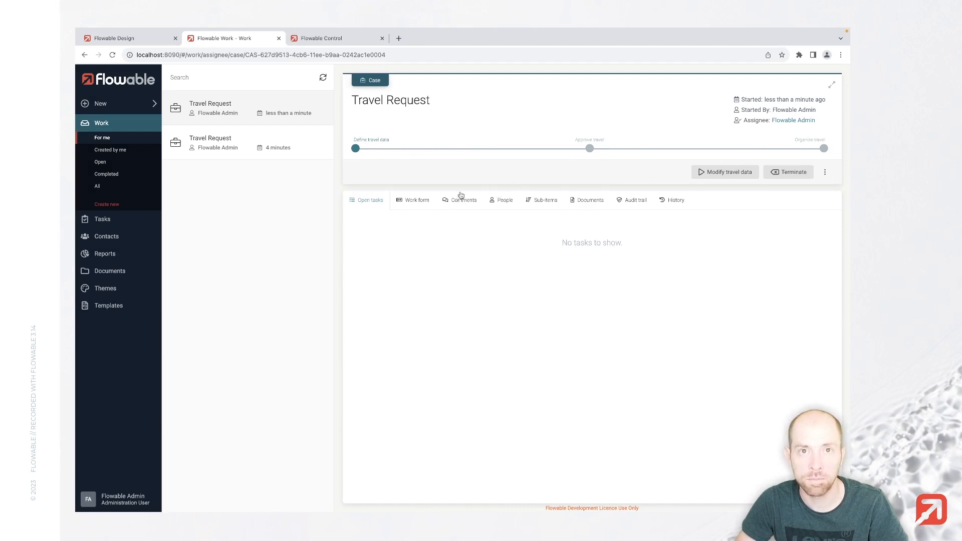
mouse_move(648, 199)
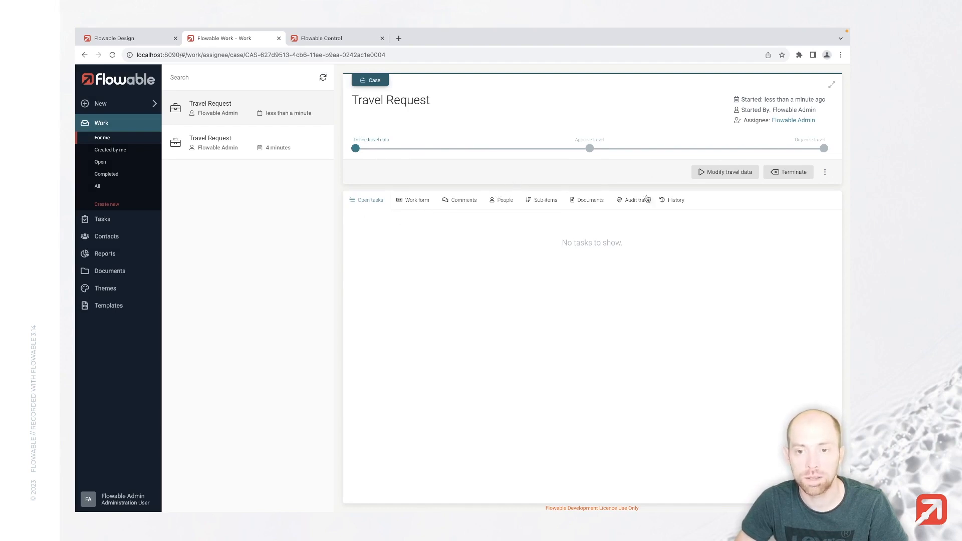
mouse_move(726, 172)
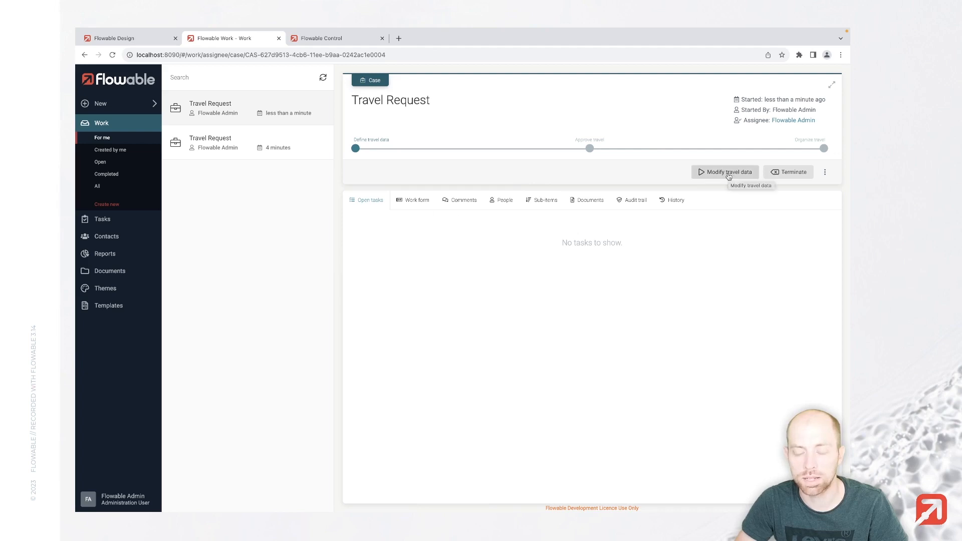
Complete Modify travel data, changing subject and destination to Berlin
left_click(724, 171)
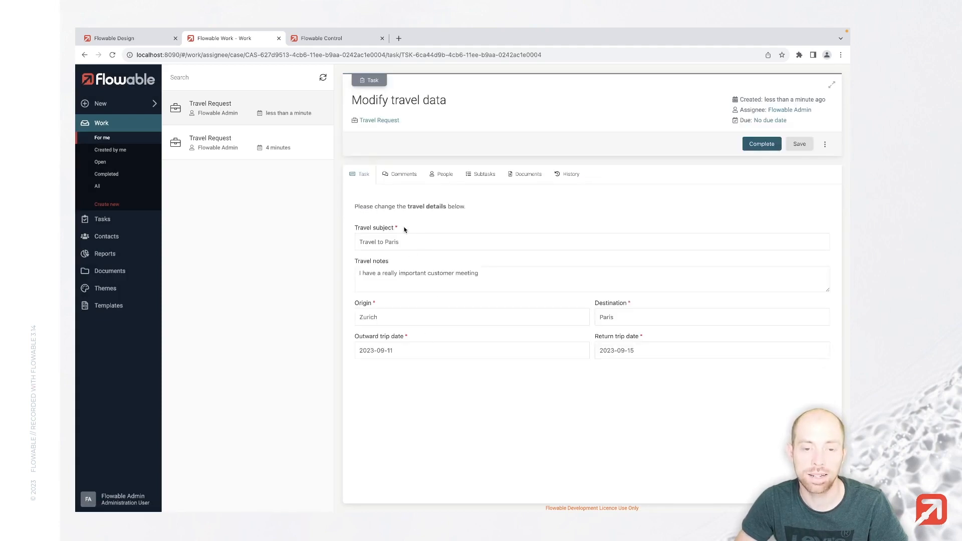
type("Berl")
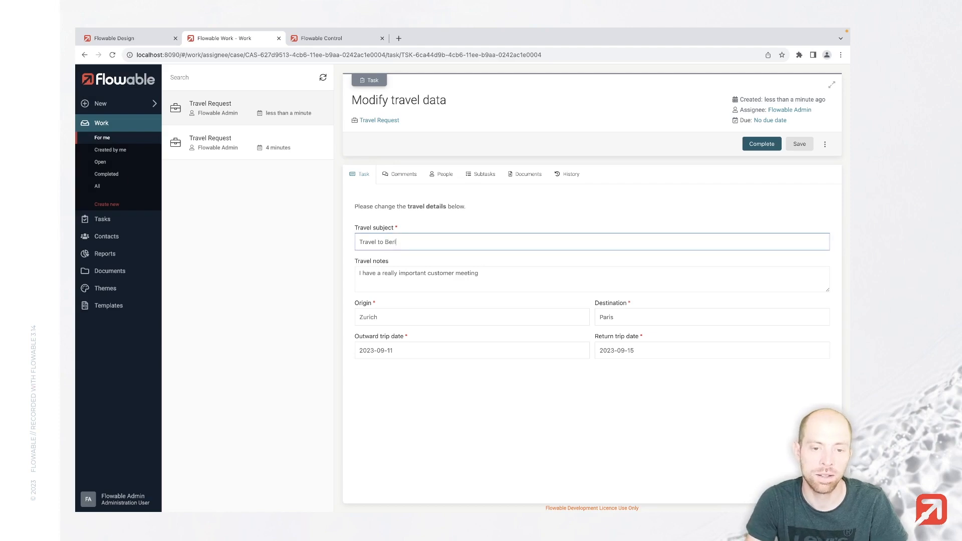
type("lin")
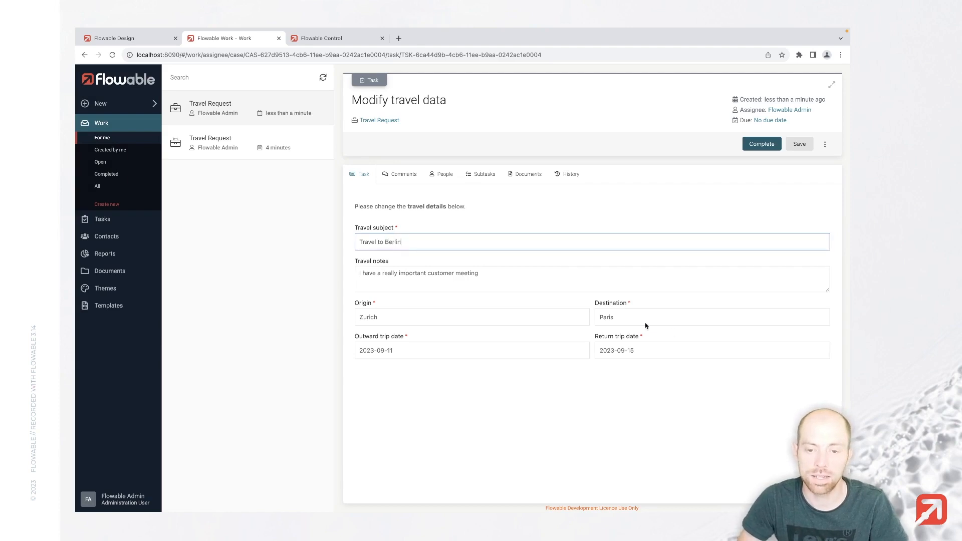
type("B")
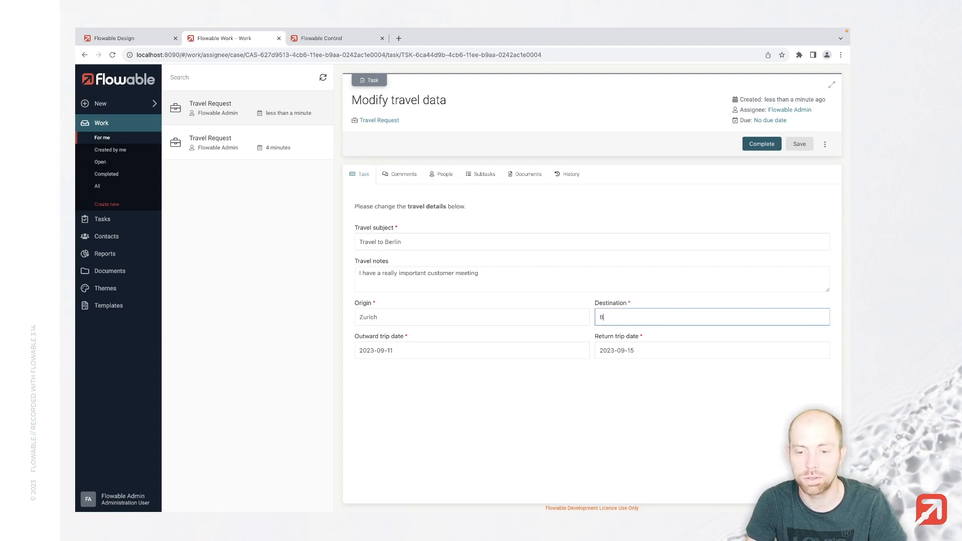
type("erlin")
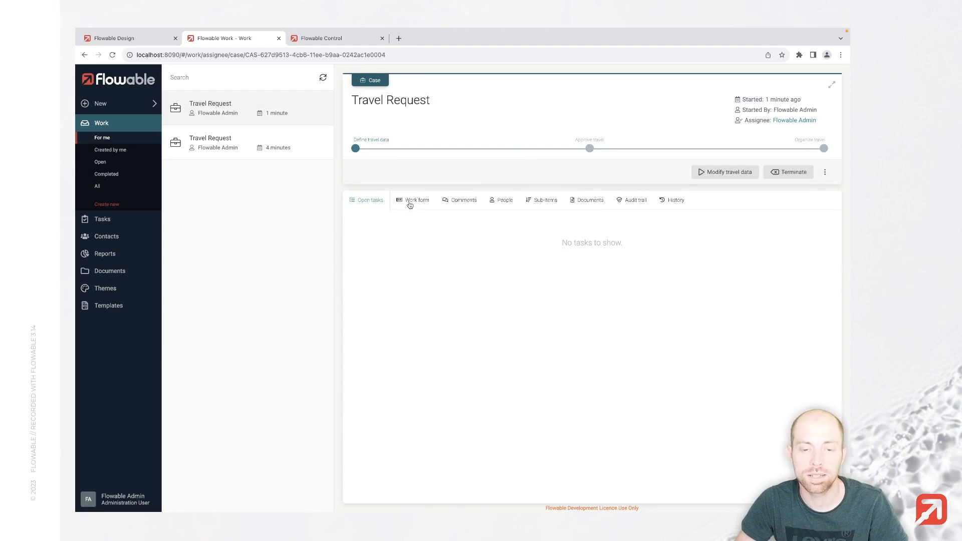
Check the case's empty Work form view, then return to the case model in Flowable Design
left_click(418, 200)
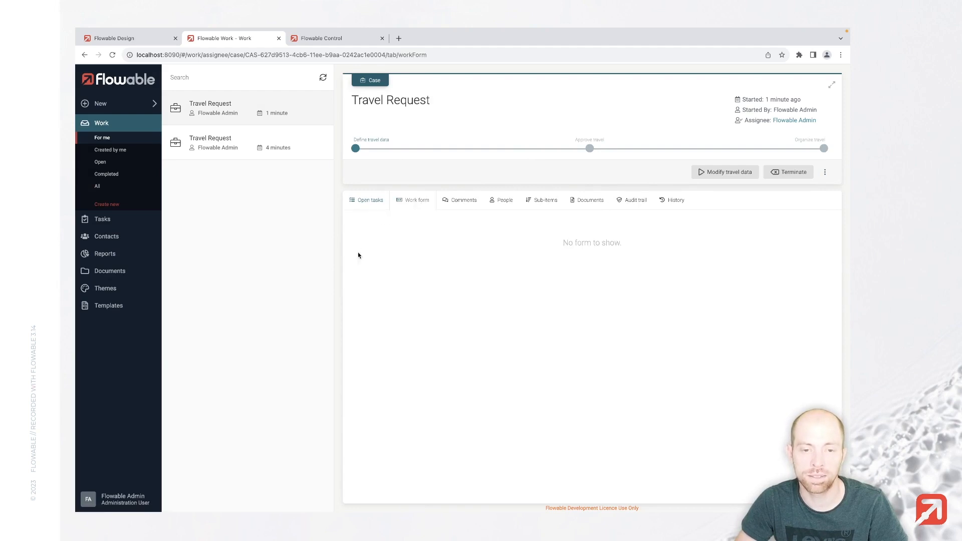
mouse_move(421, 222)
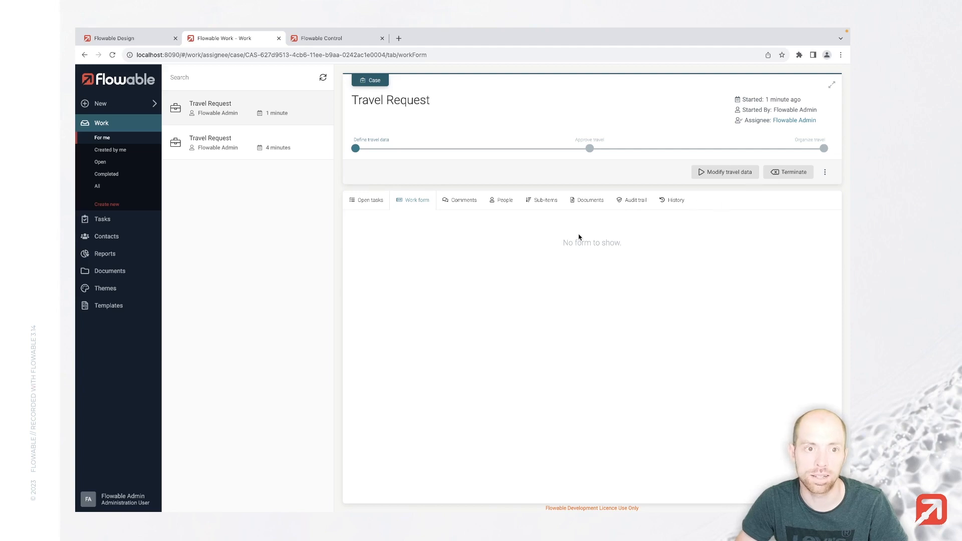
left_click(123, 38)
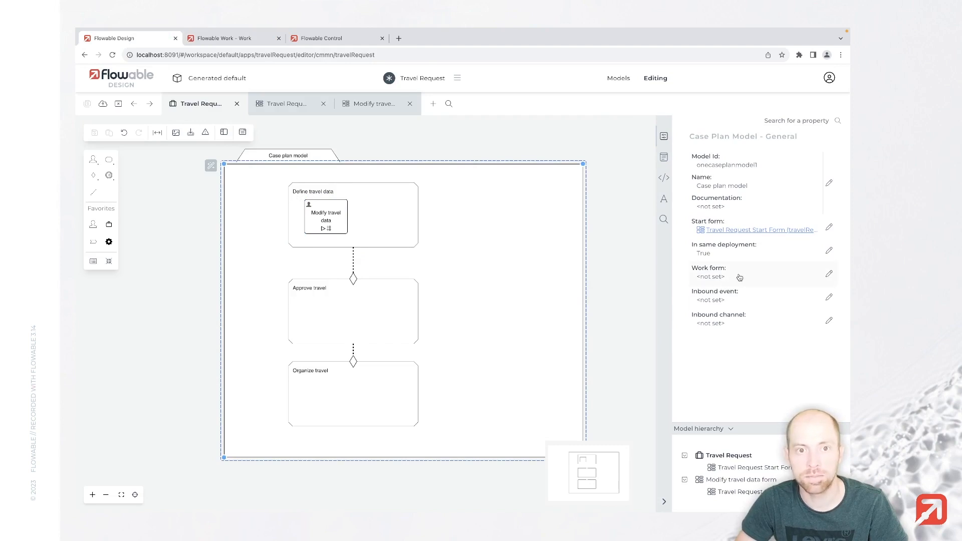
Create and link a new work form named 'Travel request work form' to the case plan
left_click(828, 273)
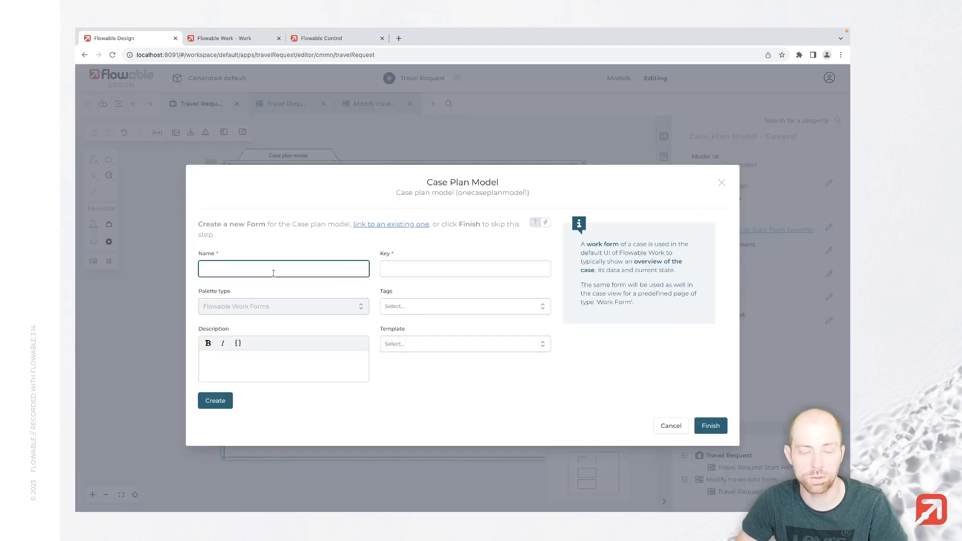
type("Travel request work")
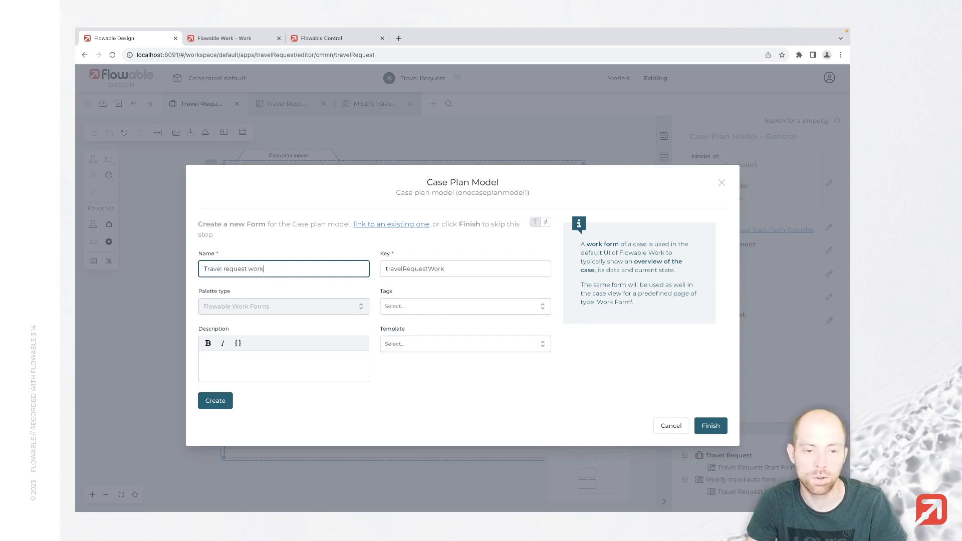
type("form")
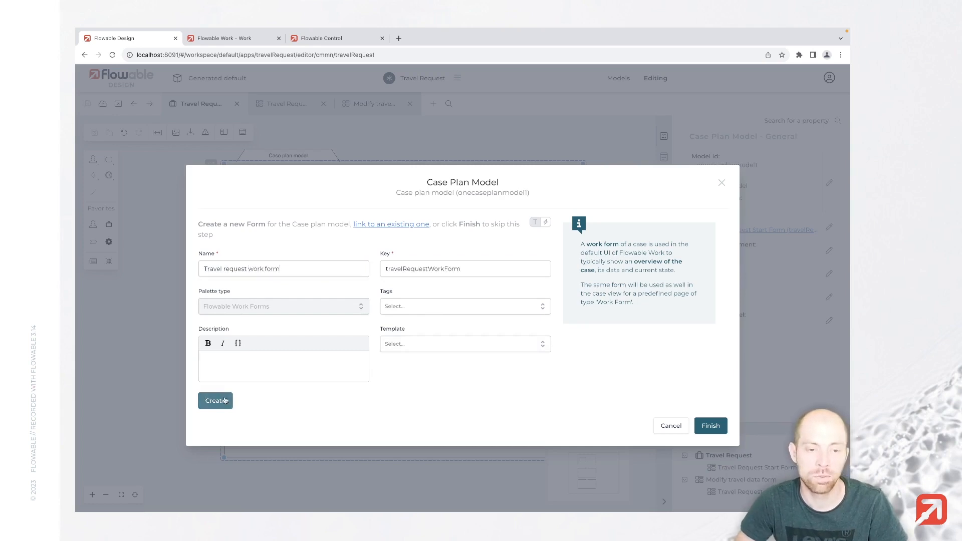
left_click(215, 401)
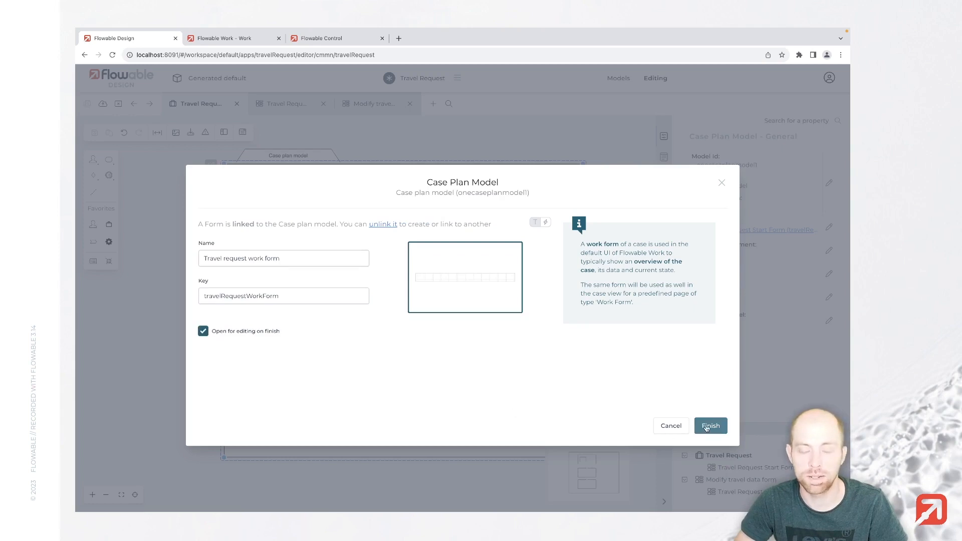
left_click(710, 426)
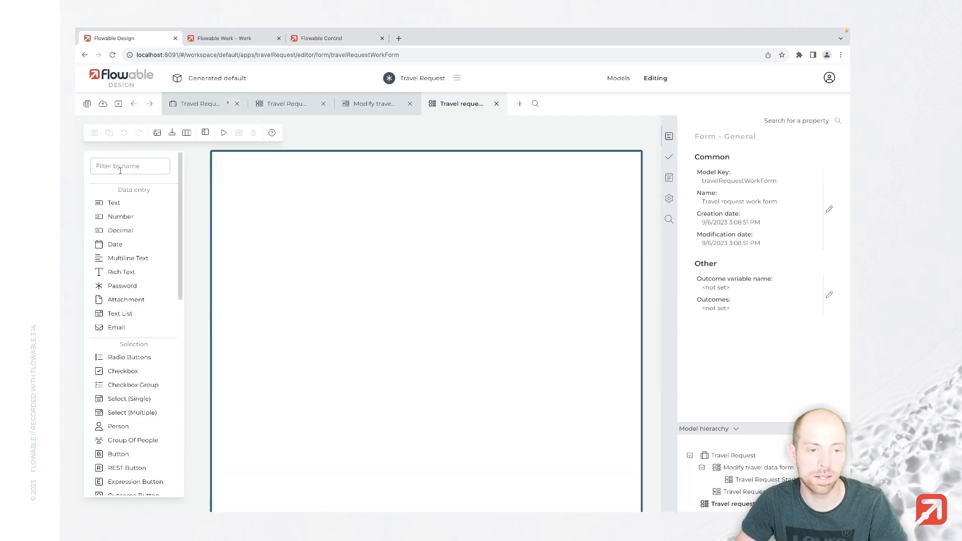
Add a text display 'Please find the travel details below.' with 'travel details' in bold
type("text disp")
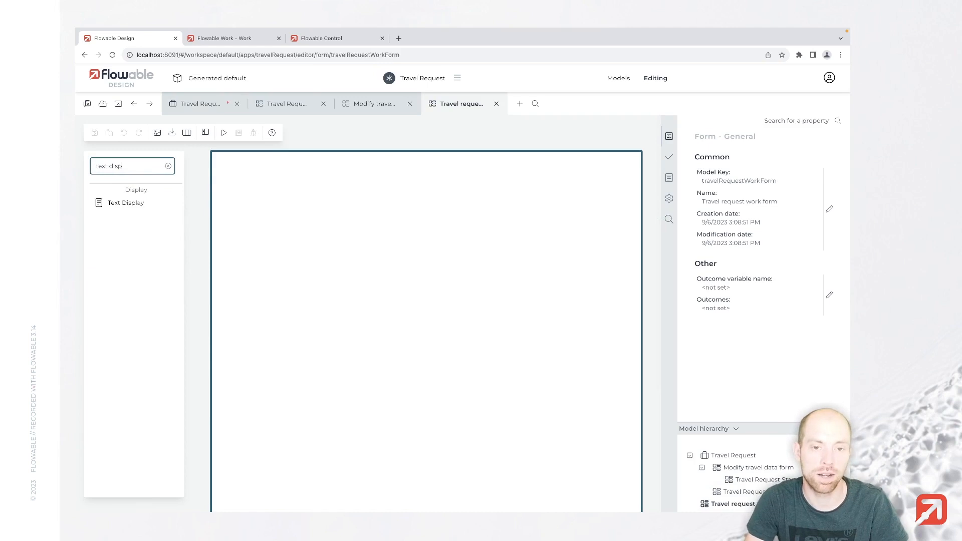
left_click_drag(126, 202, 277, 177)
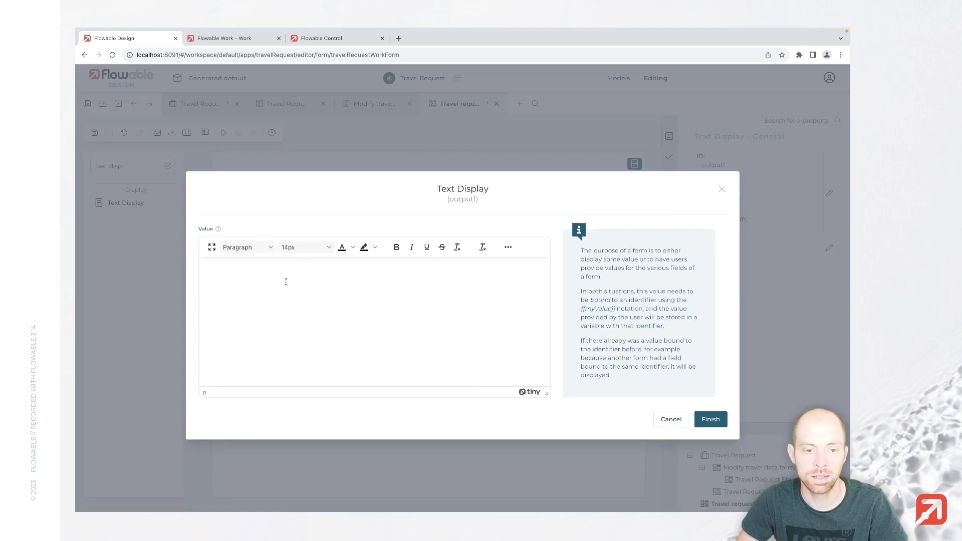
type("Please find")
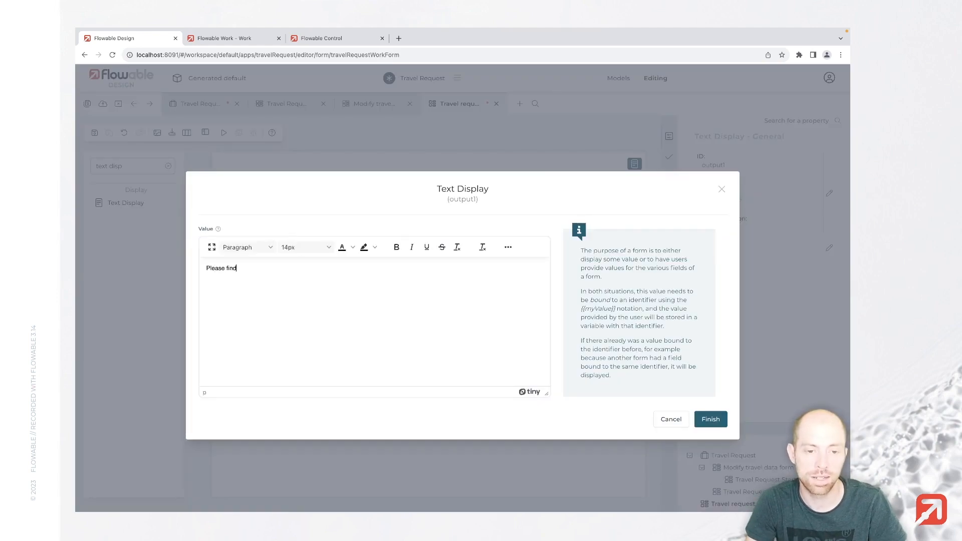
type("the travel details below.")
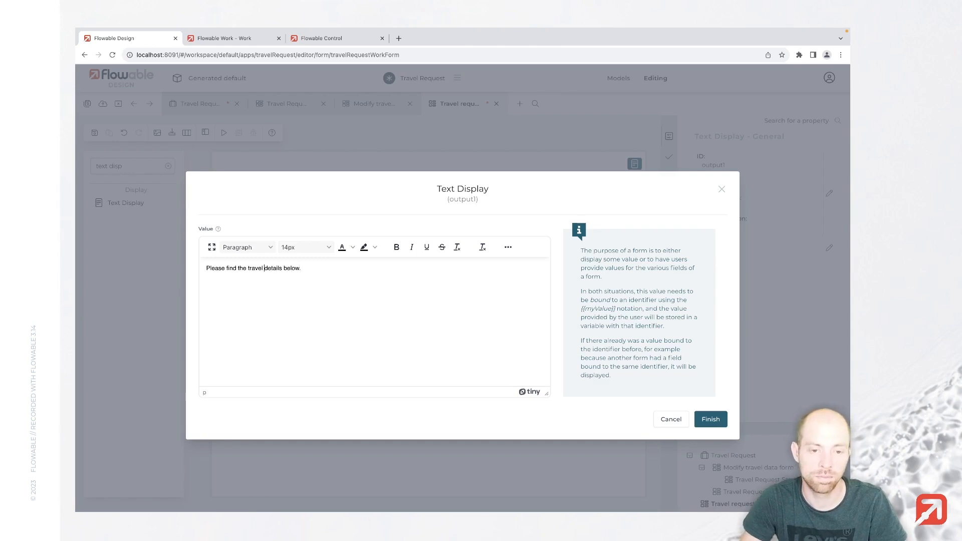
left_click(396, 247)
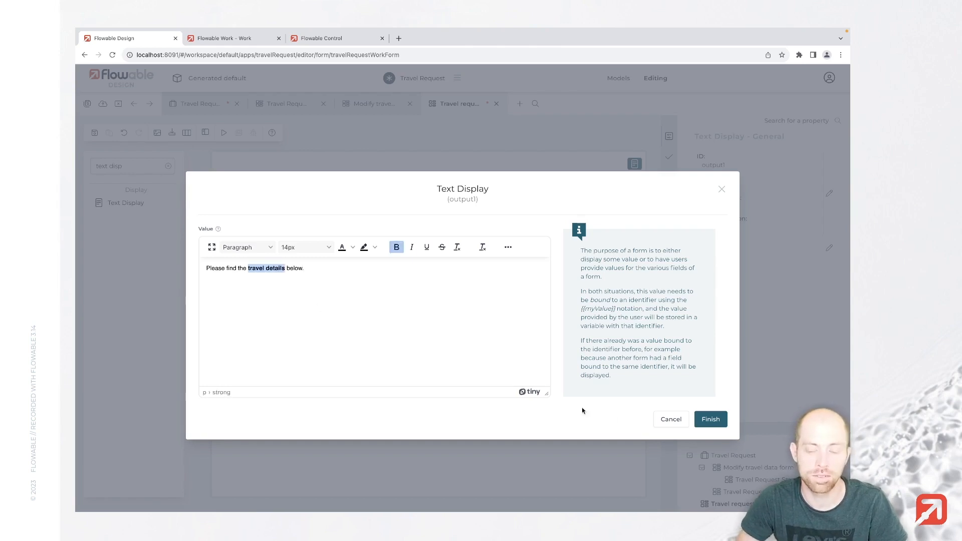
left_click(710, 419)
type("s")
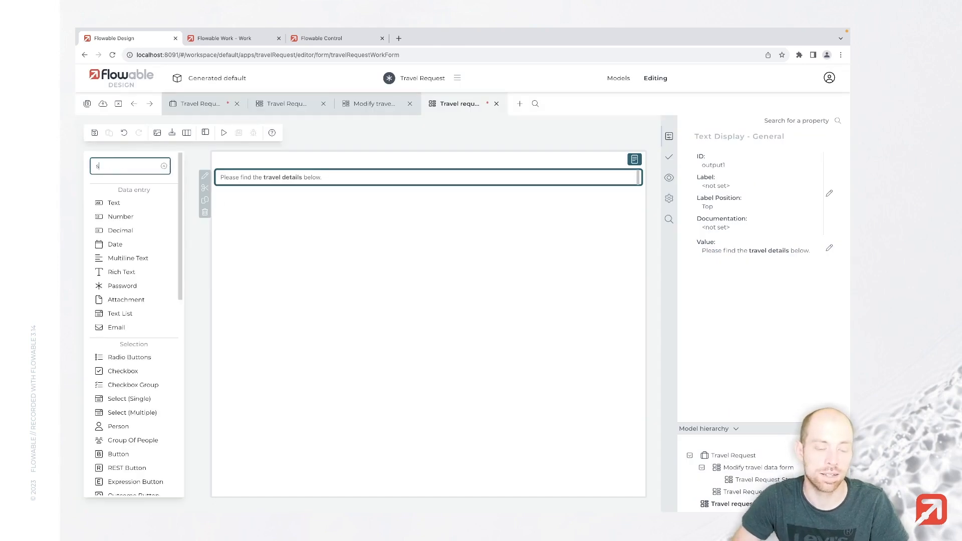
Add a subform below the text linked to the Travel Request Start Form
type("ub")
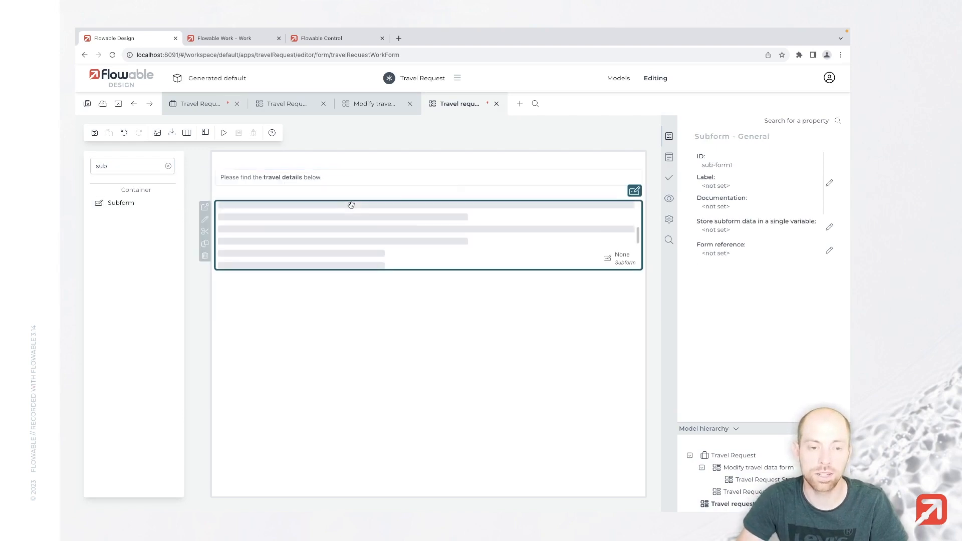
left_click(634, 191)
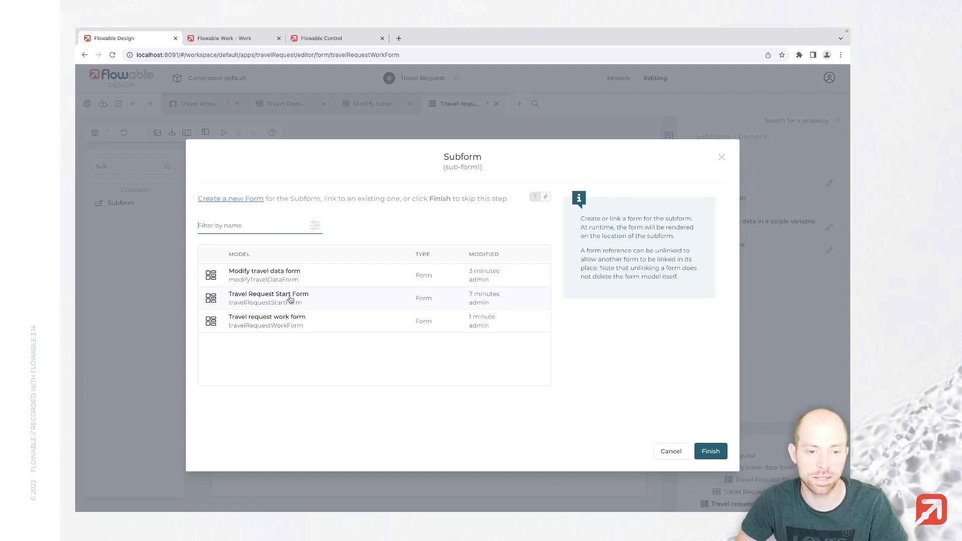
left_click(268, 298)
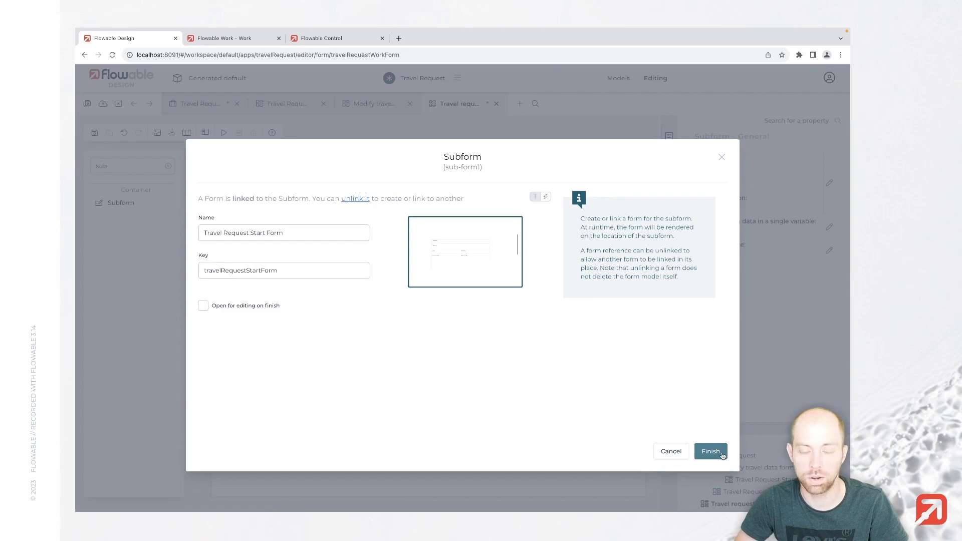
left_click(710, 451)
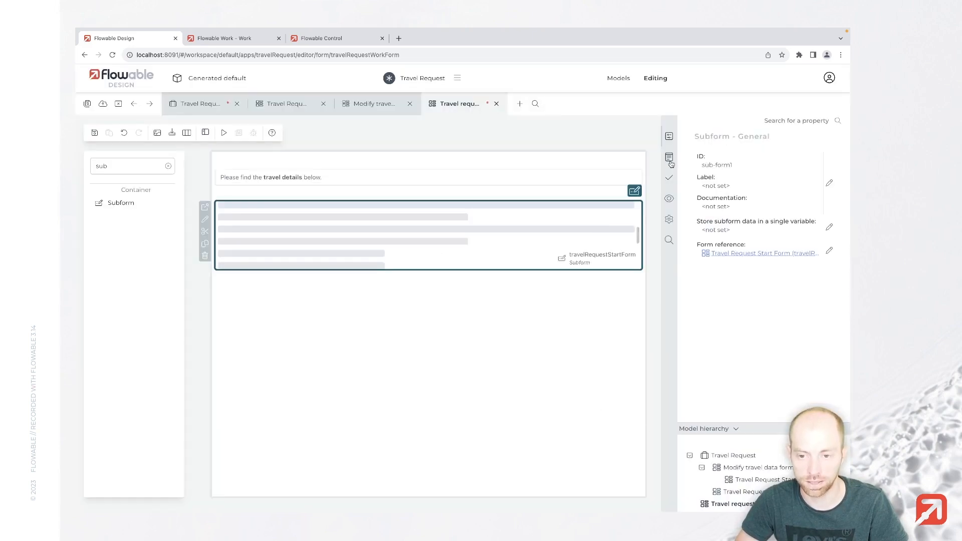
Disable the subform via Rendering properties and republish the Travel Request app
left_click(669, 198)
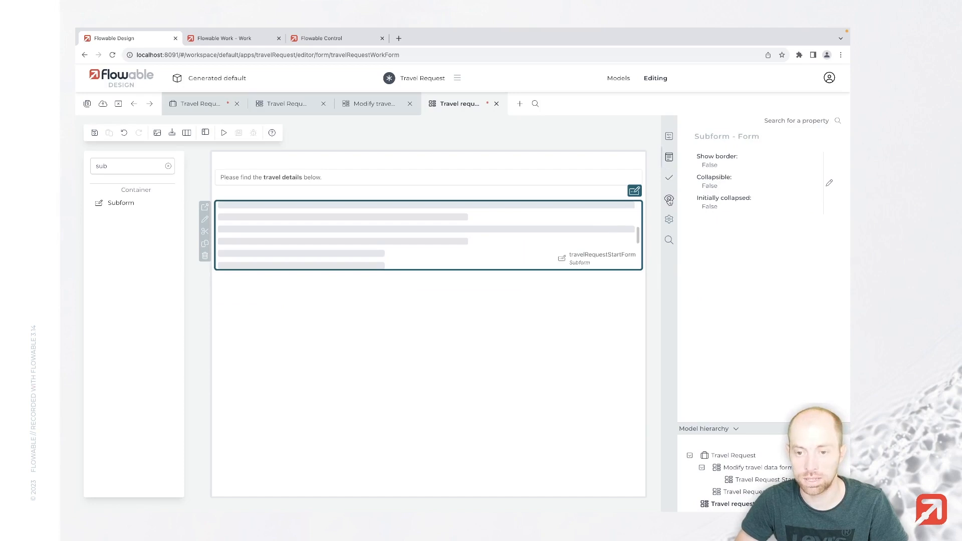
left_click(669, 199)
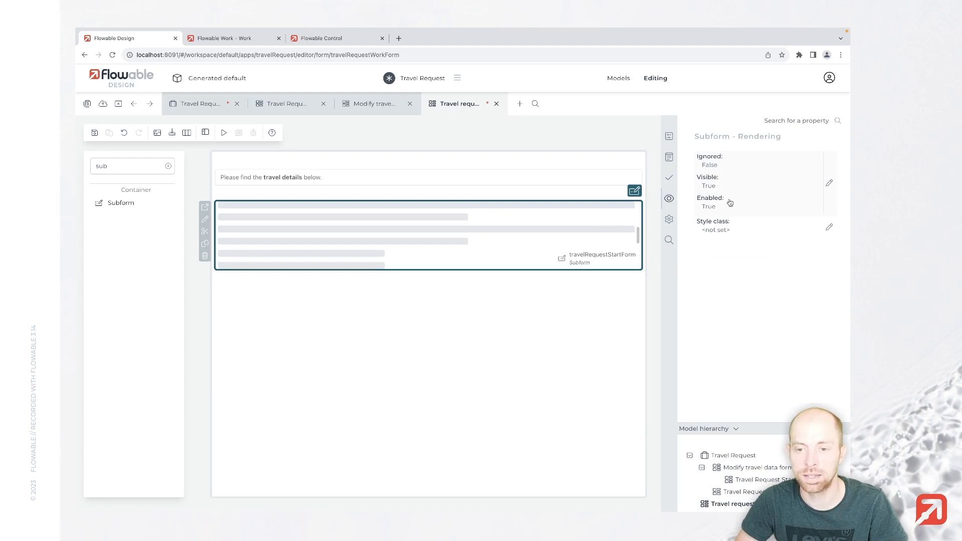
mouse_move(829, 209)
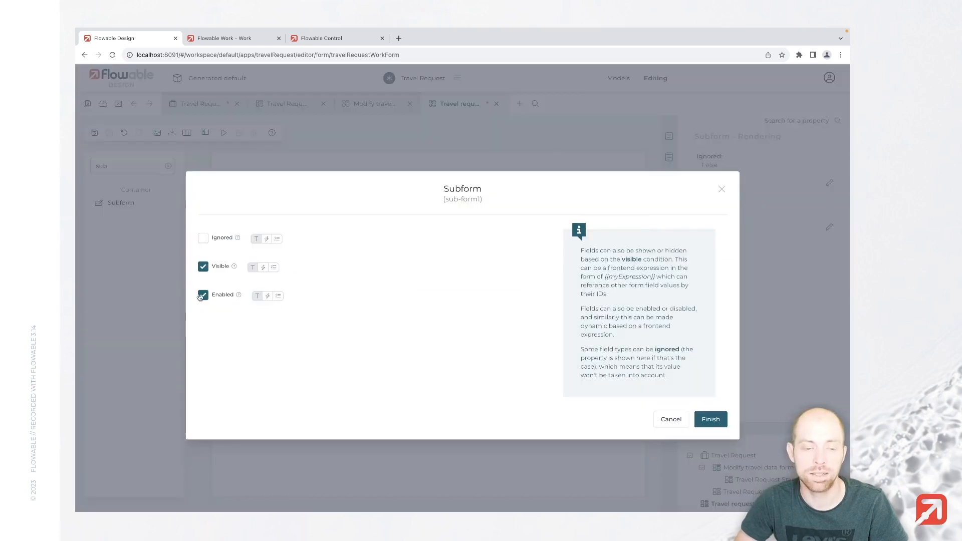
left_click(710, 419)
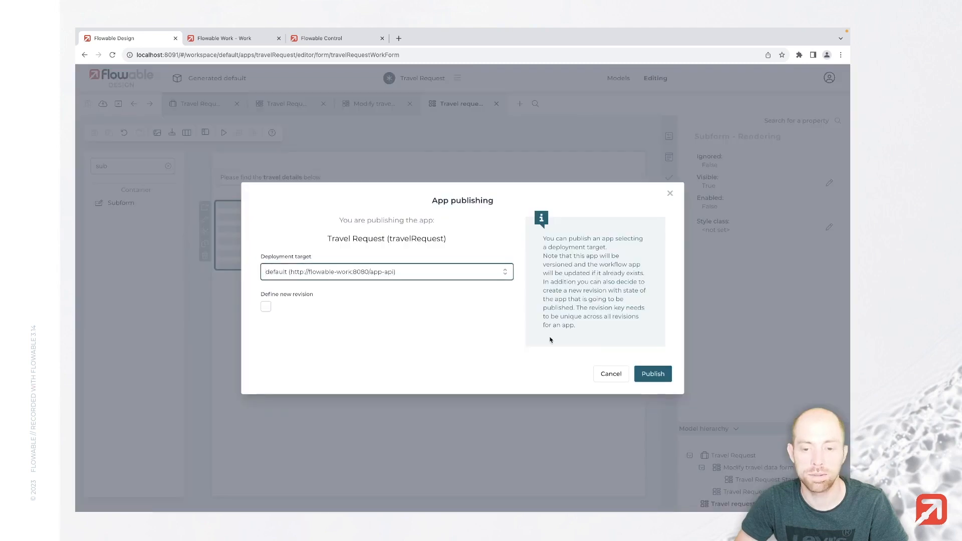
left_click(652, 373)
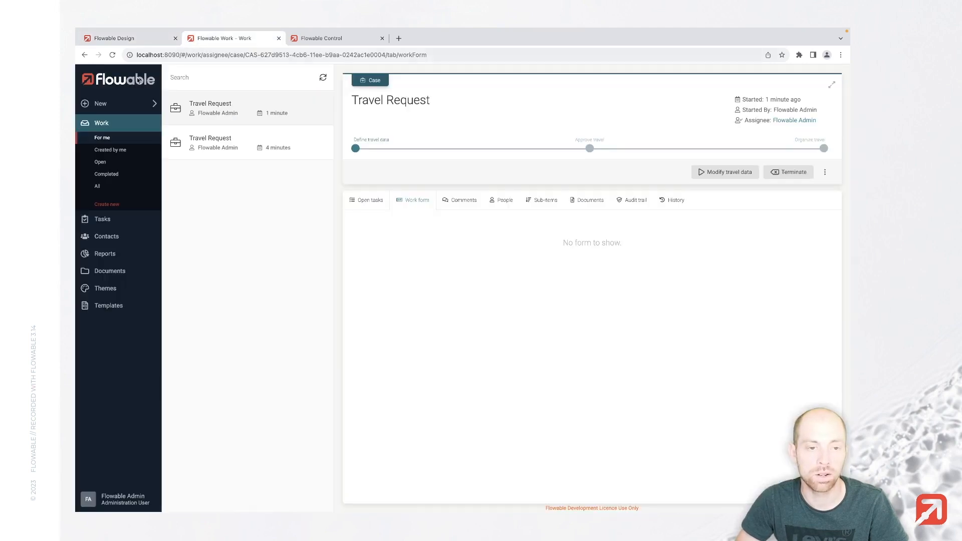
Start a new Travel Request case 'Travel to Paris' from Zurich to Paris
left_click(99, 103)
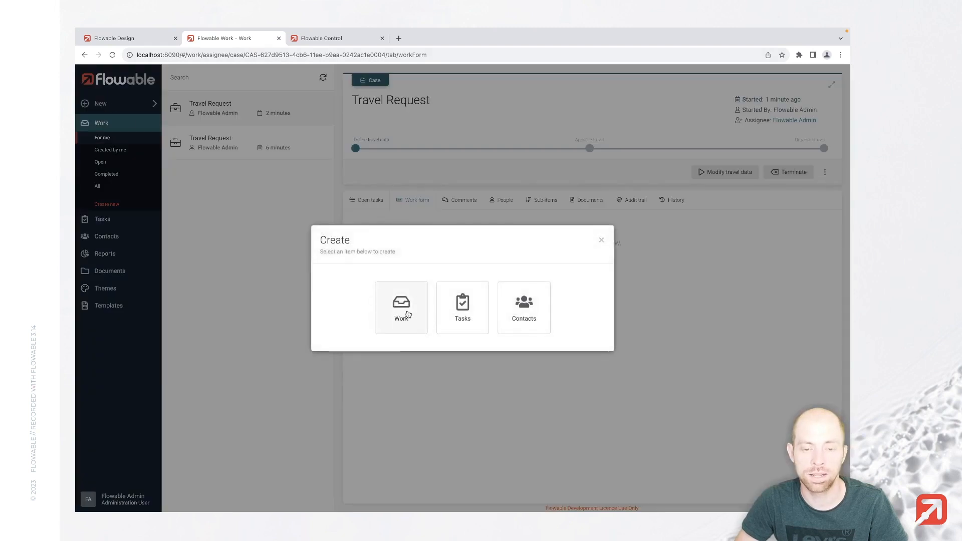
left_click(401, 306)
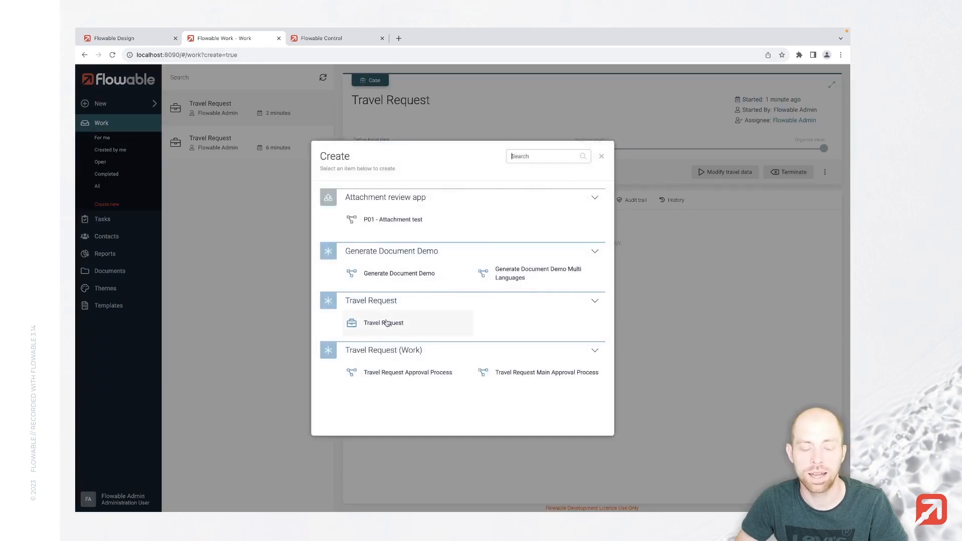
left_click(383, 322)
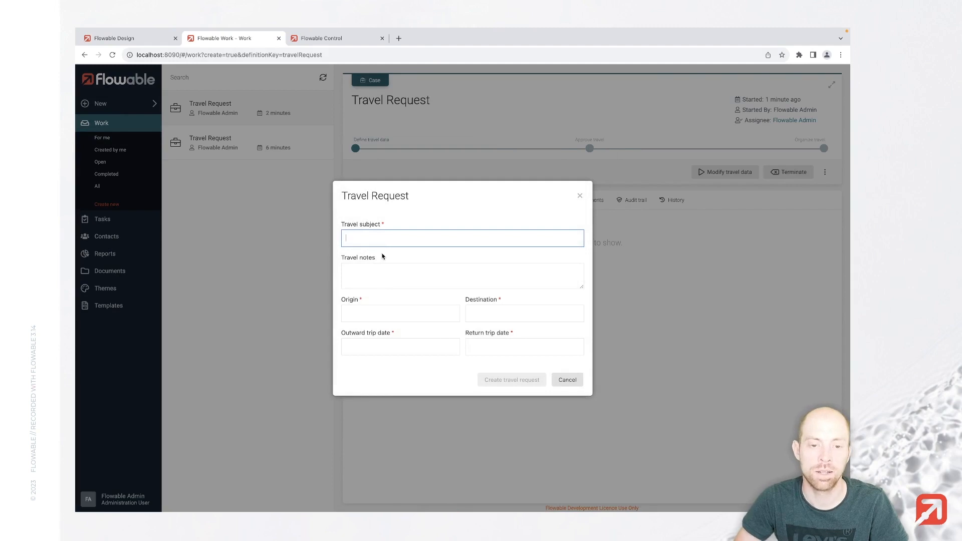
type("Travel to Paris")
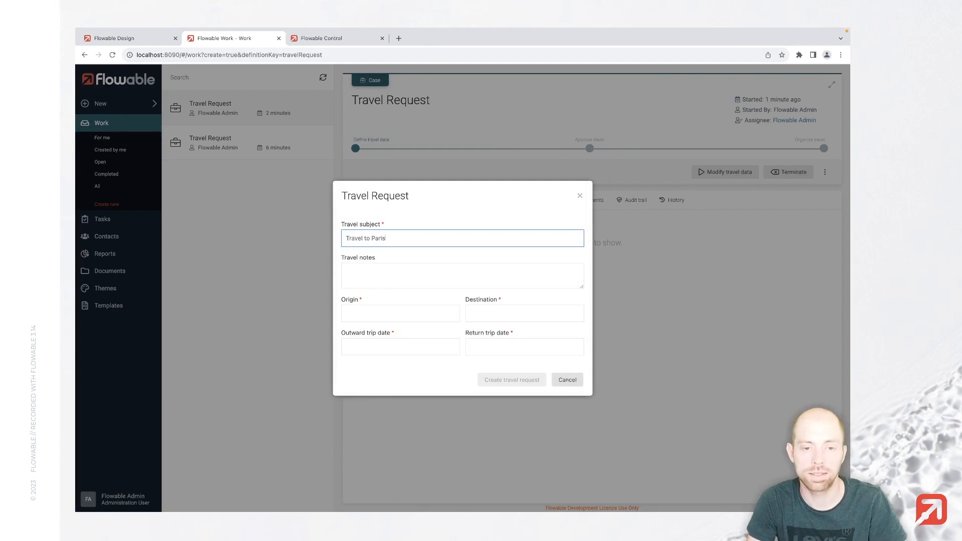
type("Zu")
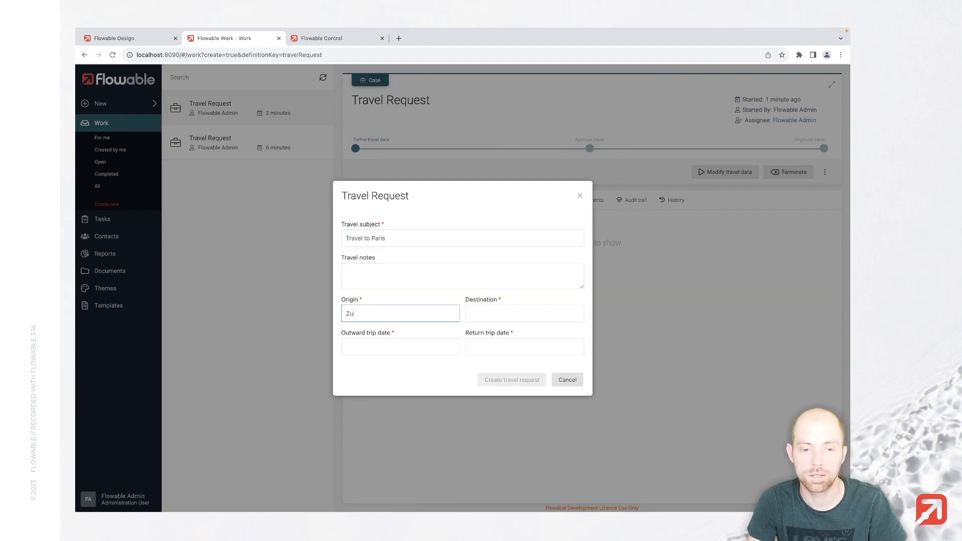
Set trip dates 2023-09-11 to 2023-09-15 and create the travel request
left_click(400, 347)
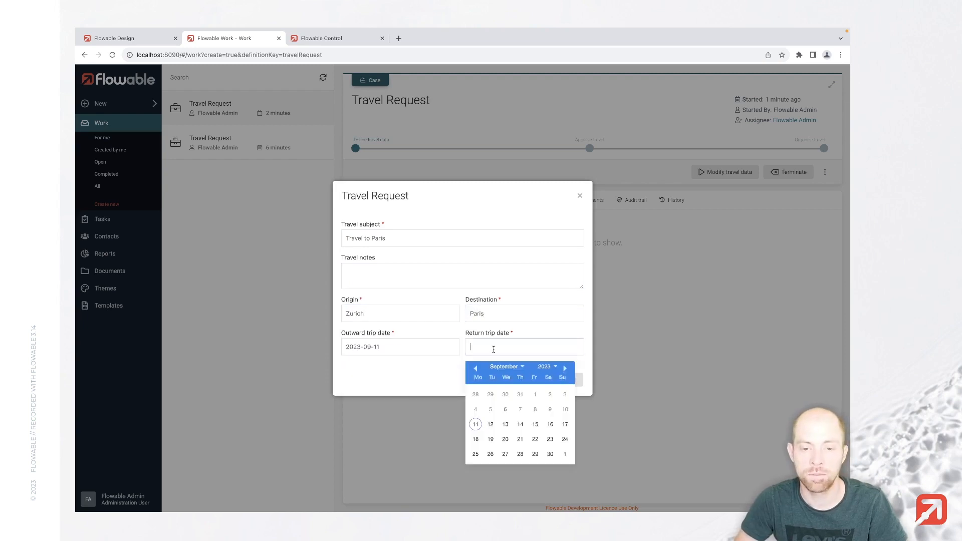
left_click(534, 424)
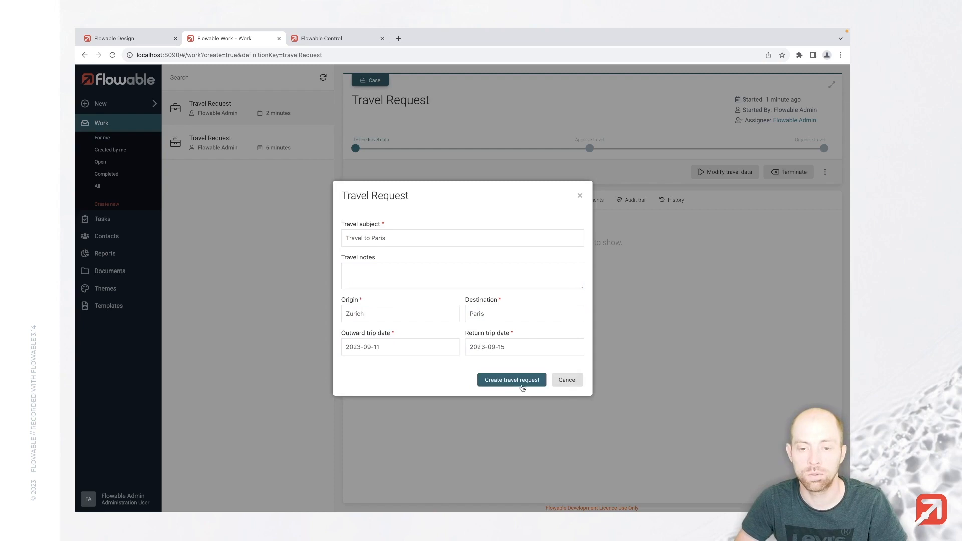
left_click(510, 380)
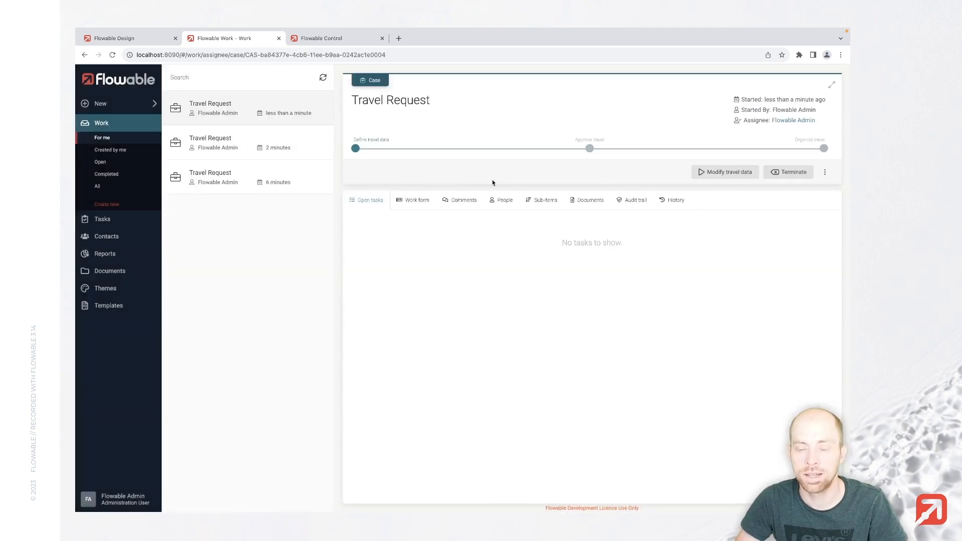
View the new case's work form showing bold intro text above read-only travel details
left_click(416, 199)
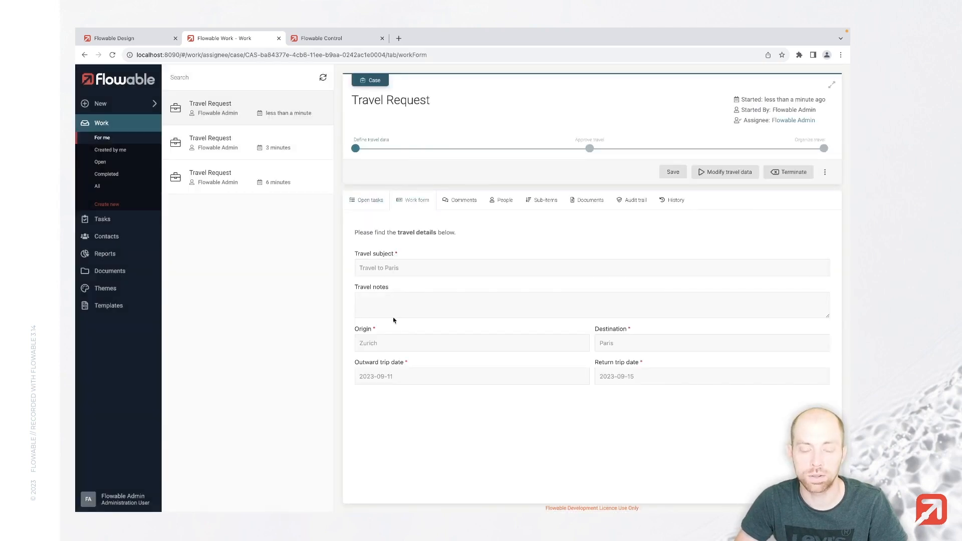
mouse_move(416, 335)
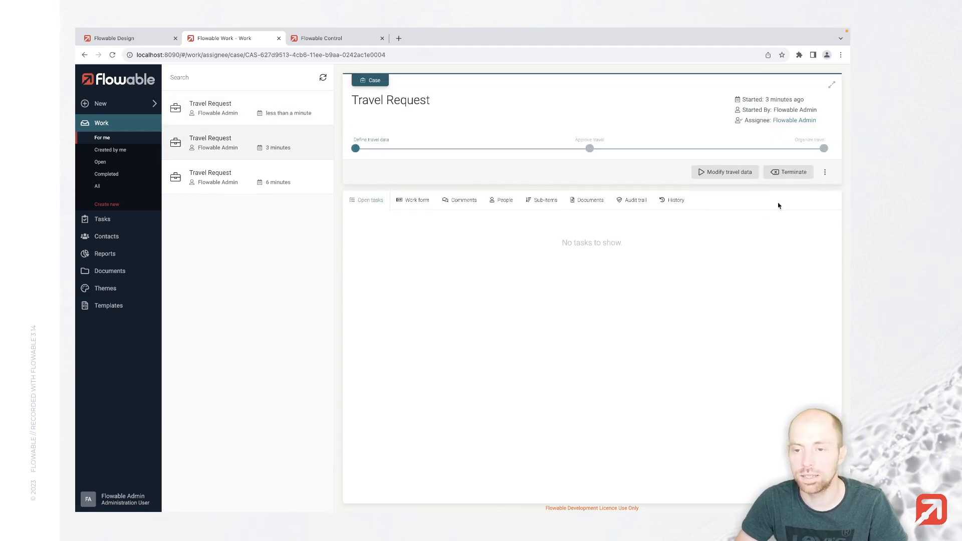
mouse_move(574, 149)
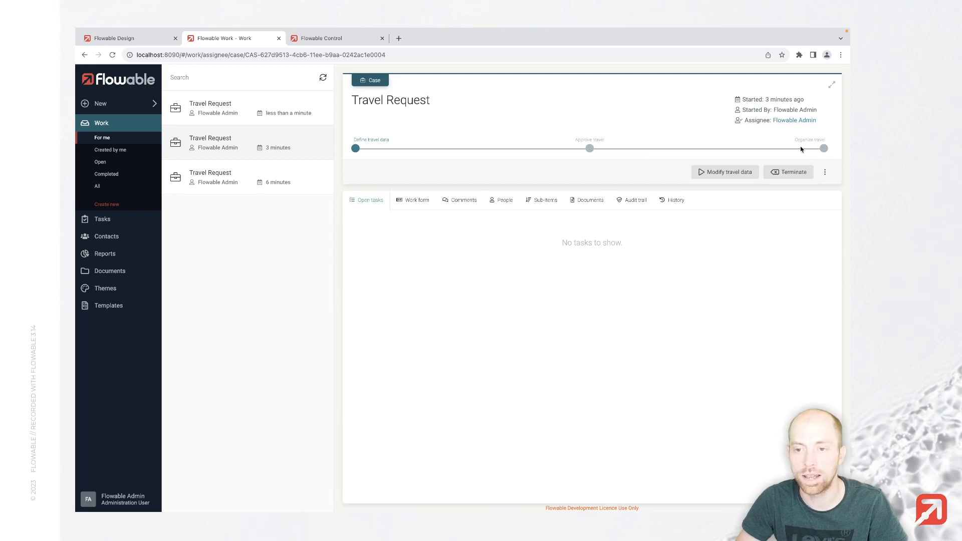
mouse_move(791, 155)
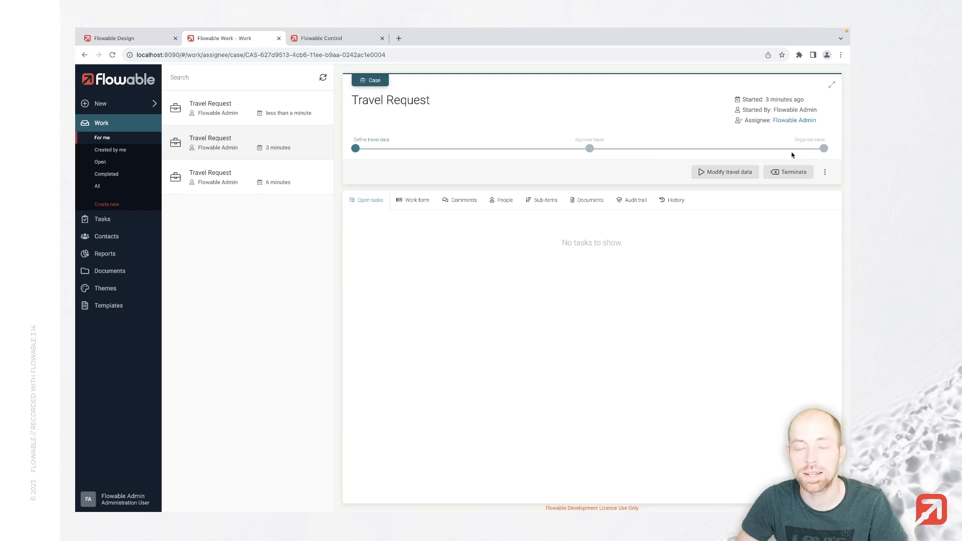
mouse_move(617, 192)
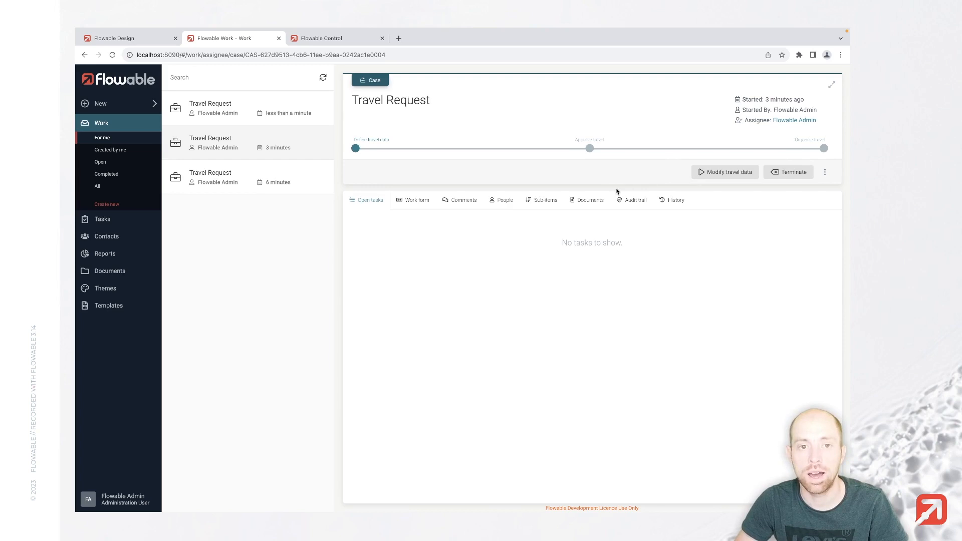
mouse_move(601, 194)
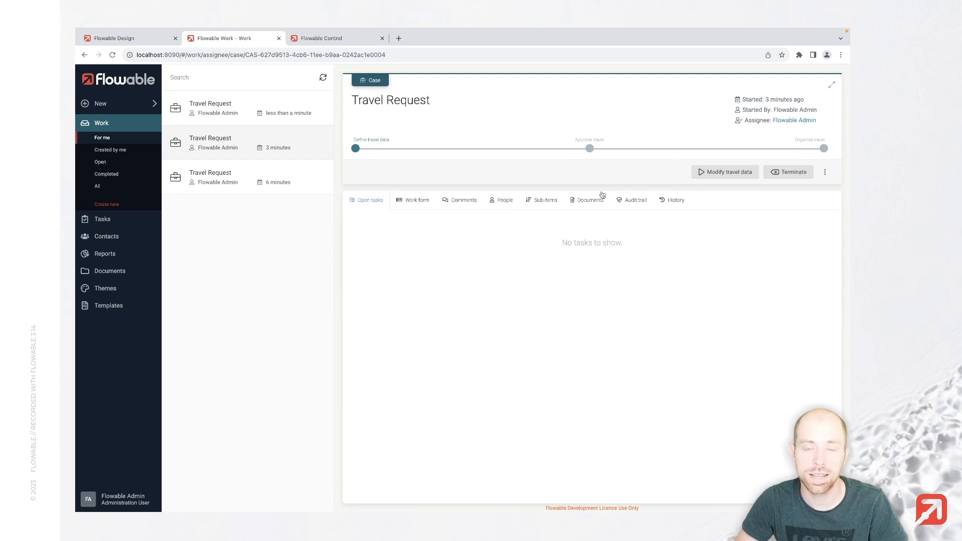